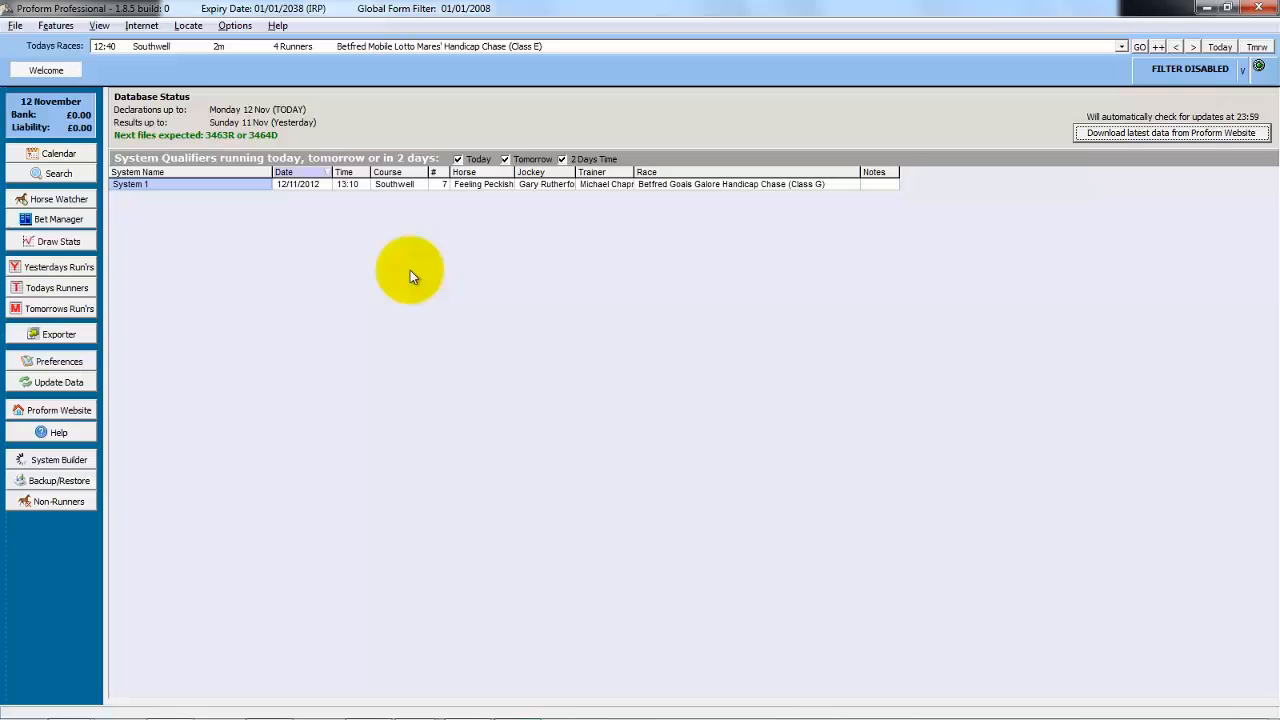
pyautogui.moveTo(360, 298)
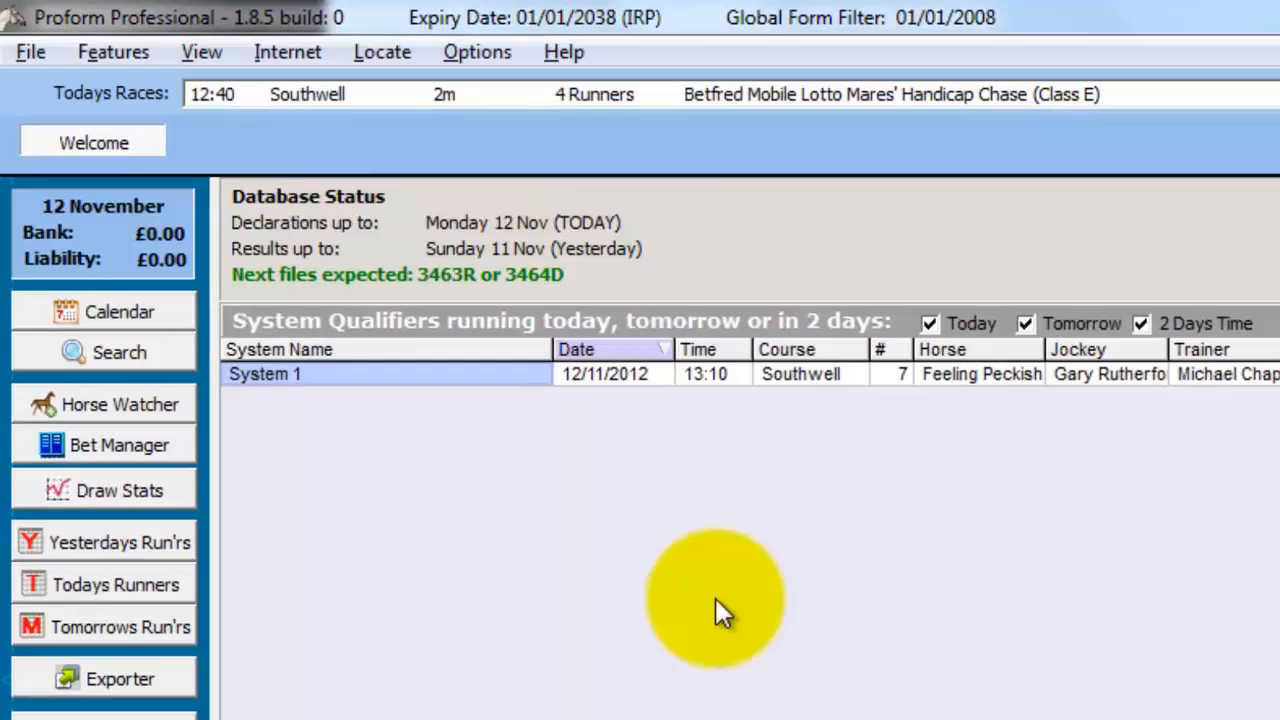
pyautogui.moveTo(118, 490)
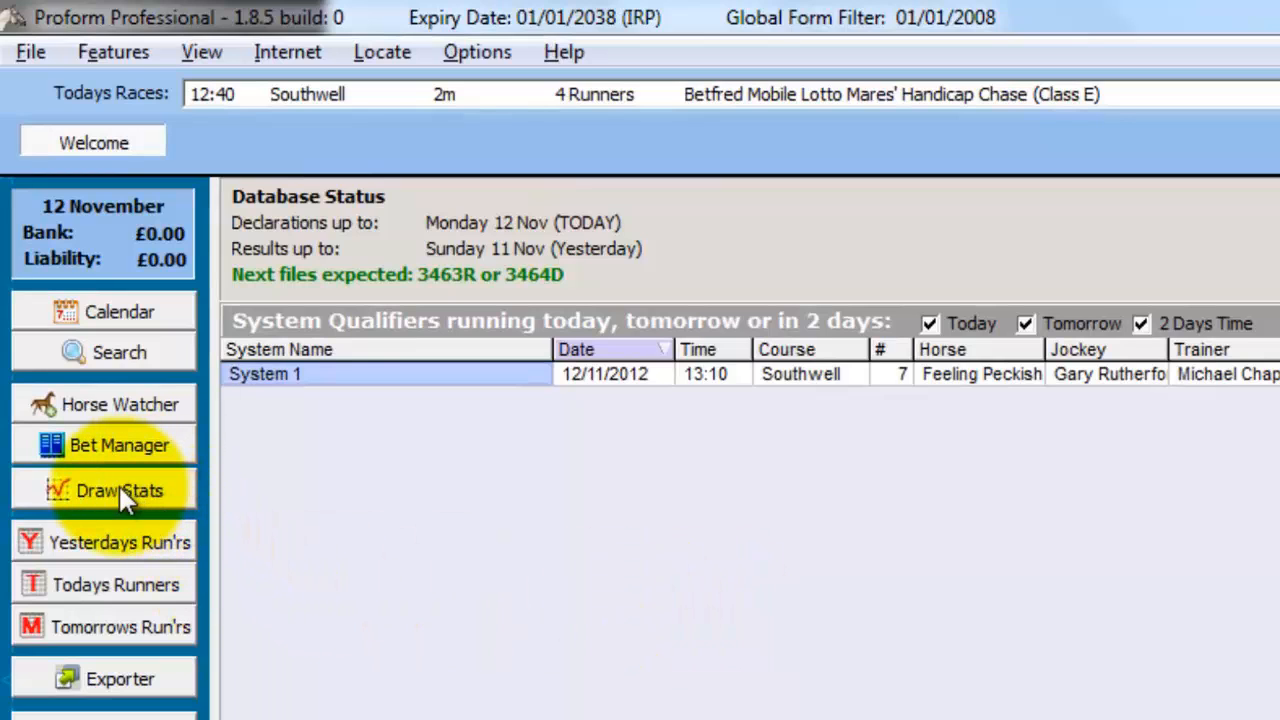
# Step: Bring up Draw Stats for Beverley, Turf race type, 5f distance
pyautogui.click(112, 52)
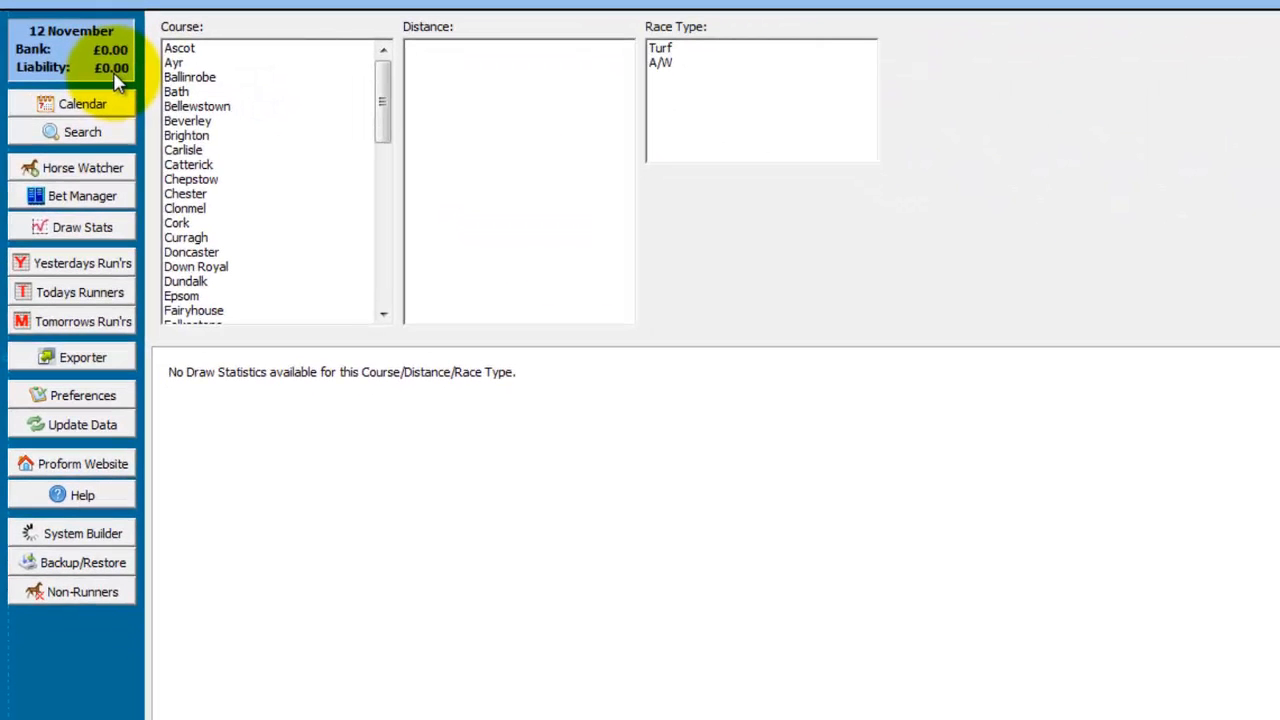
pyautogui.moveTo(150, 90)
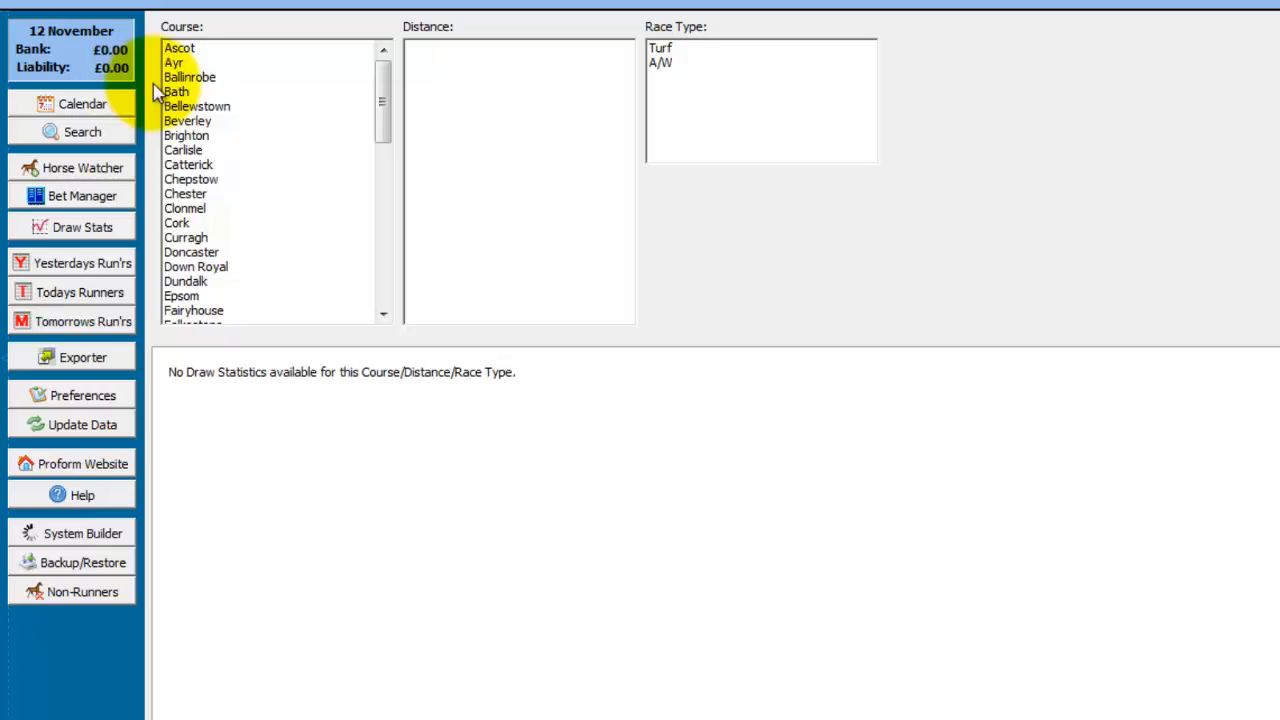
pyautogui.click(188, 120)
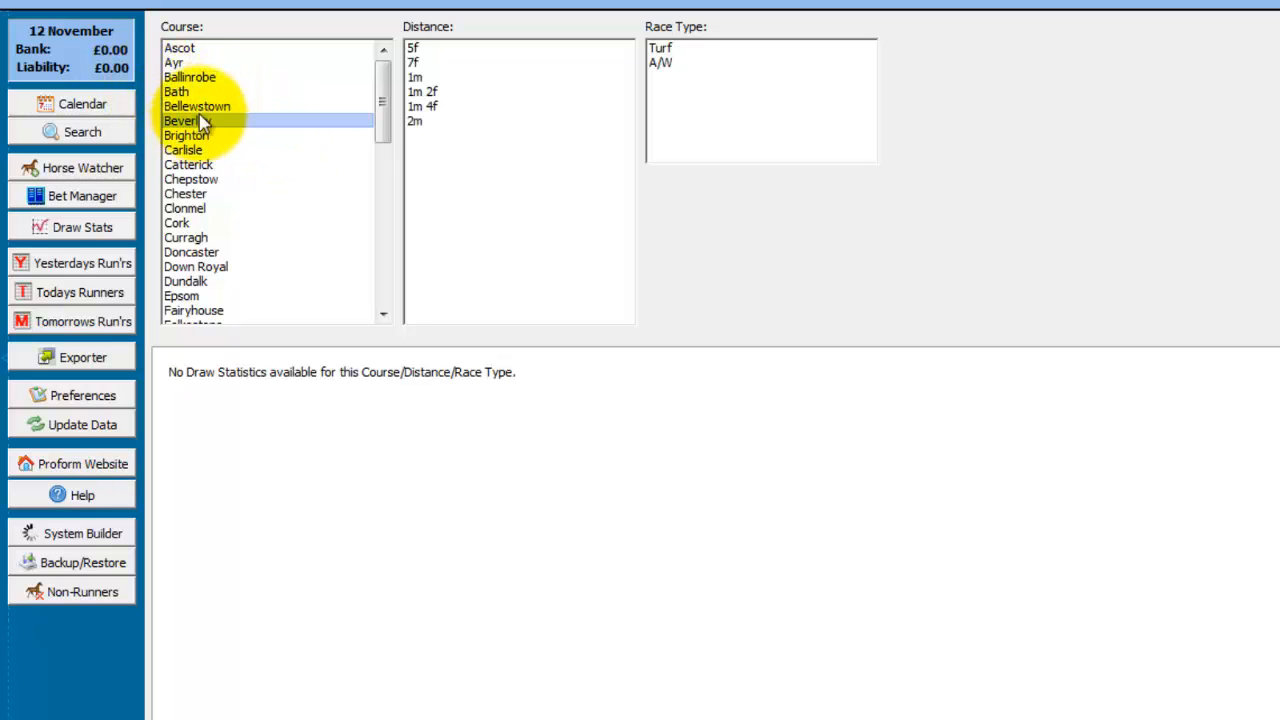
pyautogui.click(662, 48)
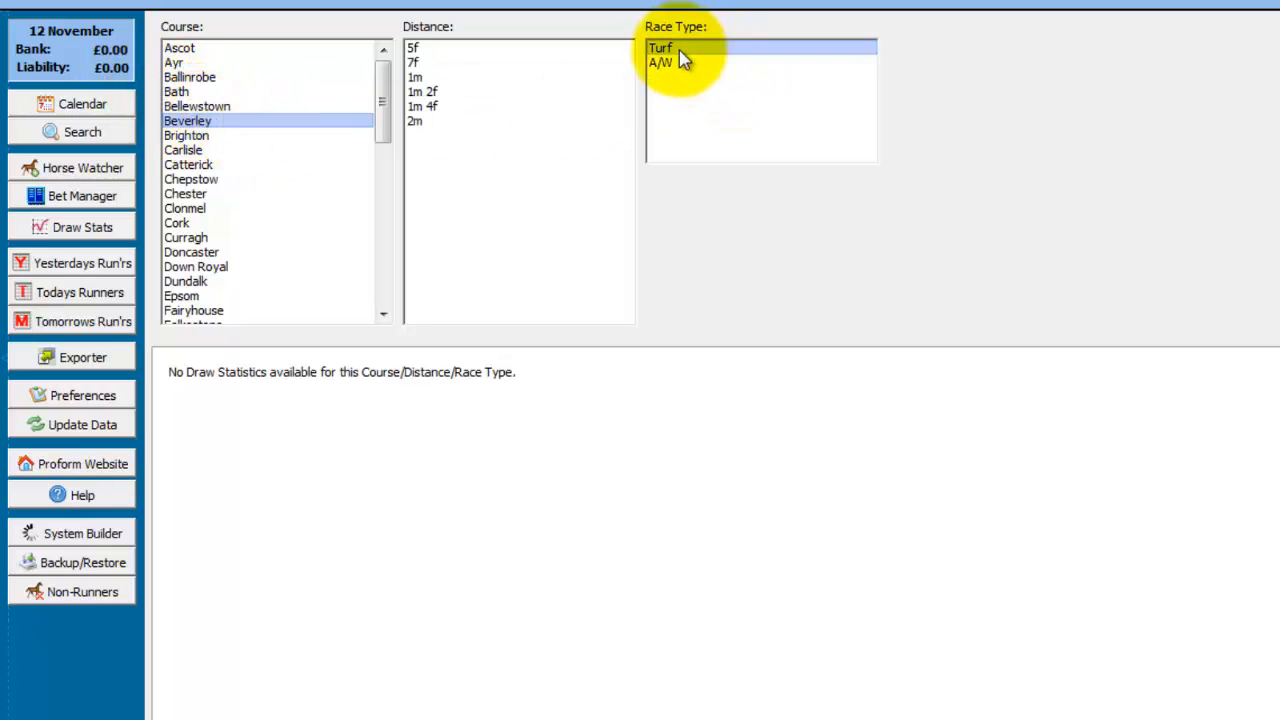
pyautogui.moveTo(480, 62)
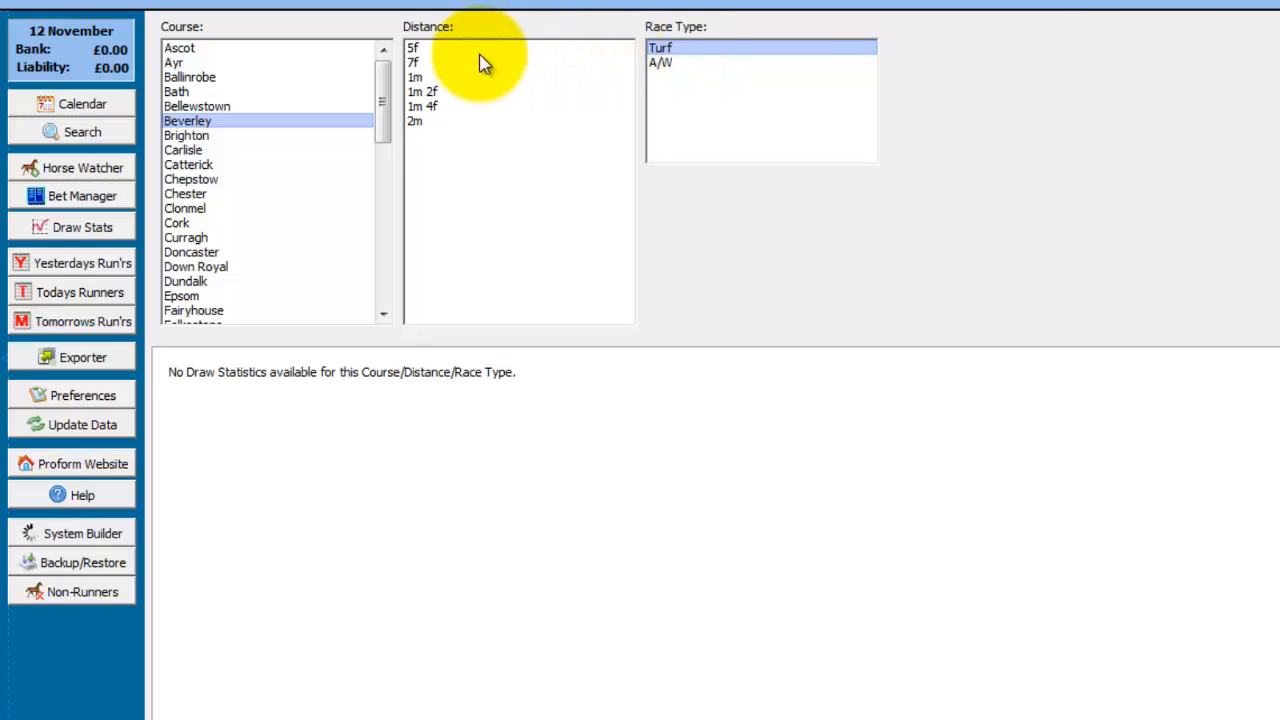
pyautogui.click(416, 48)
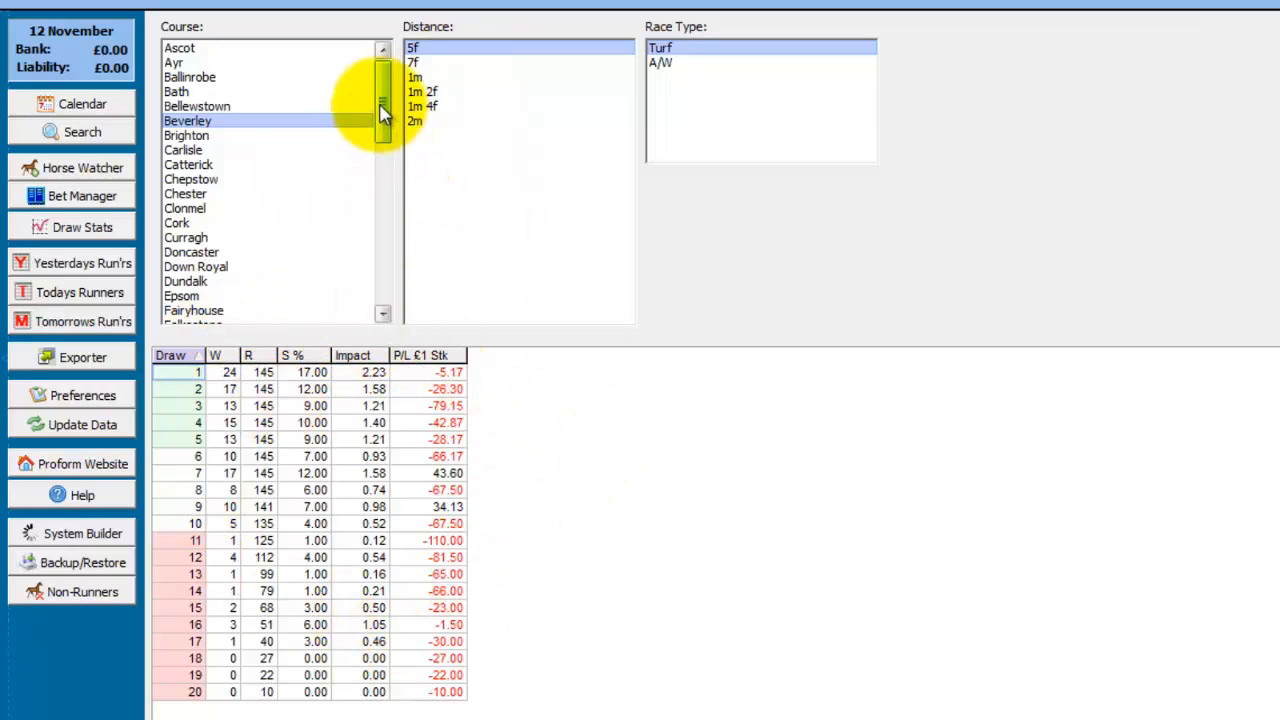
pyautogui.moveTo(384, 110); pyautogui.dragTo(384, 236)
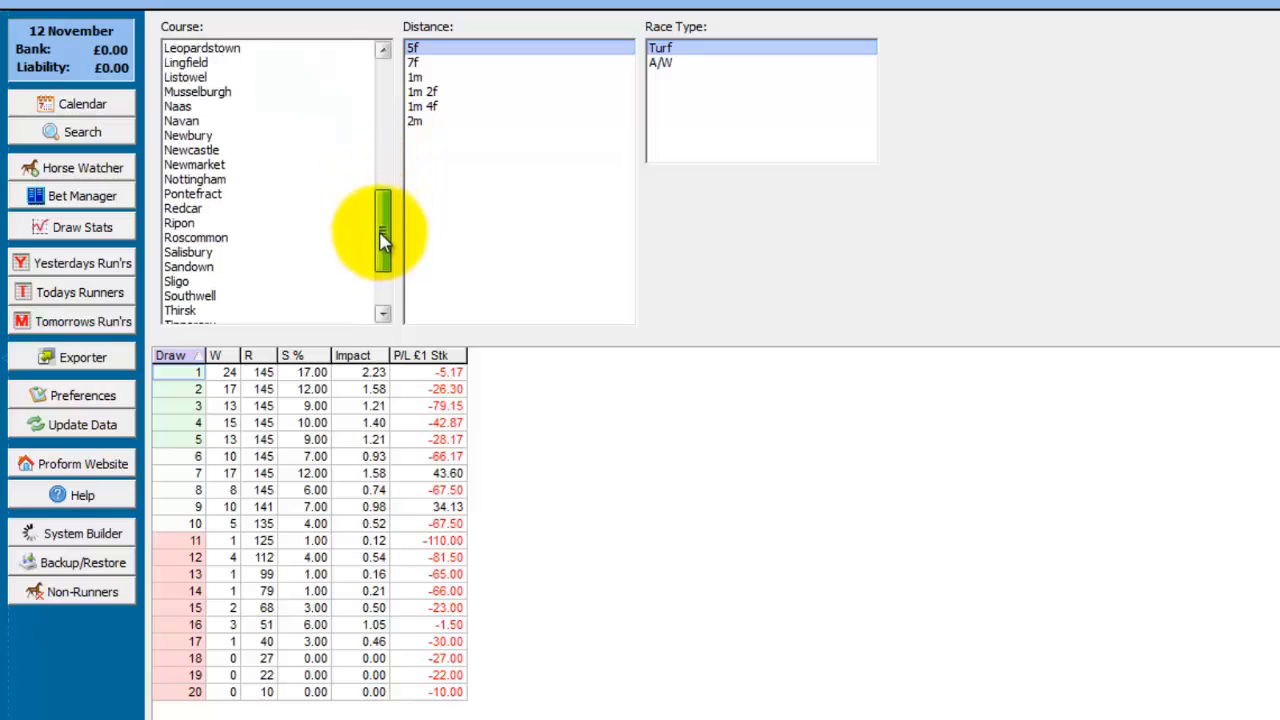
# Step: Switch the draw table to Southwell with the A/W race type
pyautogui.click(188, 280)
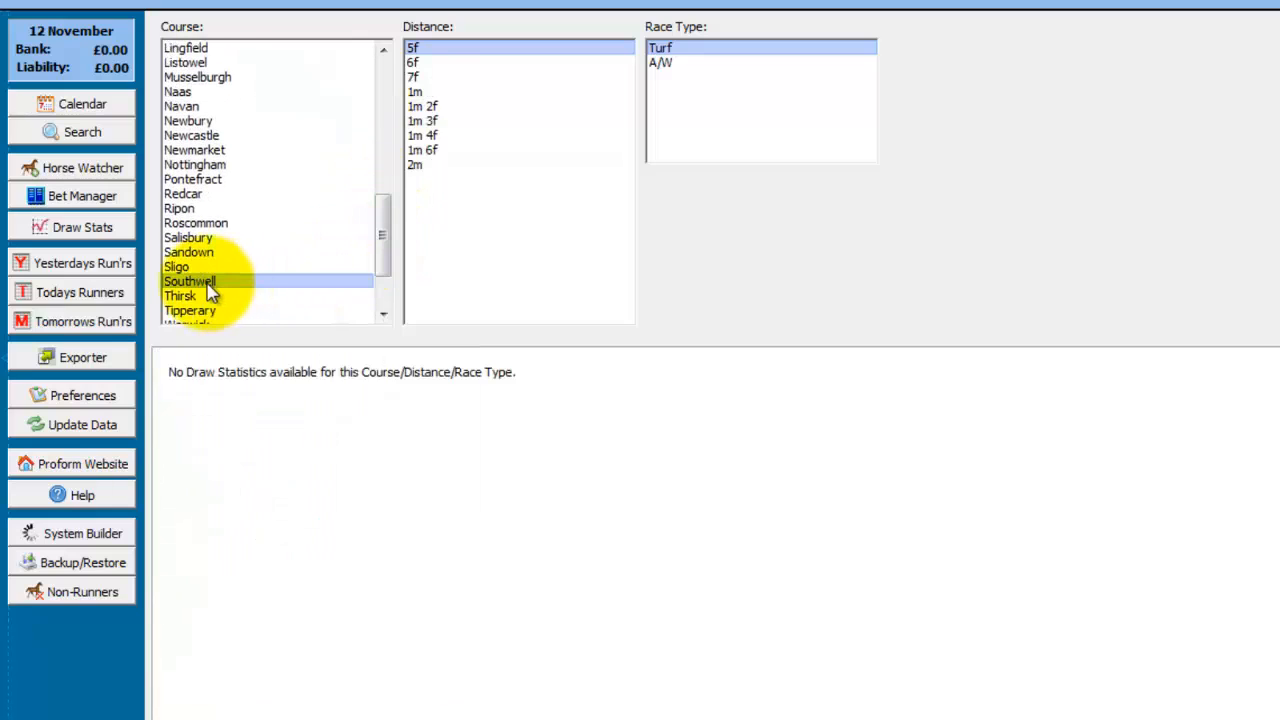
pyautogui.moveTo(670, 76)
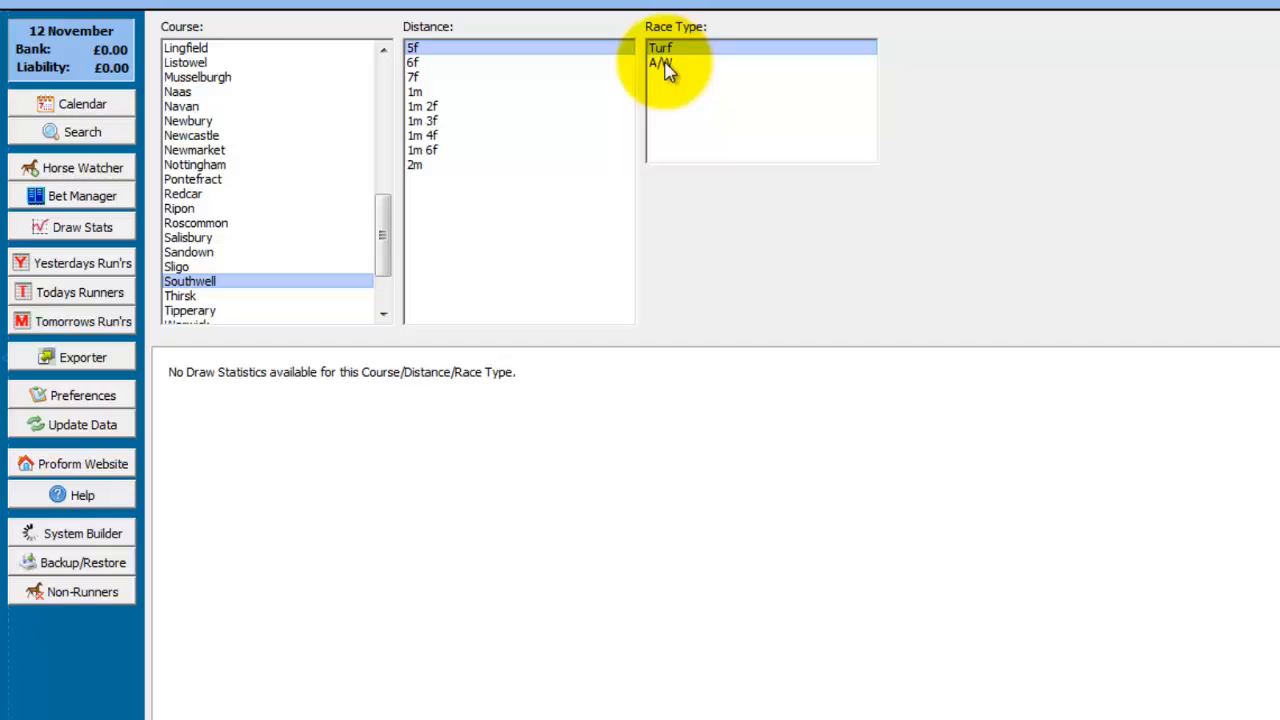
pyautogui.click(660, 66)
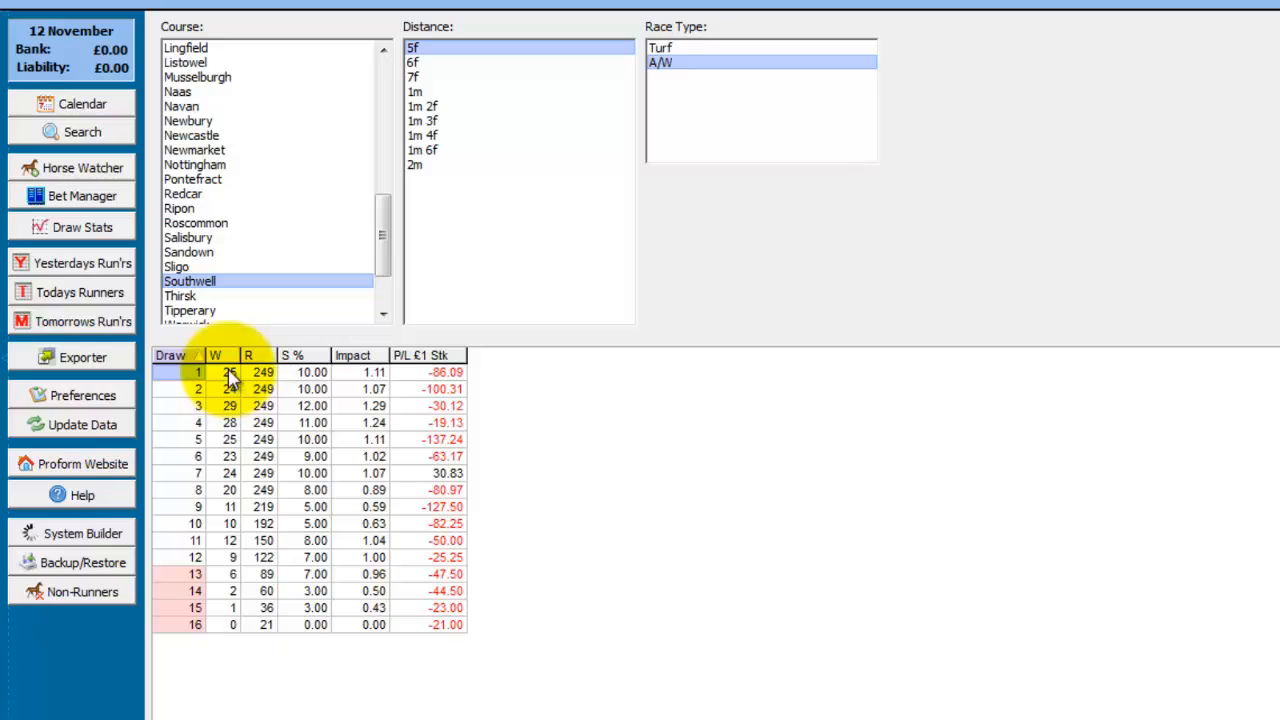
pyautogui.moveTo(262, 388)
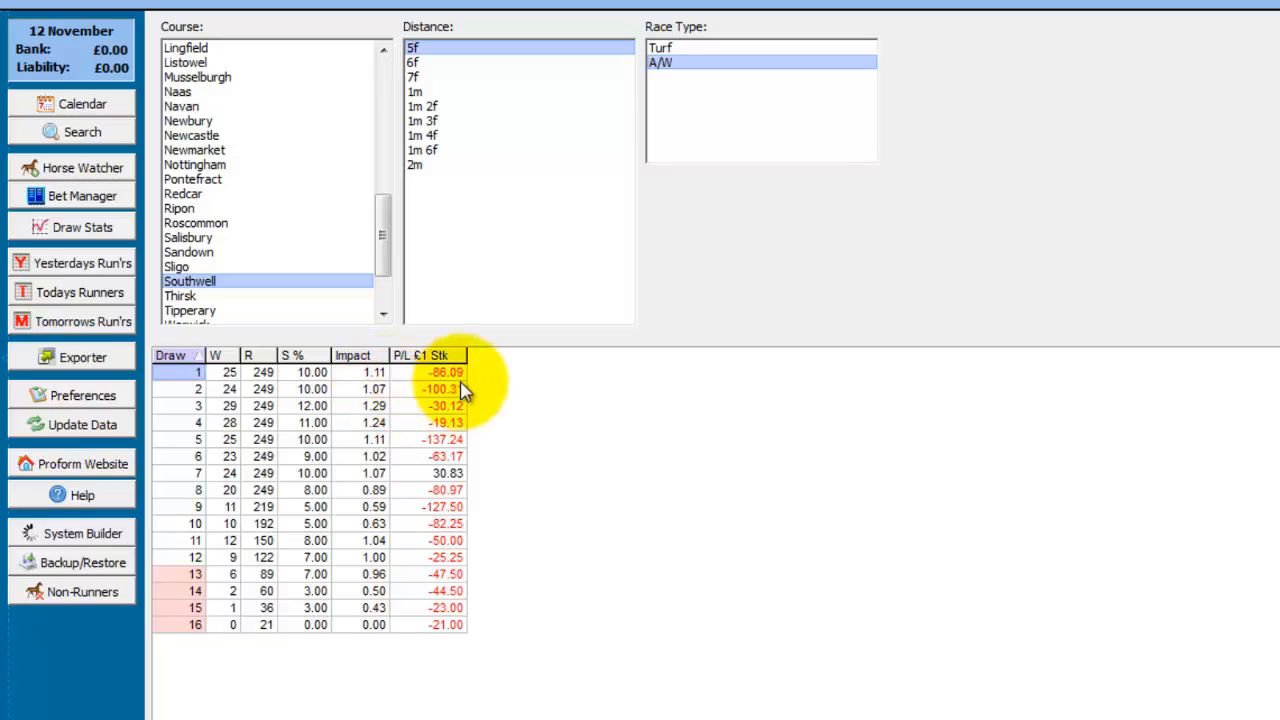
pyautogui.moveTo(470, 394)
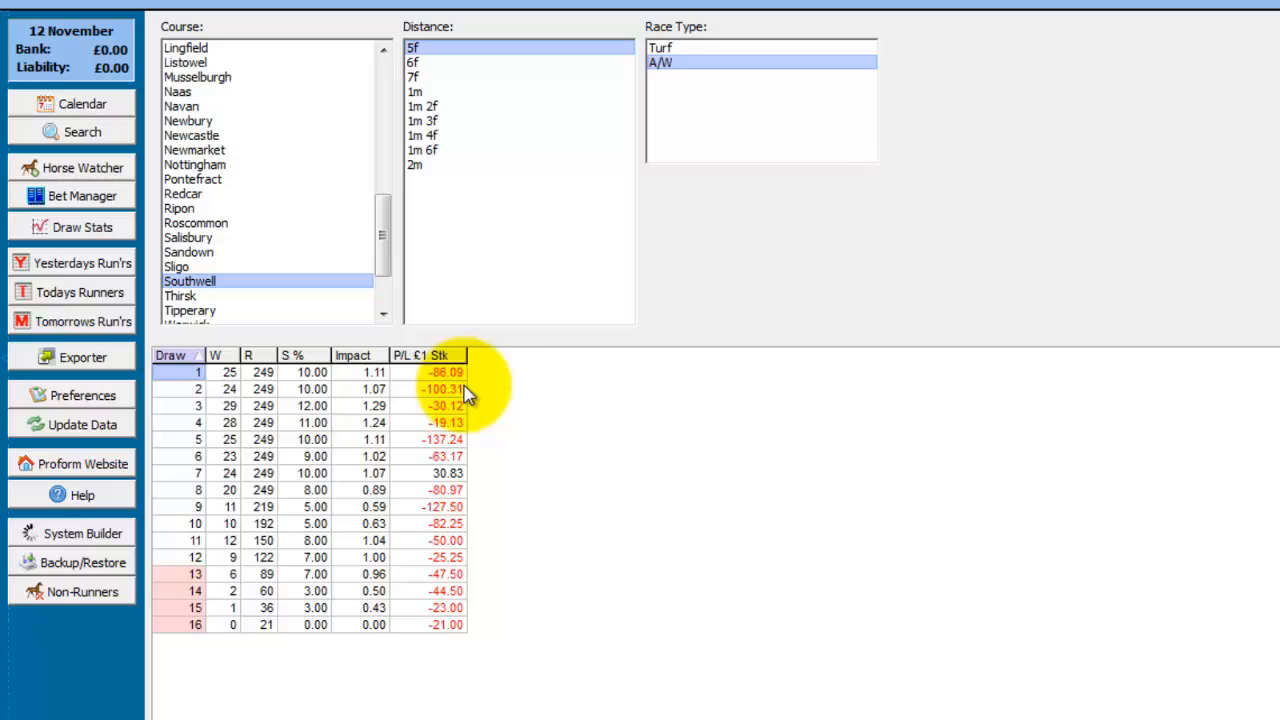
# Step: Compare Southwell A/W draw figures over 6f, 7f and then 1m
pyautogui.click(418, 62)
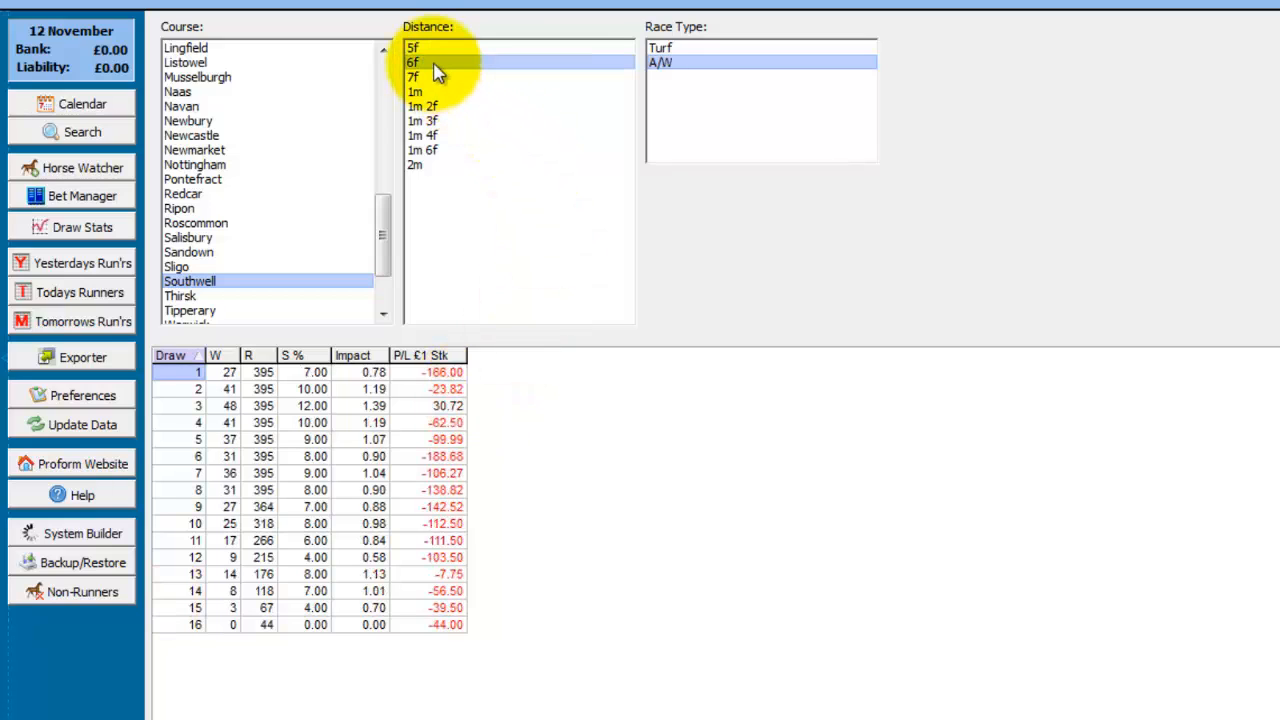
pyautogui.moveTo(488, 284)
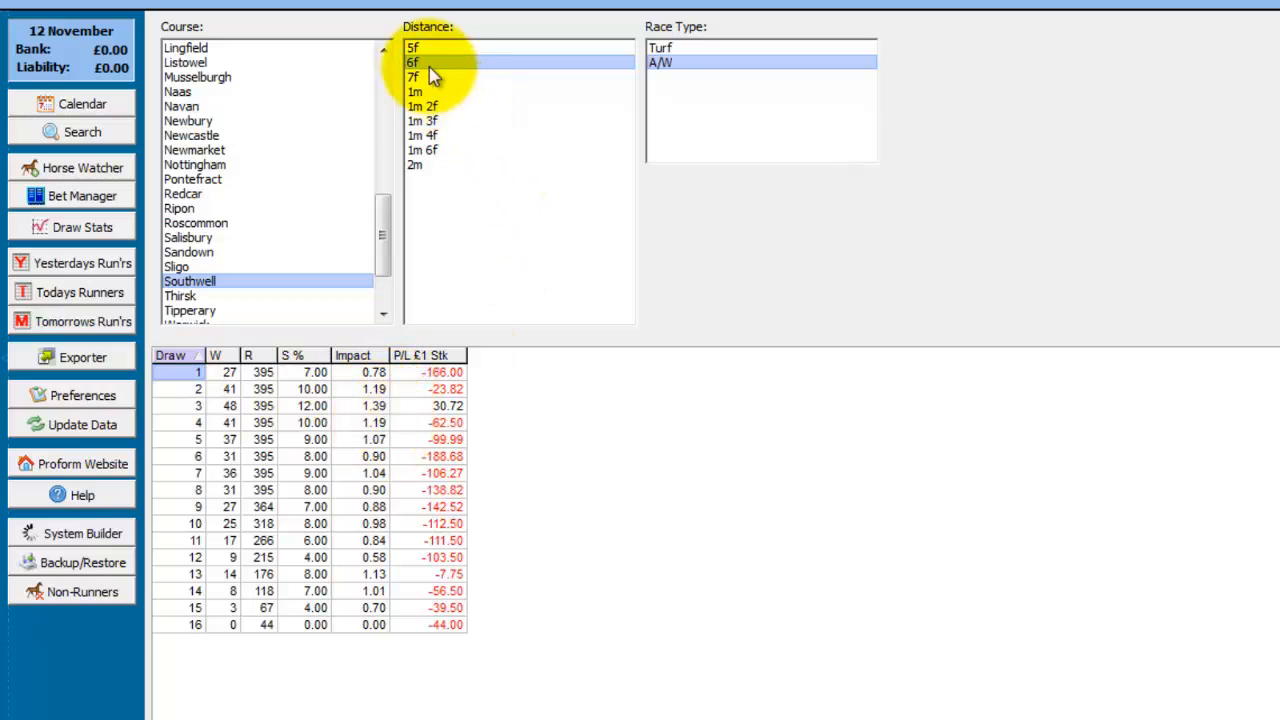
pyautogui.click(416, 76)
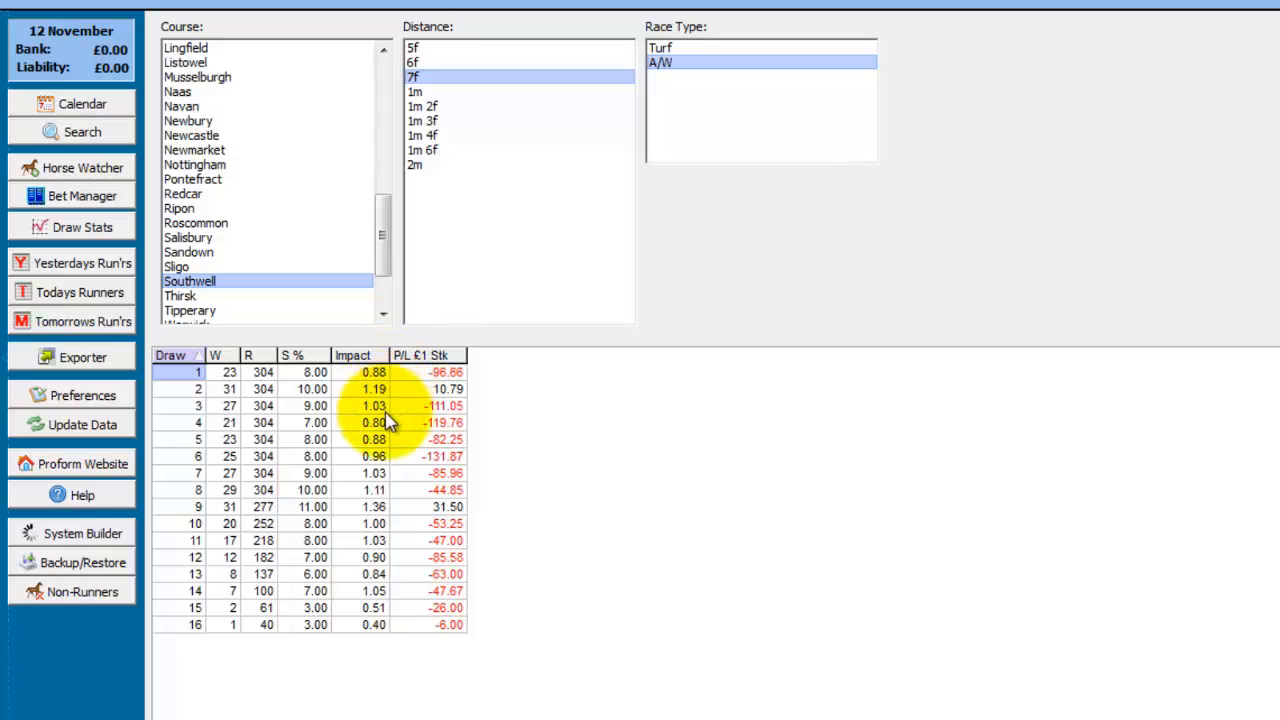
pyautogui.click(416, 92)
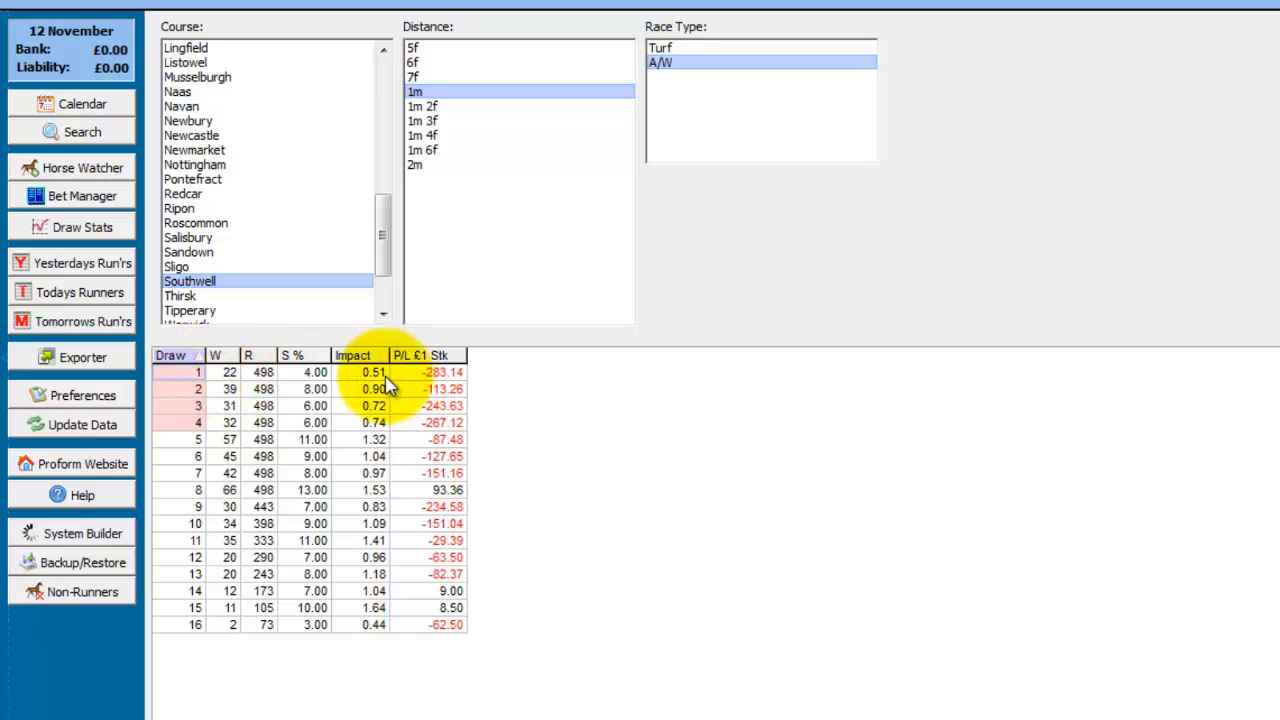
pyautogui.moveTo(412, 386)
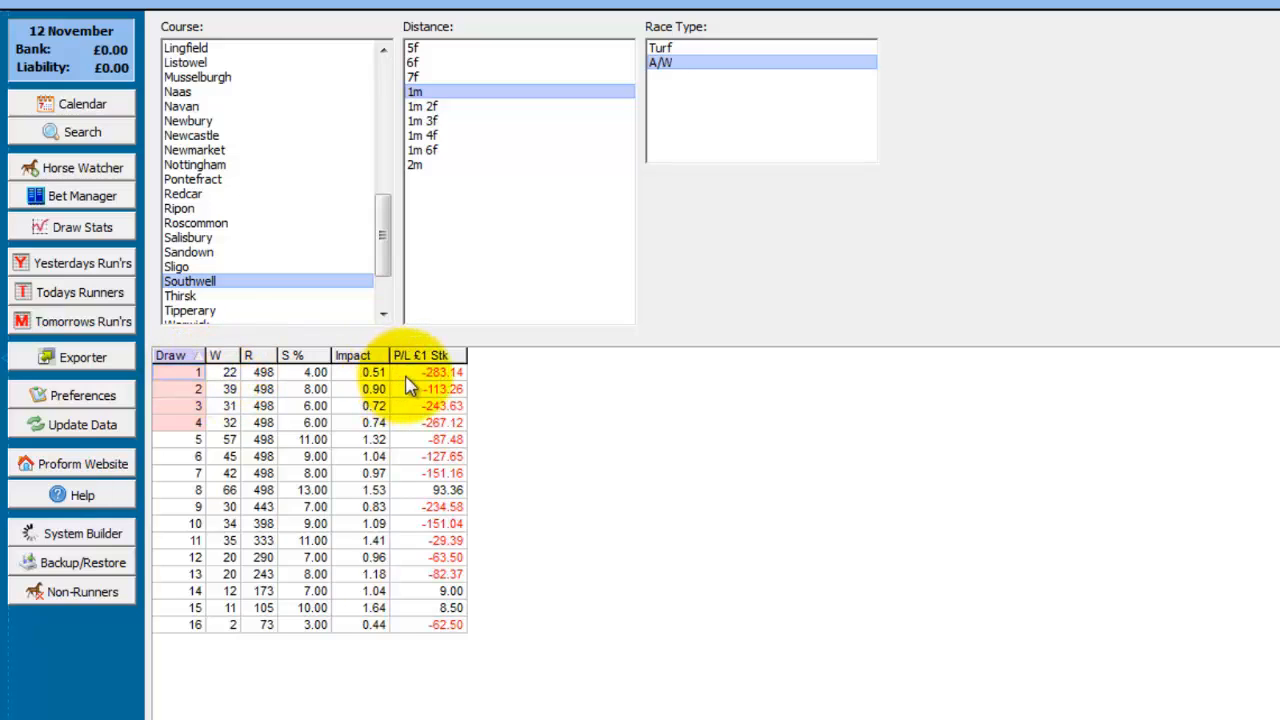
pyautogui.moveTo(590, 430)
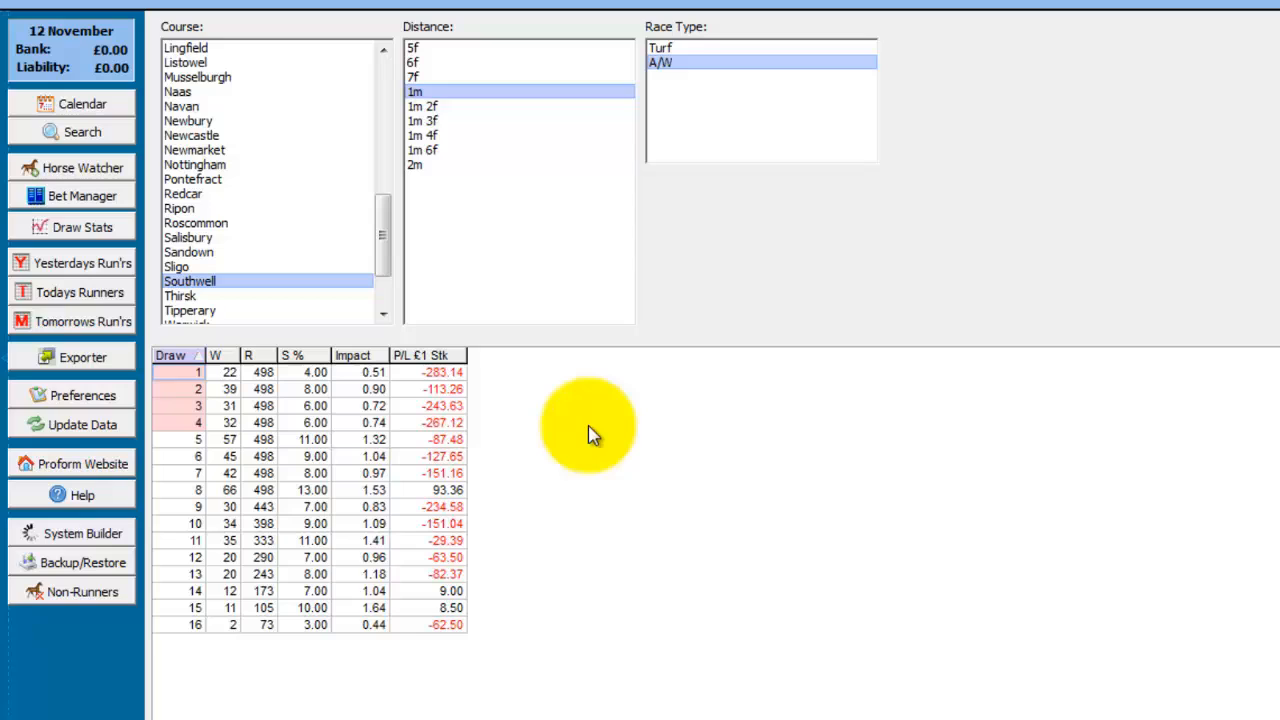
pyautogui.moveTo(606, 436)
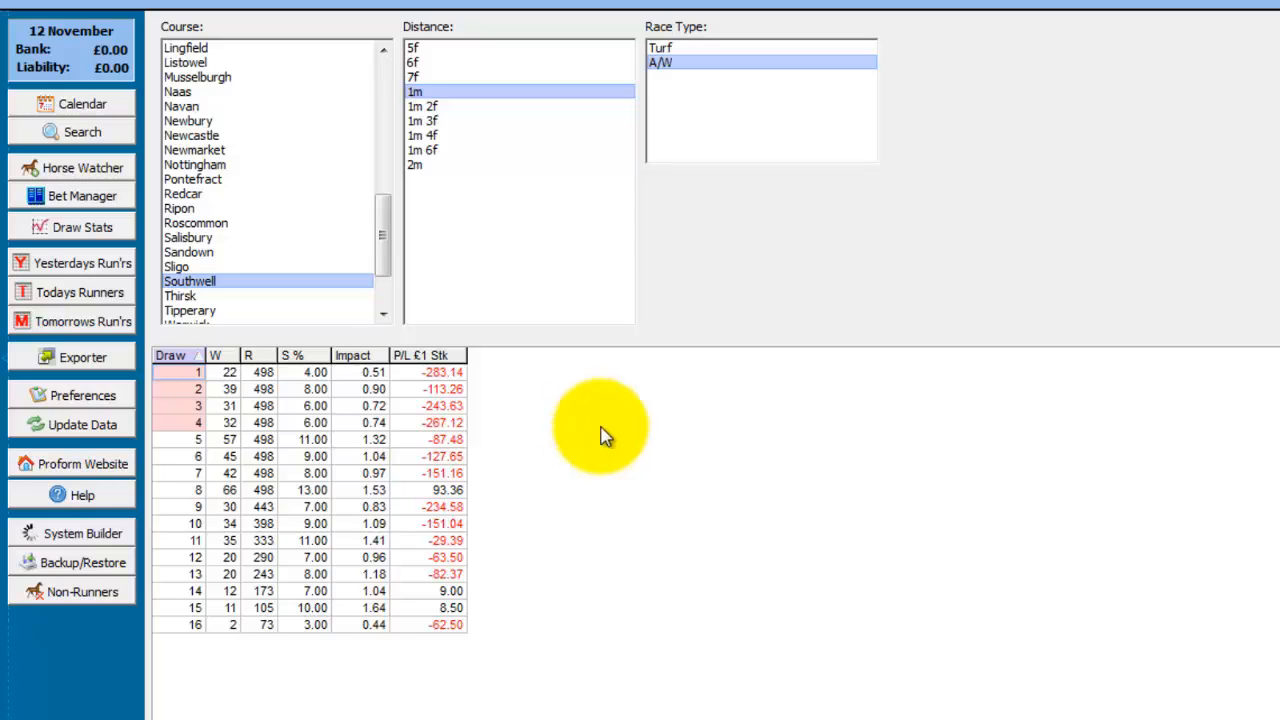
pyautogui.moveTo(590, 444)
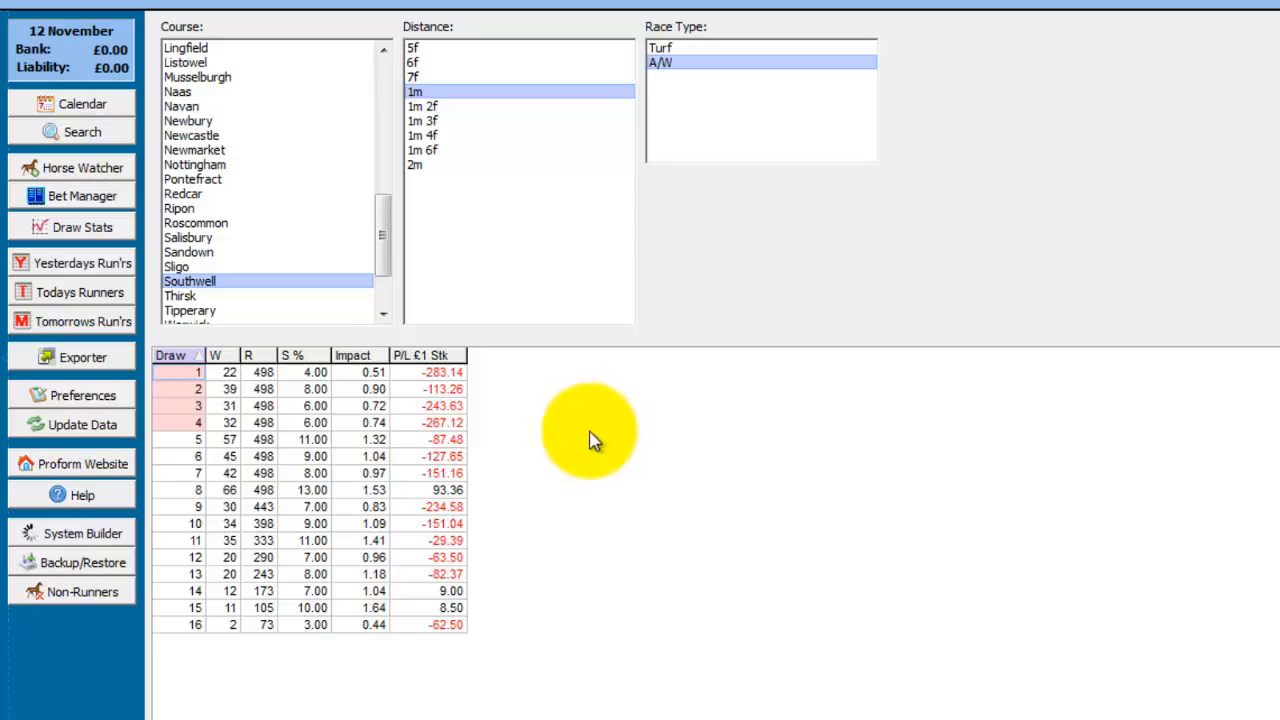
pyautogui.moveTo(584, 396)
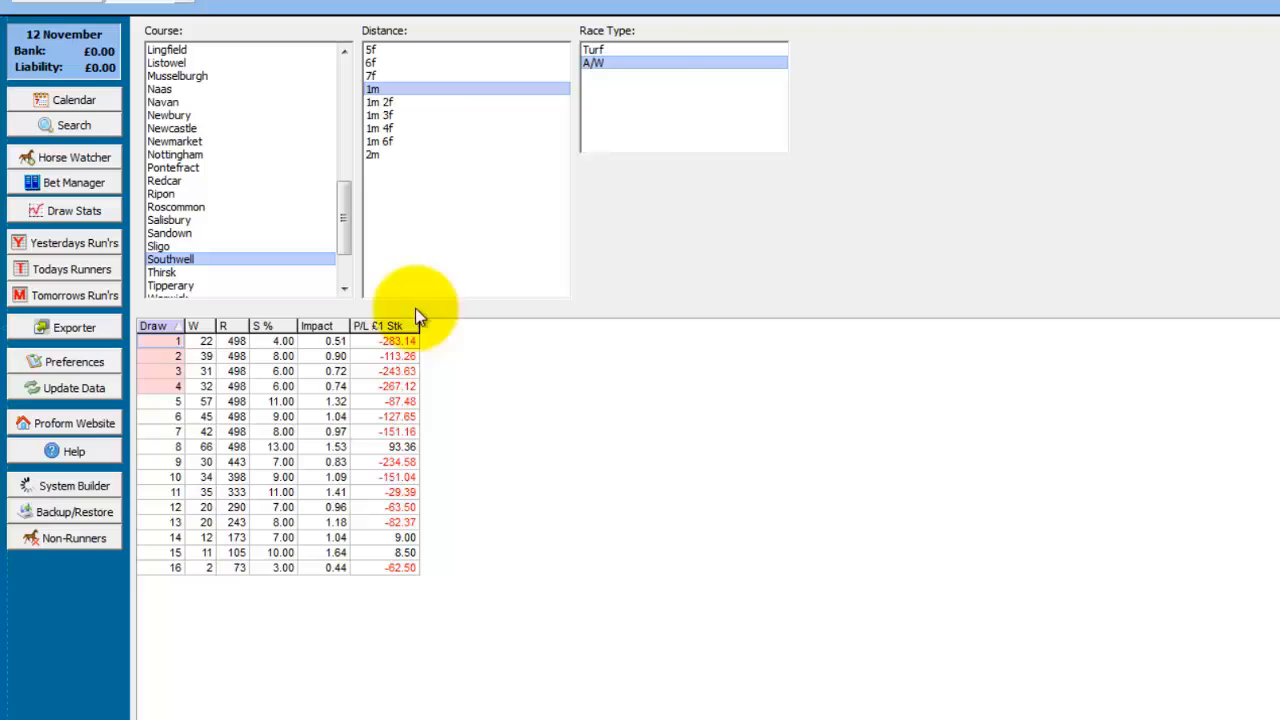
pyautogui.moveTo(490, 368)
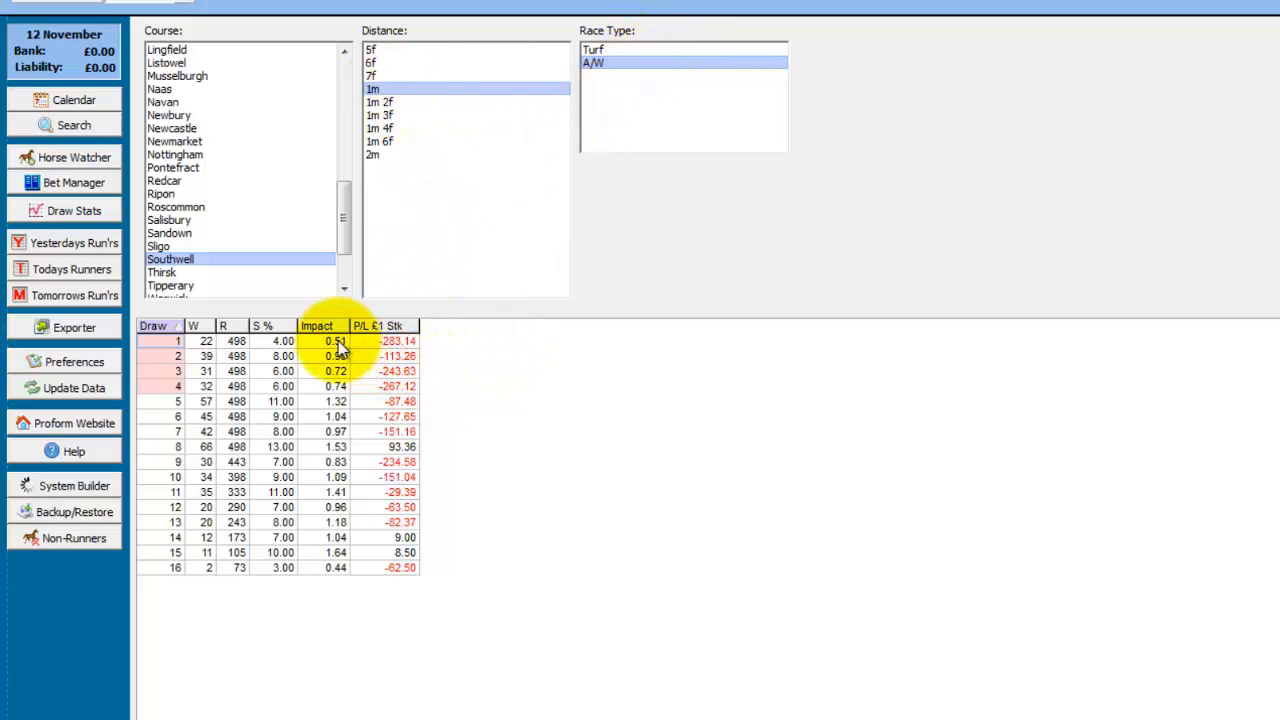
pyautogui.moveTo(350, 356)
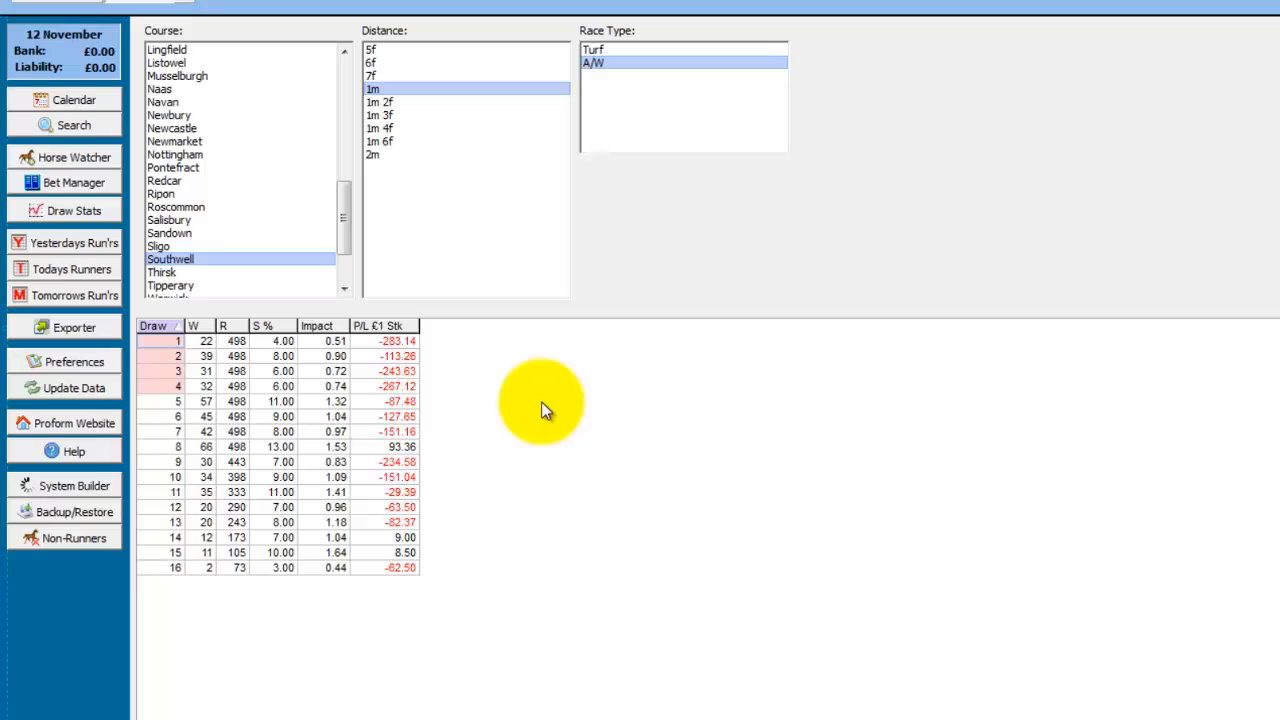
pyautogui.moveTo(64, 486)
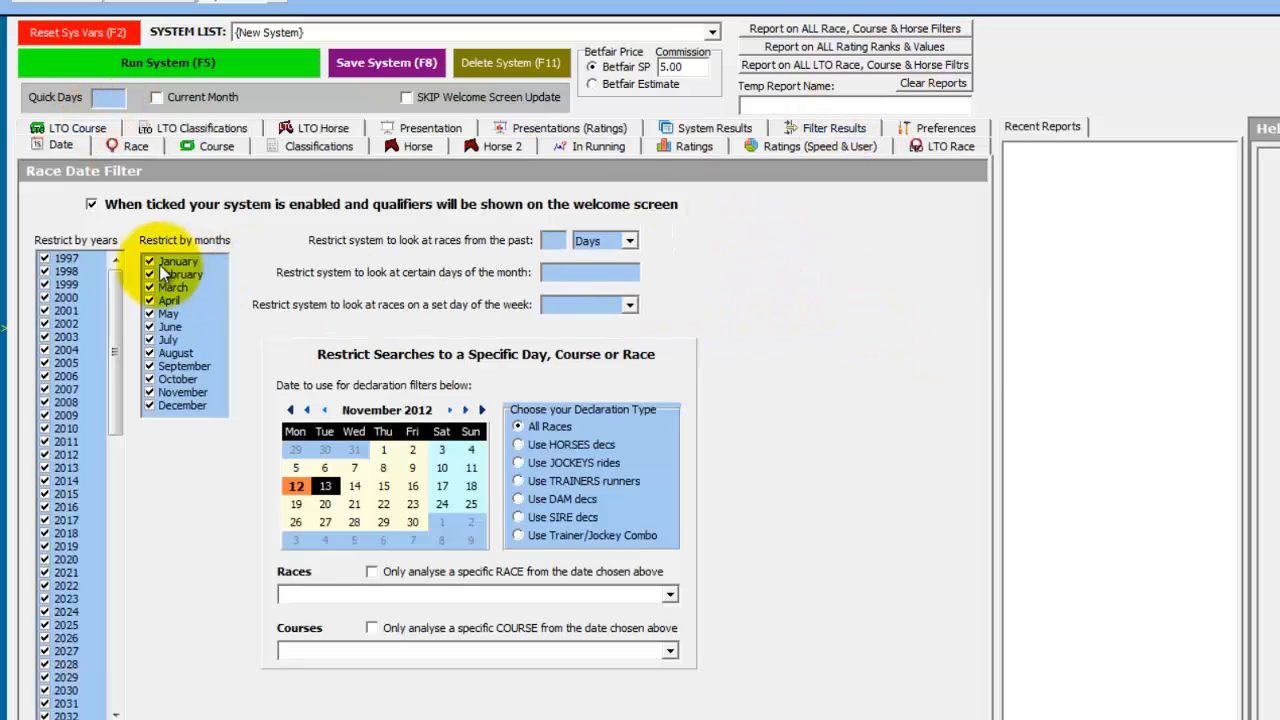
# Step: Limit the system to races from the past 15 years and move to the race filter
pyautogui.click(552, 240)
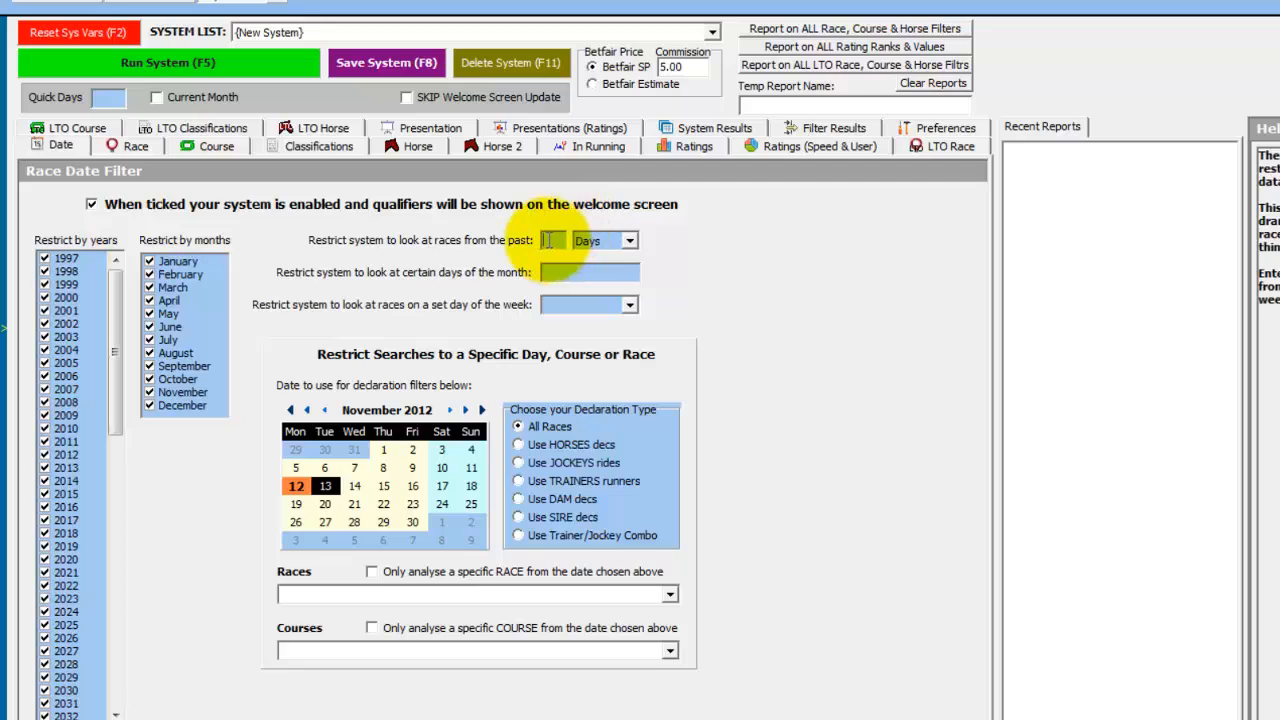
pyautogui.write('15')
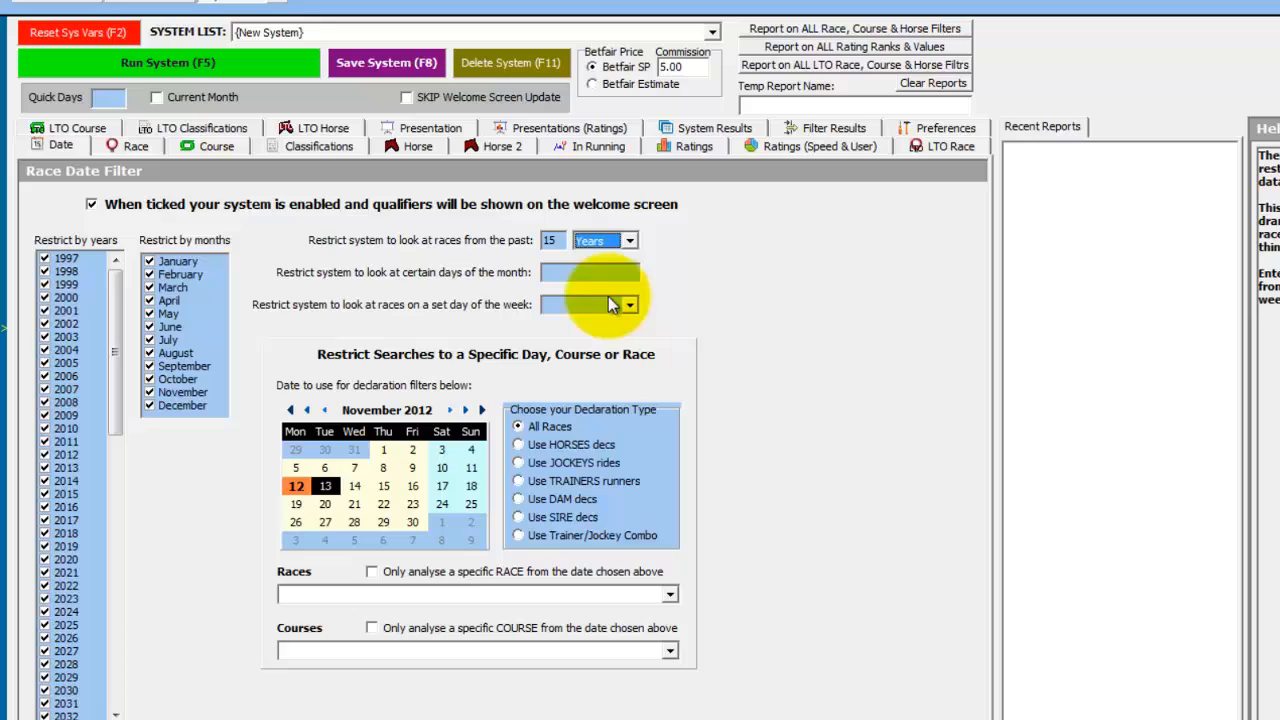
pyautogui.click(134, 146)
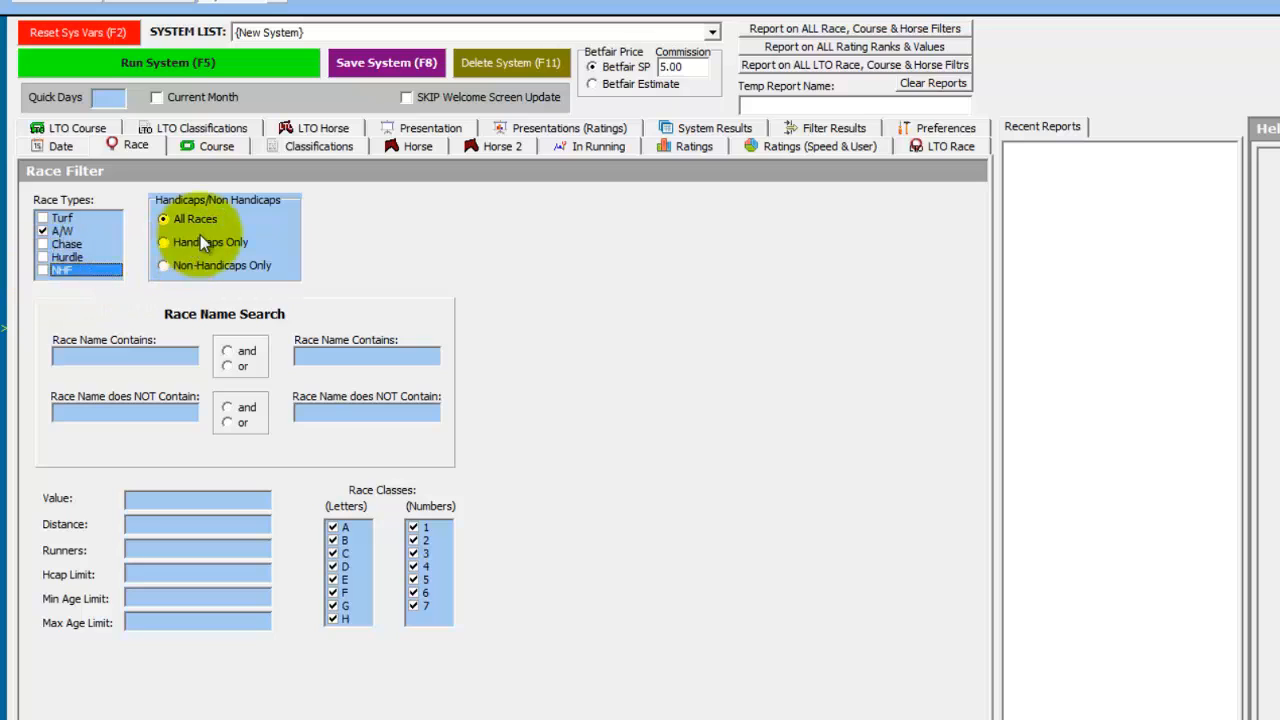
# Step: Filter races to handicaps over distance 1760 with >=8 runners
pyautogui.click(164, 242)
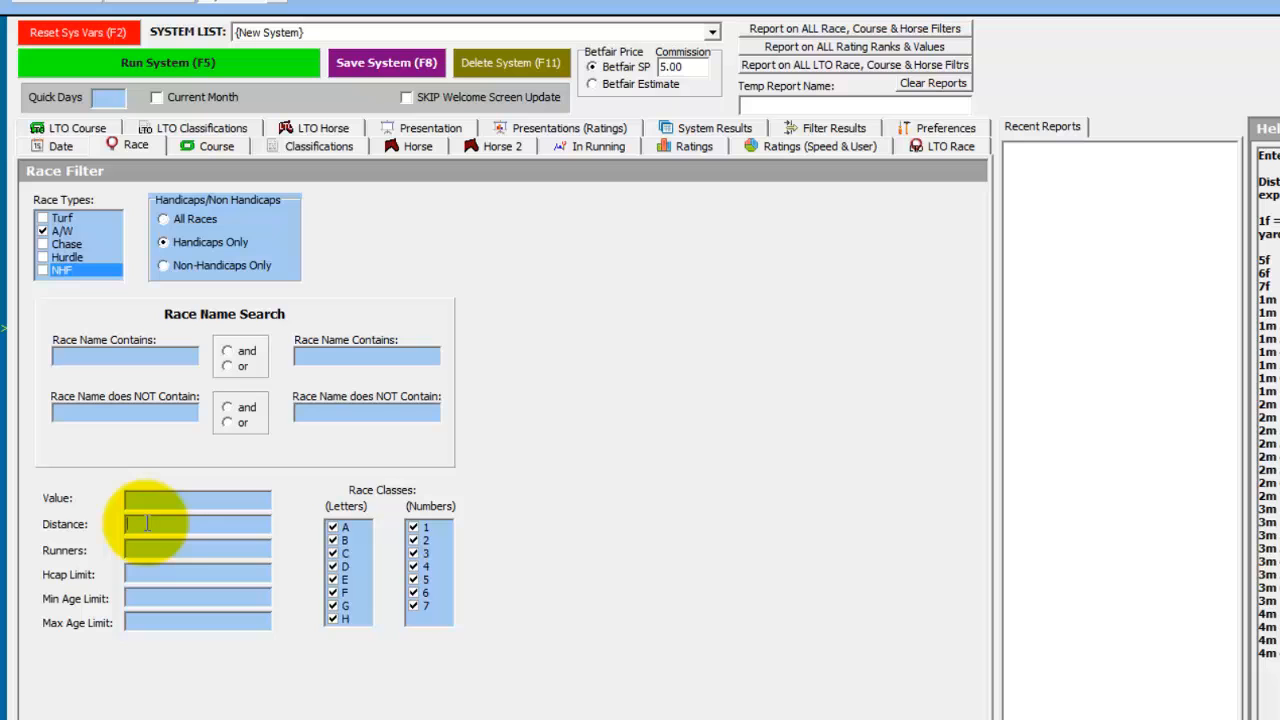
pyautogui.write('1760')
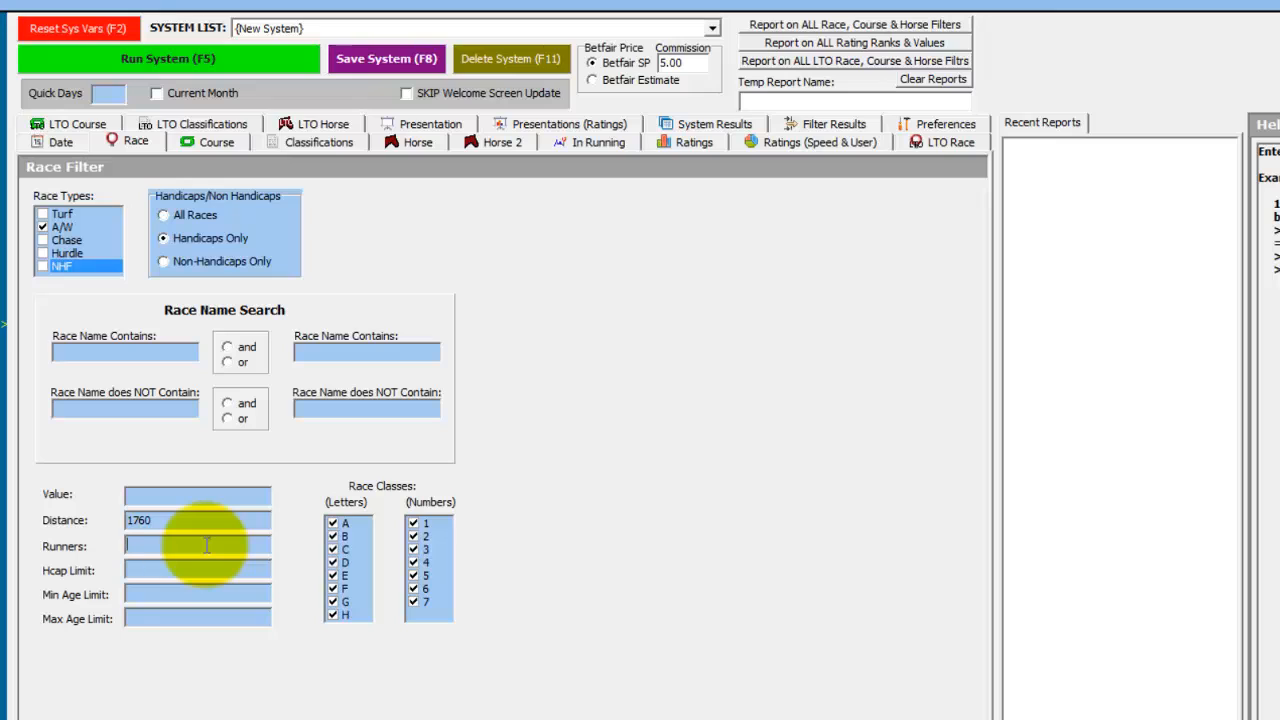
pyautogui.write('>=8')
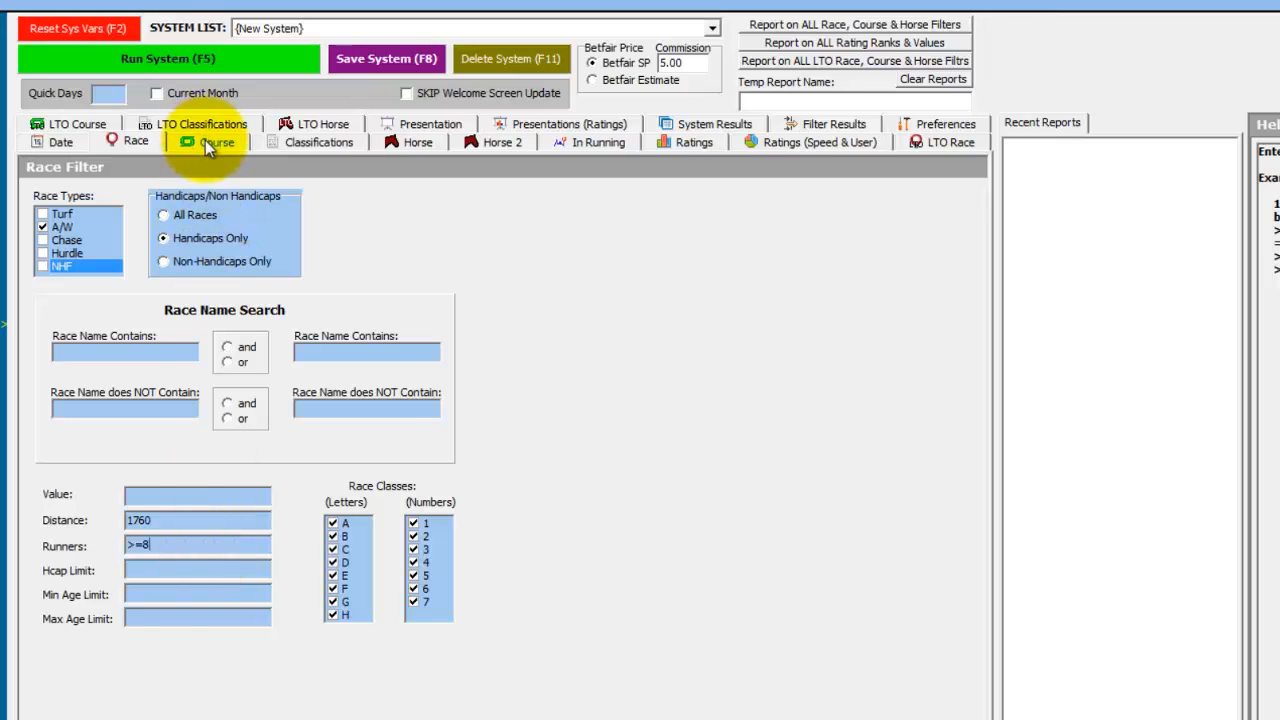
# Step: Clear all courses via Select None and tick Southwell as the only course
pyautogui.click(216, 142)
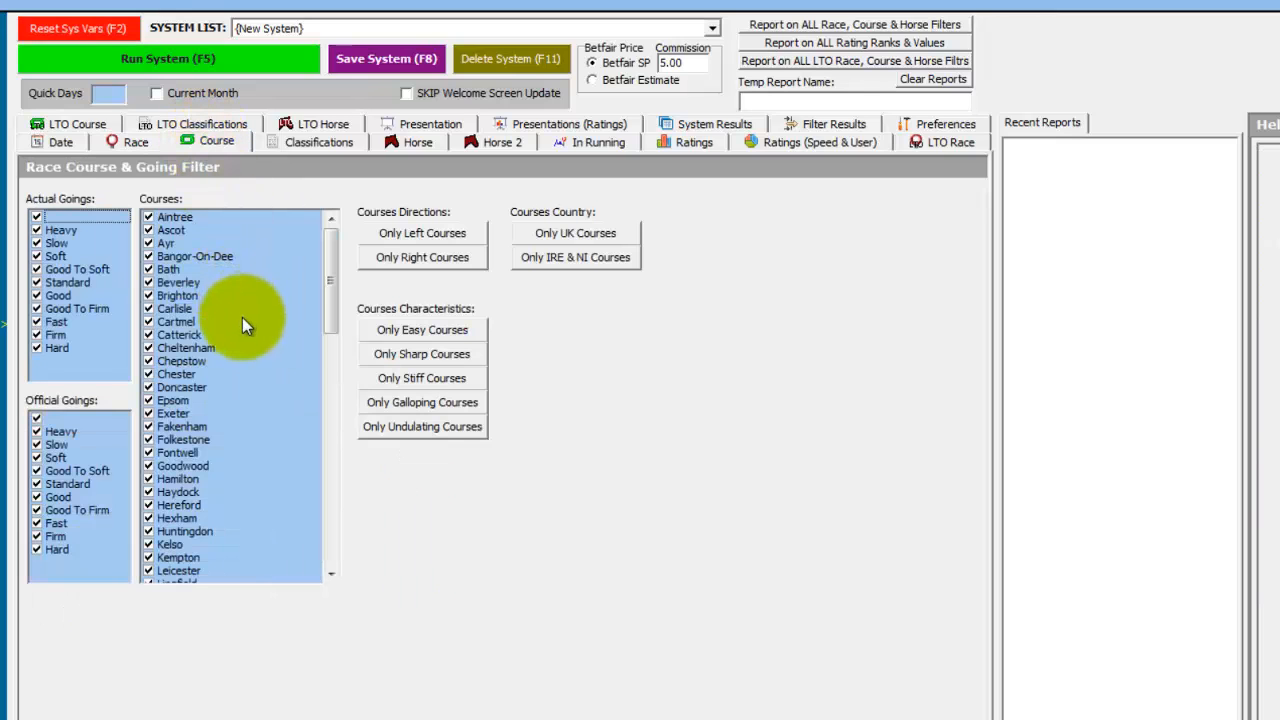
pyautogui.rightClick(248, 324)
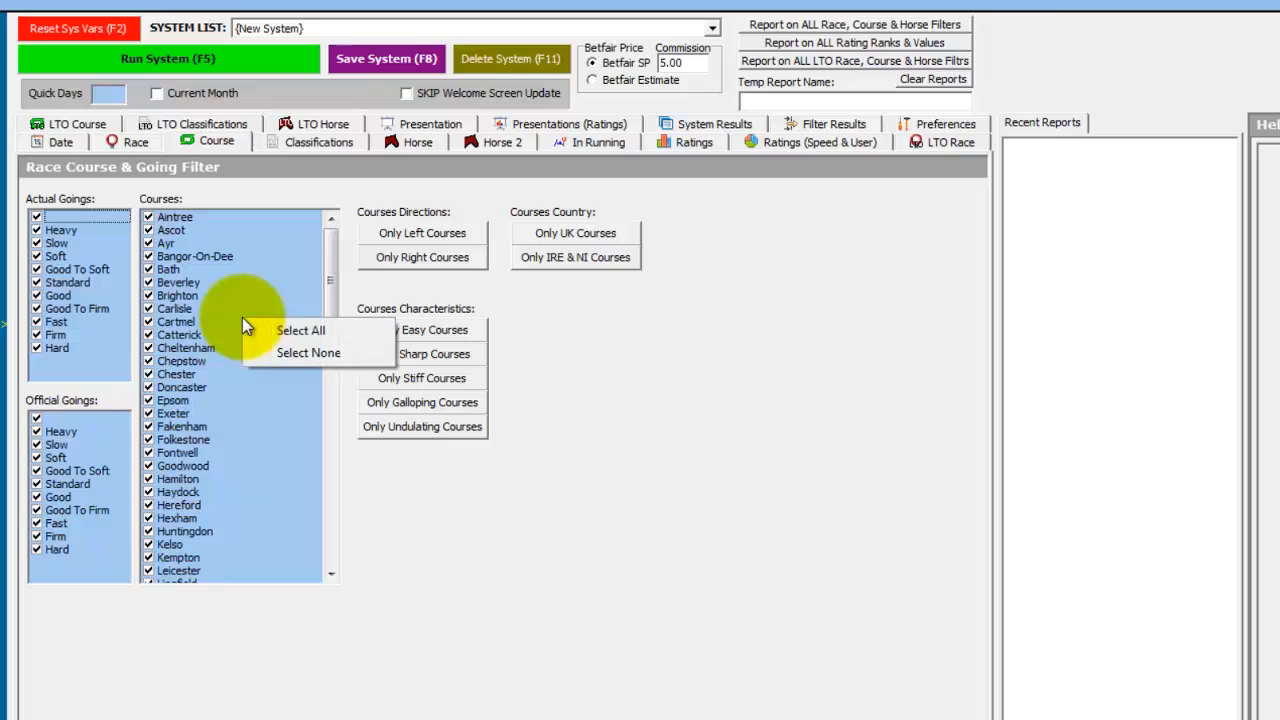
pyautogui.click(308, 352)
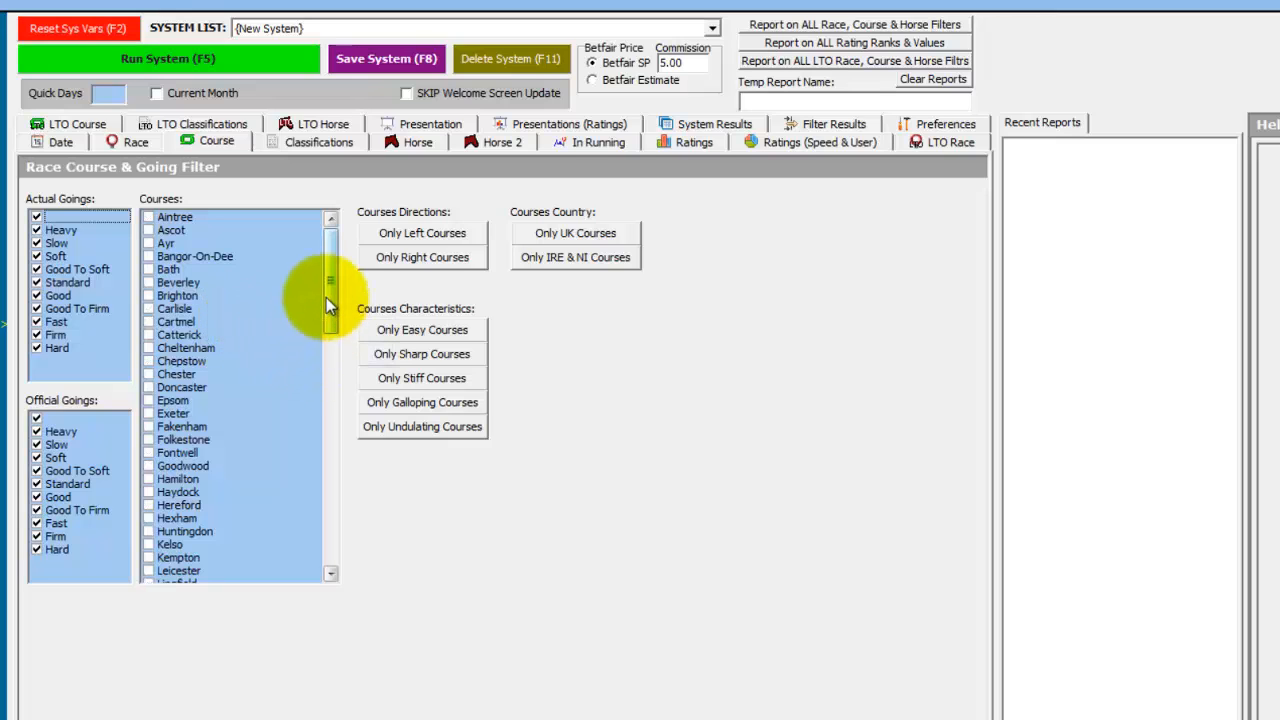
pyautogui.scroll(-3)
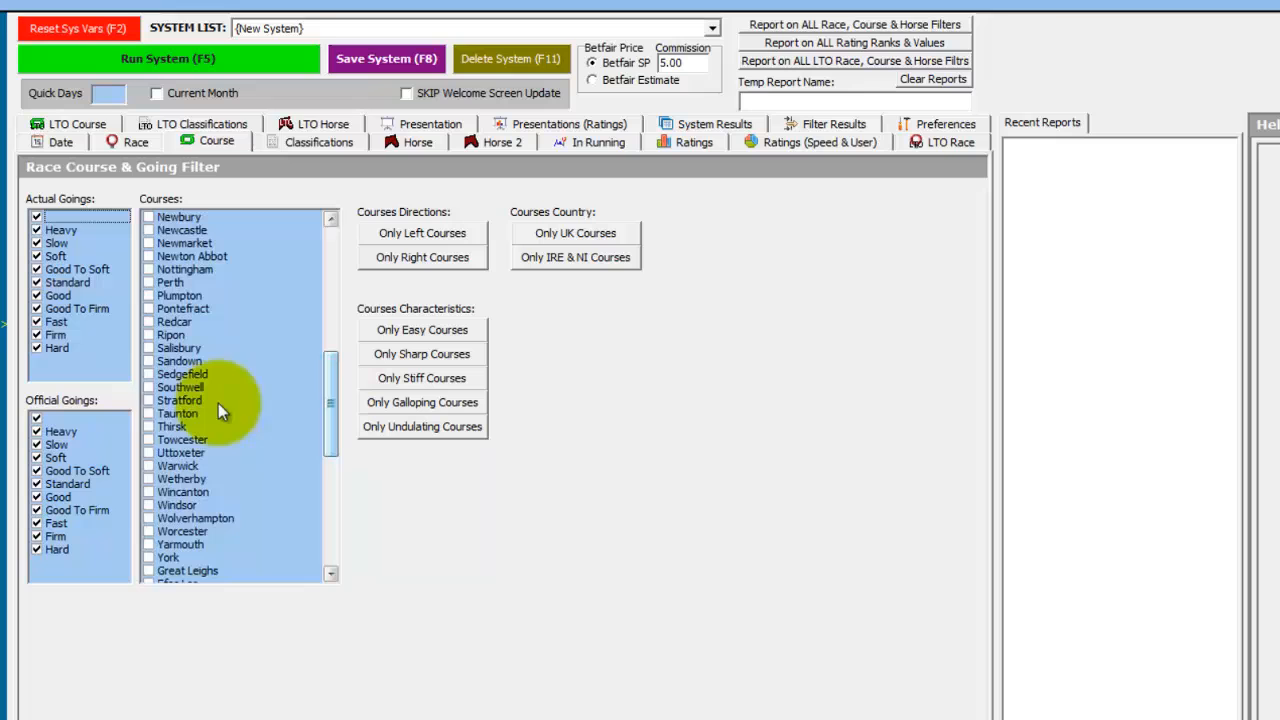
pyautogui.click(150, 386)
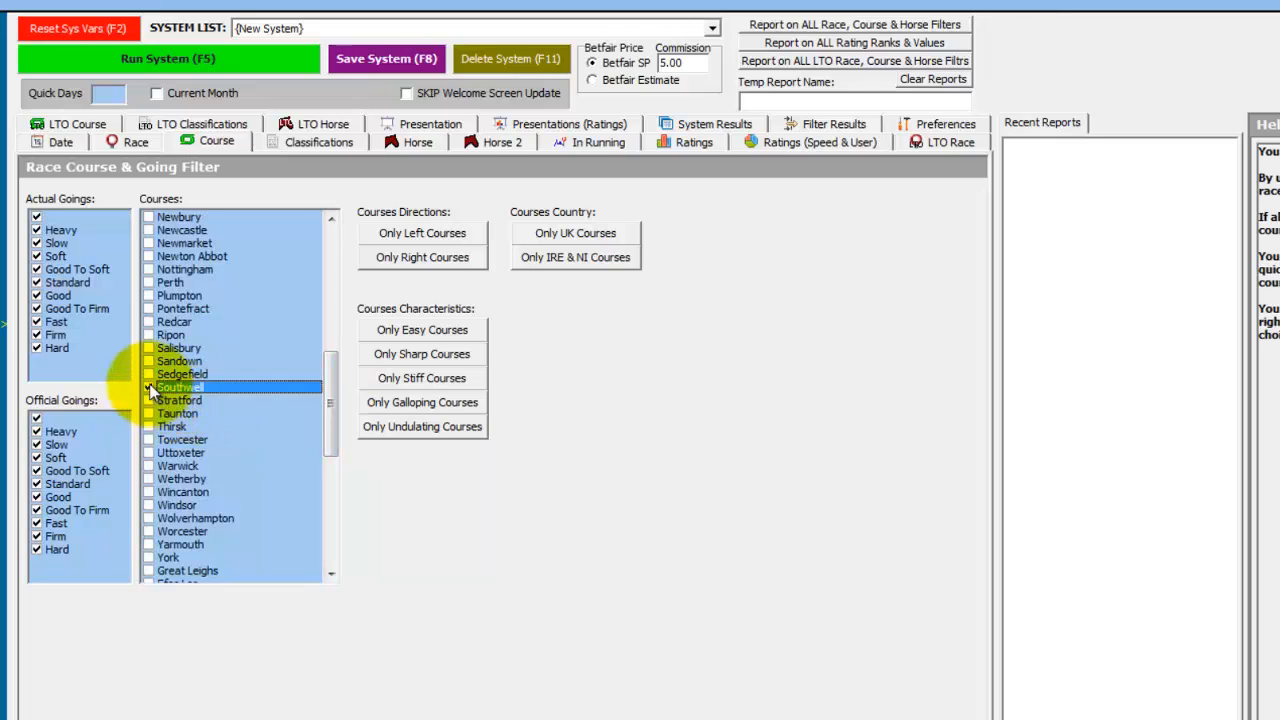
pyautogui.click(428, 140)
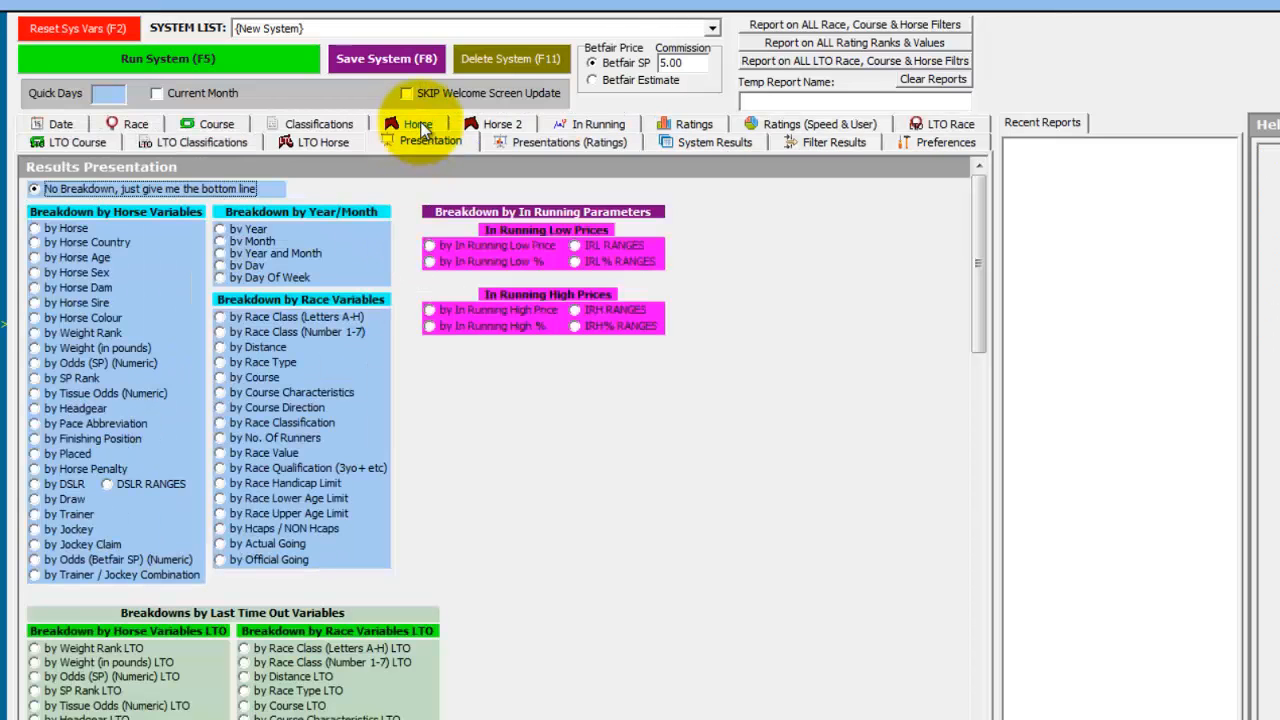
pyautogui.moveTo(60, 498)
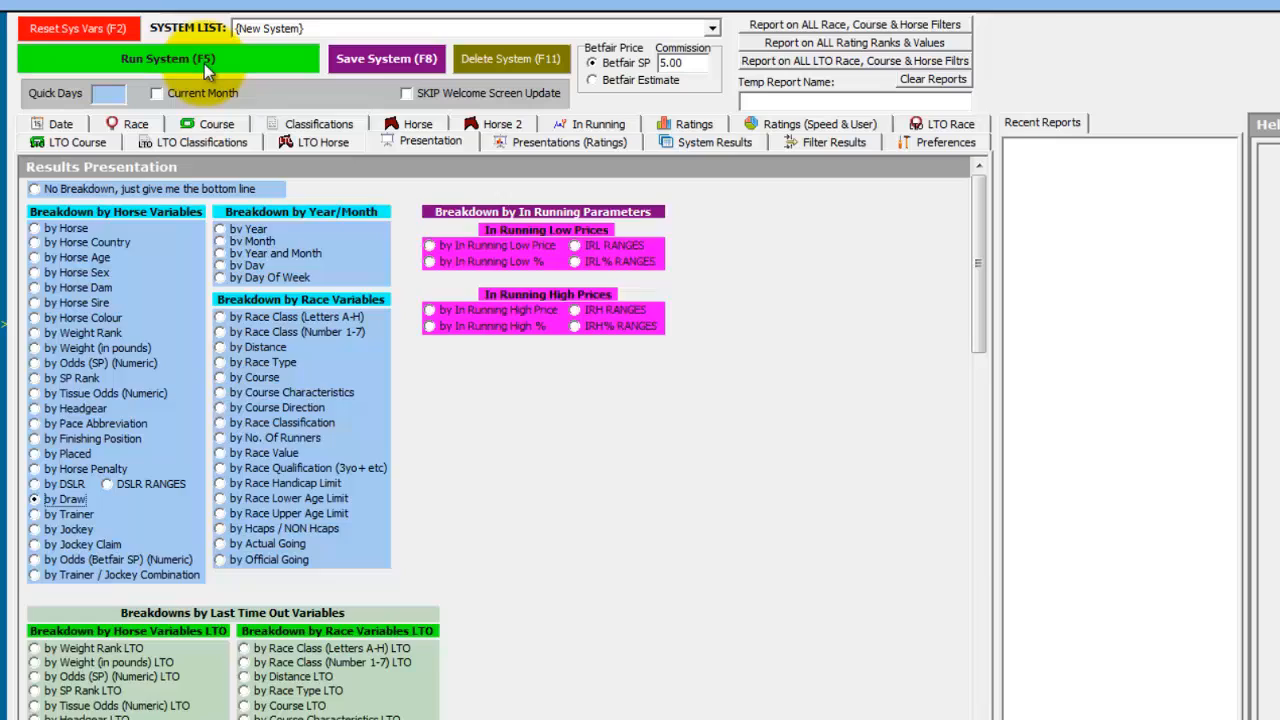
# Step: Run the system (F5) to get results broken down by draw
pyautogui.click(180, 58)
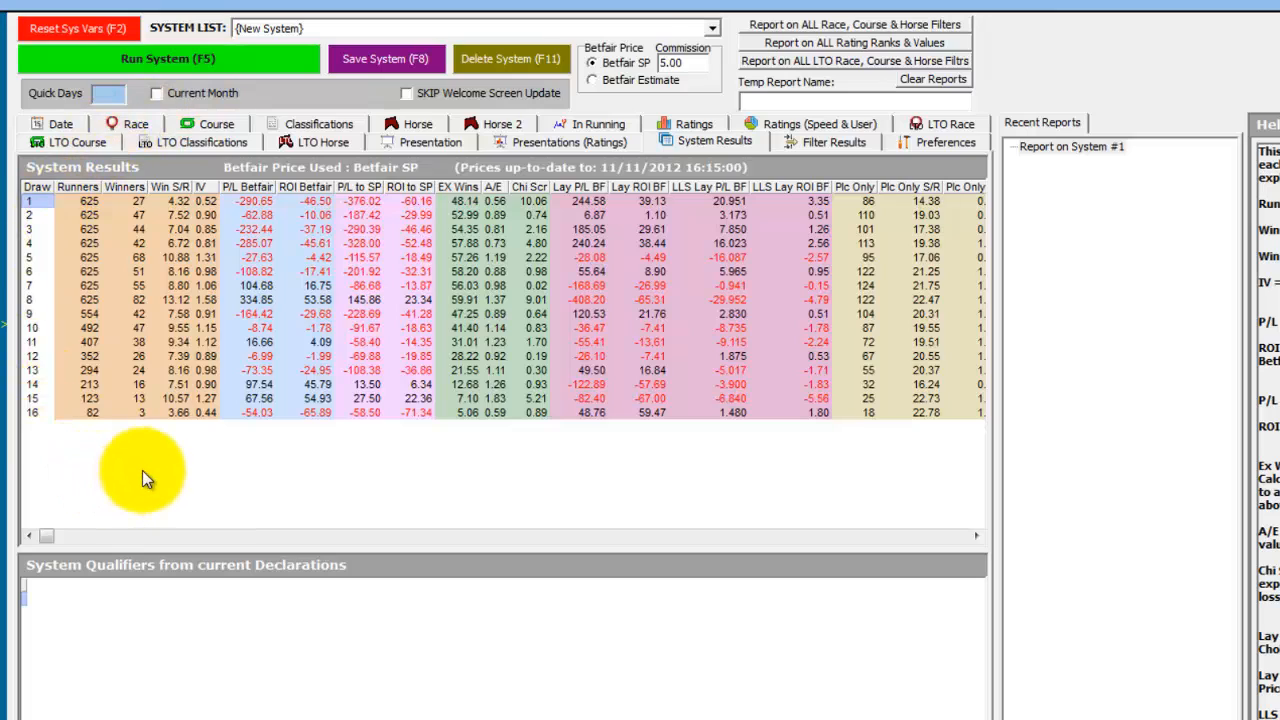
pyautogui.moveTo(222, 448)
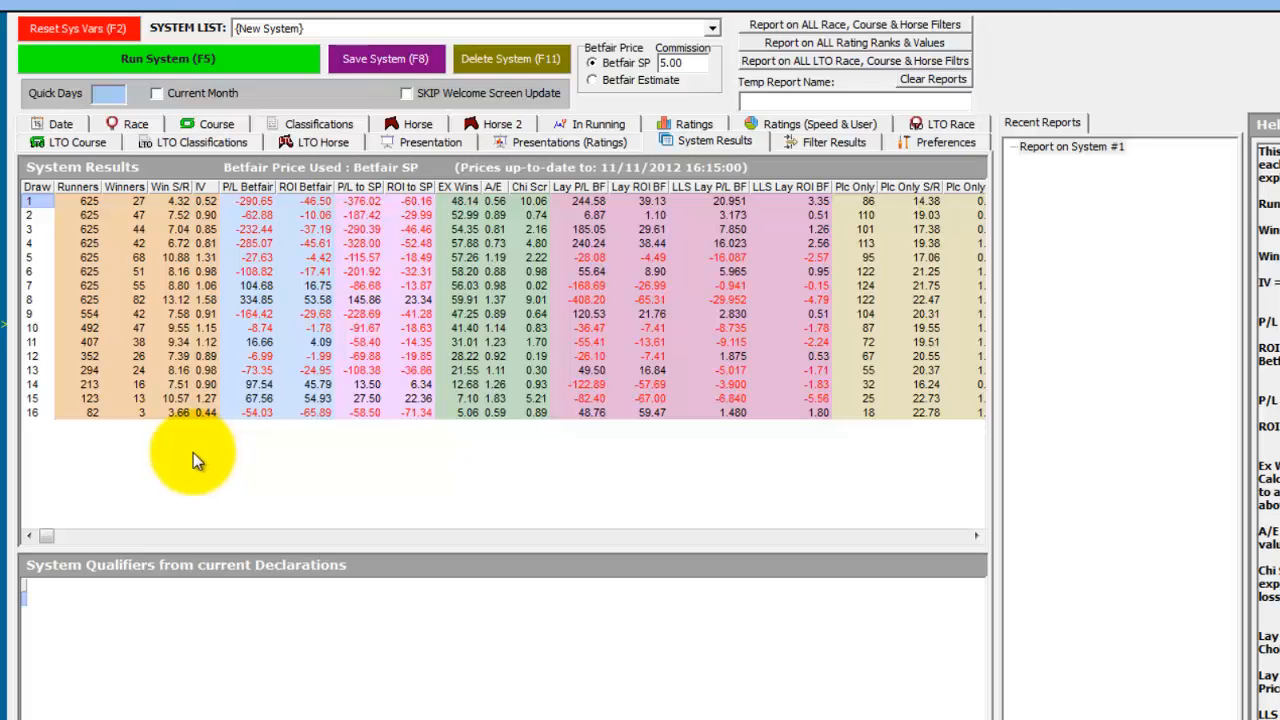
pyautogui.moveTo(204, 464)
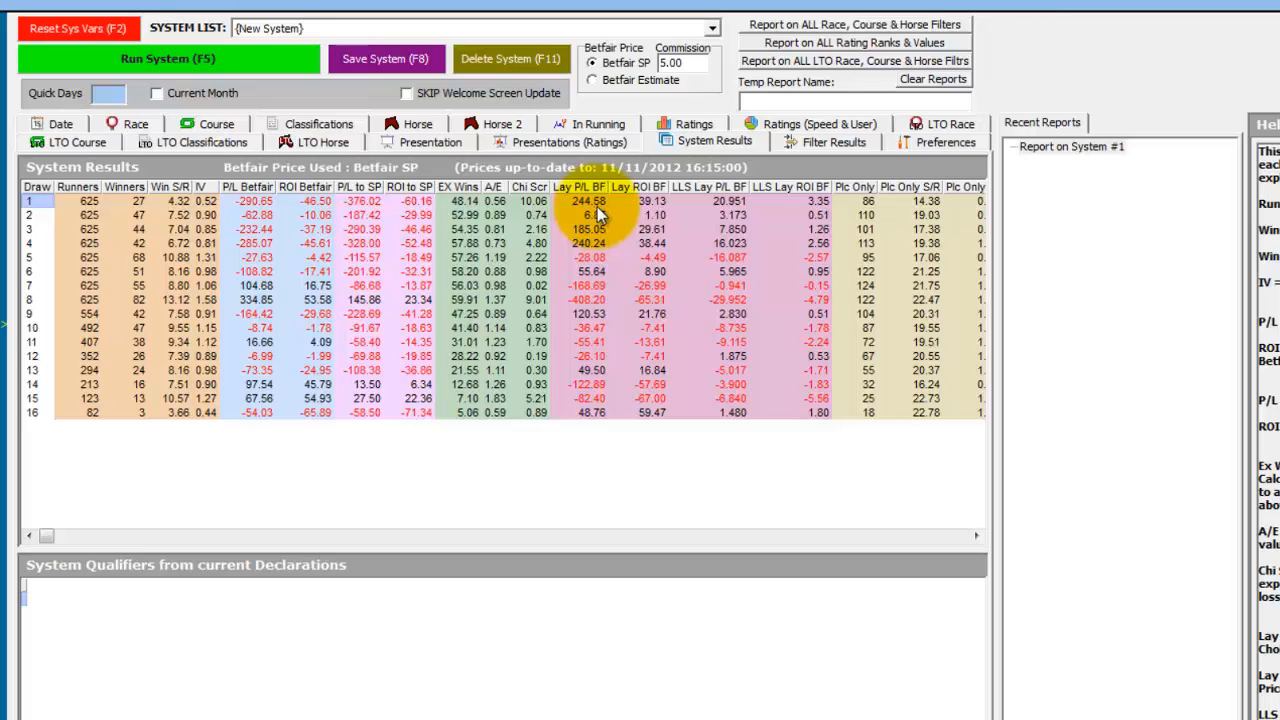
pyautogui.moveTo(576, 216)
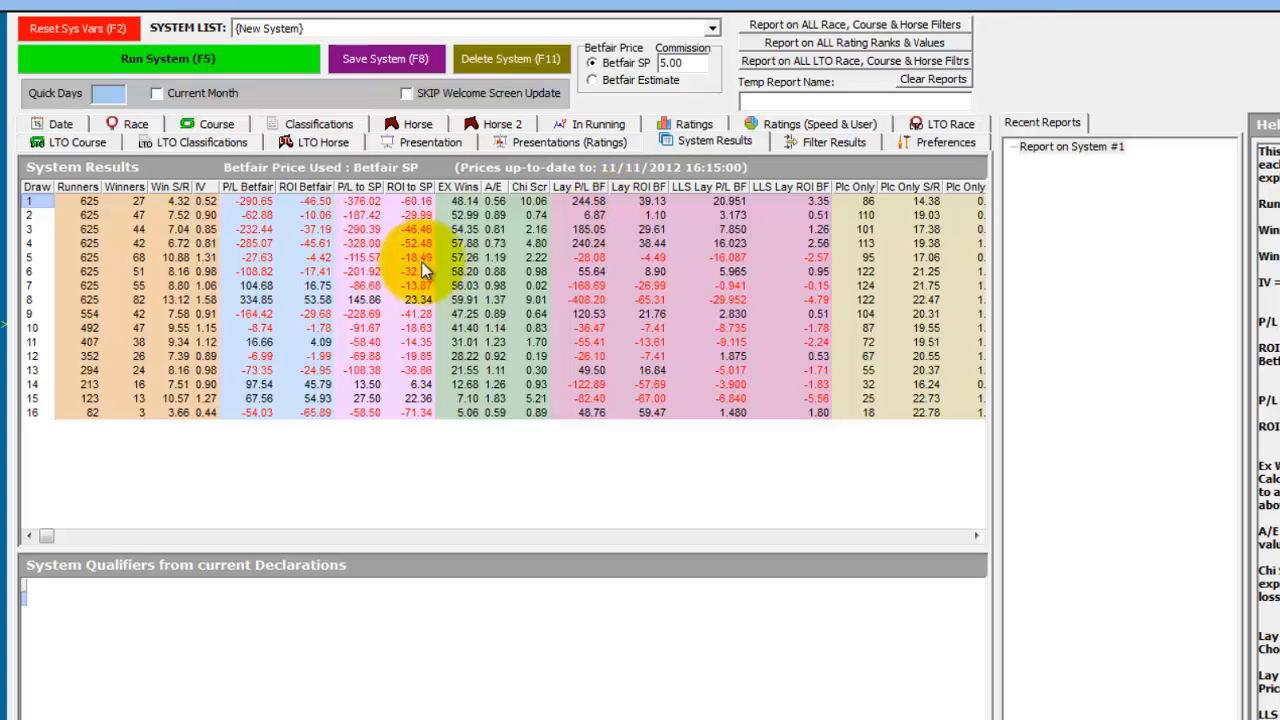
pyautogui.moveTo(428, 272)
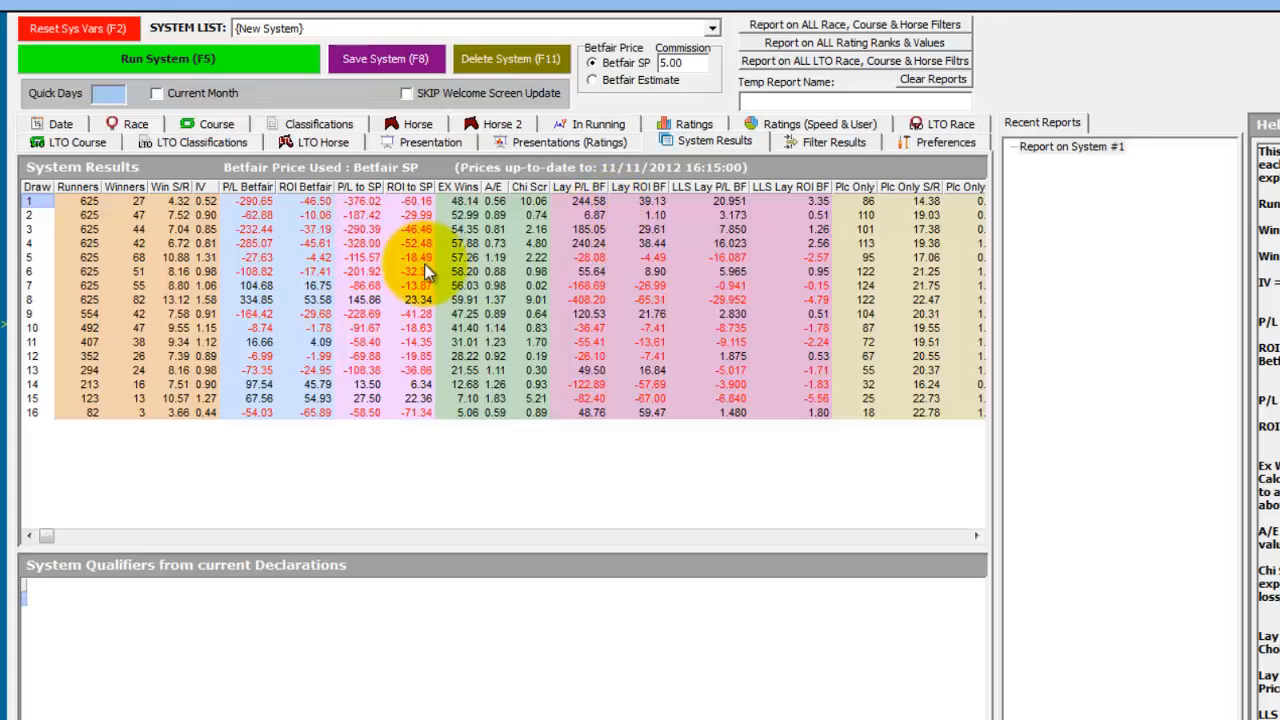
# Step: After reviewing results by draw, switch to the Horse filter tab
pyautogui.click(416, 140)
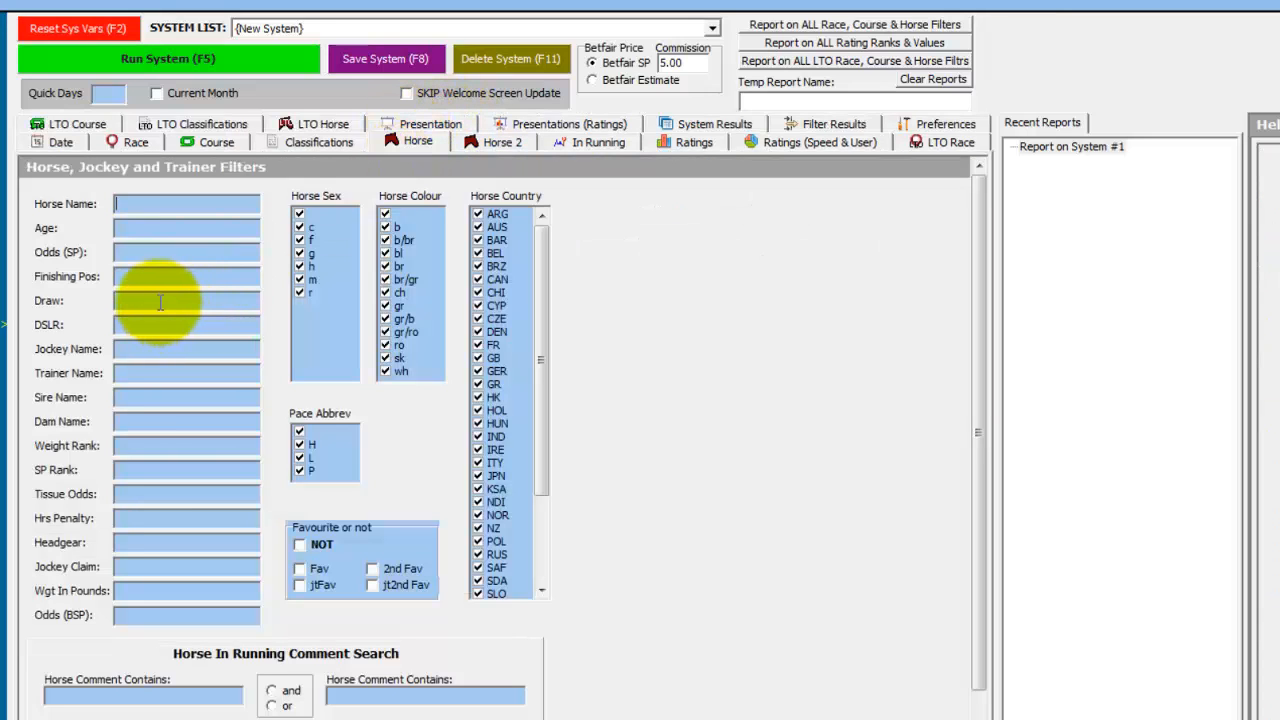
# Step: Set Draw to 1 and rerun, giving 625 runners and 27 winners
pyautogui.write('1')
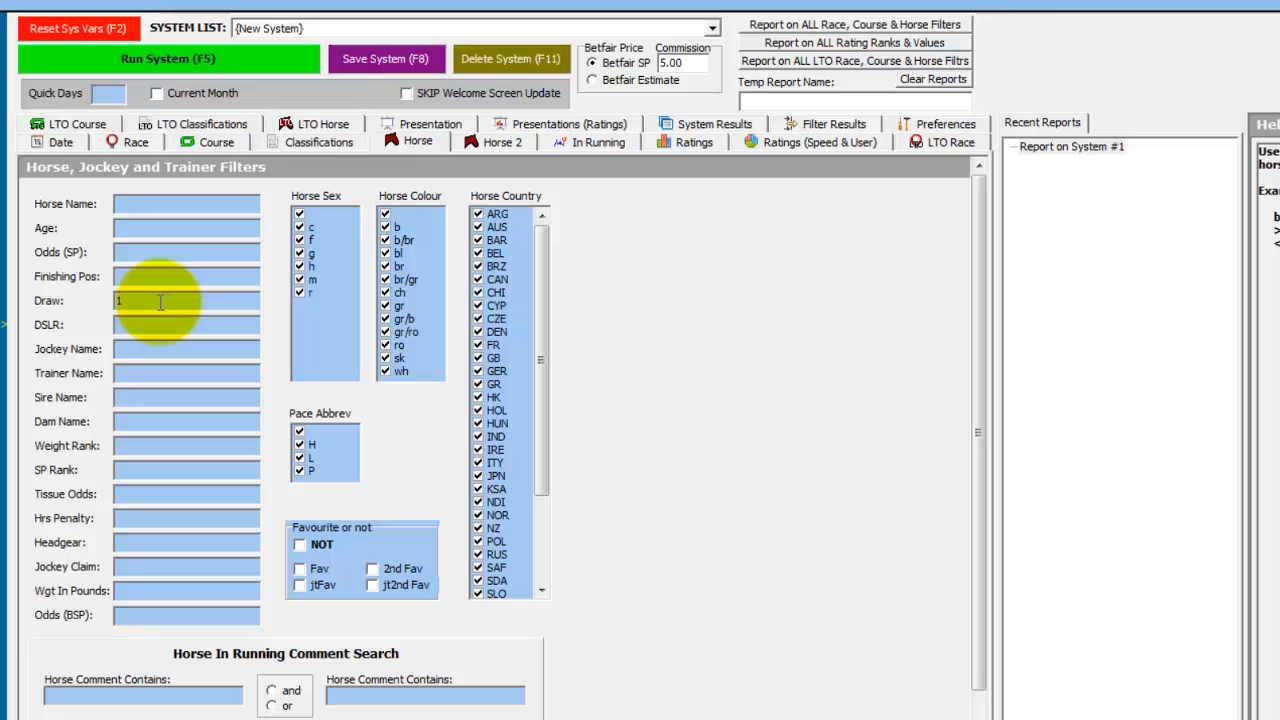
pyautogui.moveTo(256, 110)
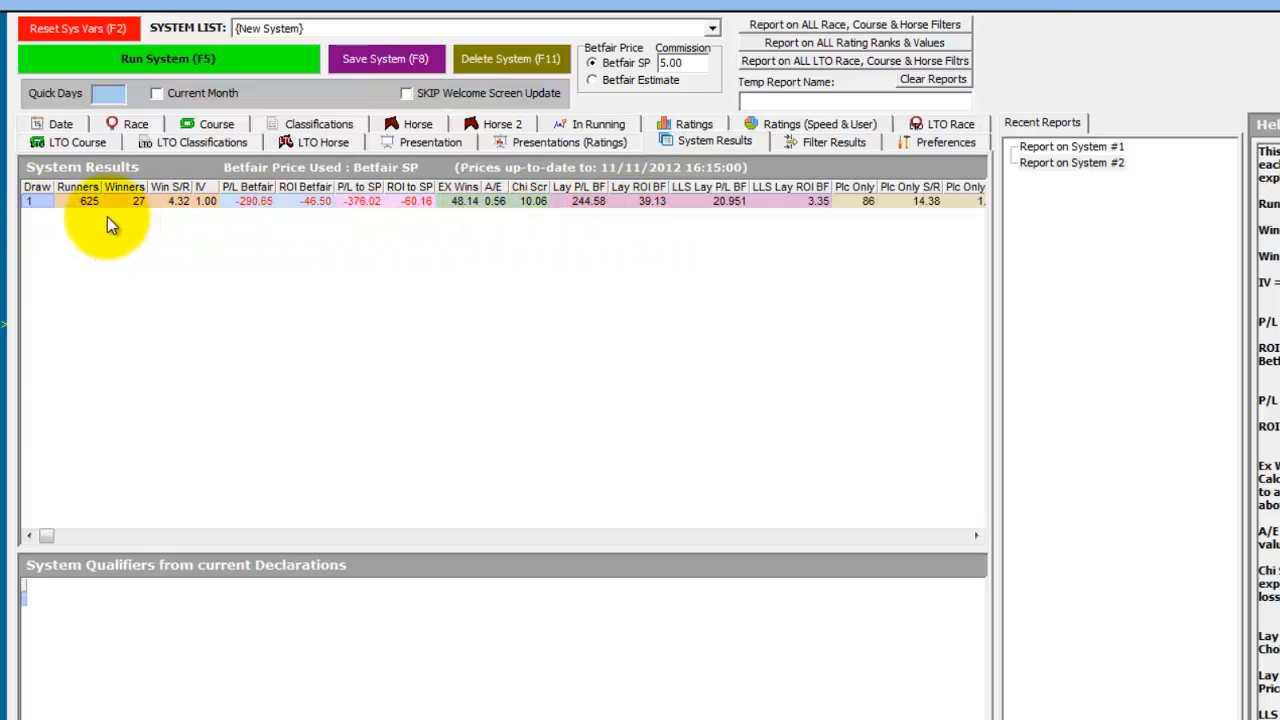
pyautogui.moveTo(138, 226)
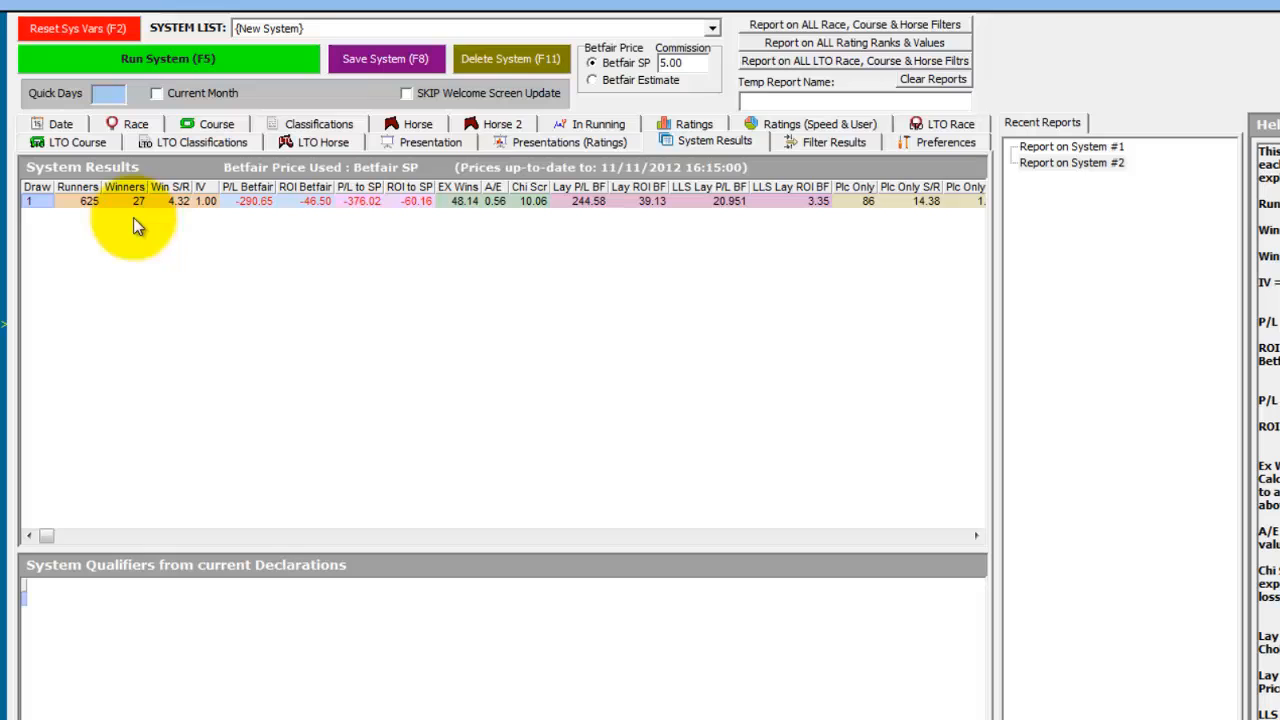
pyautogui.click(430, 140)
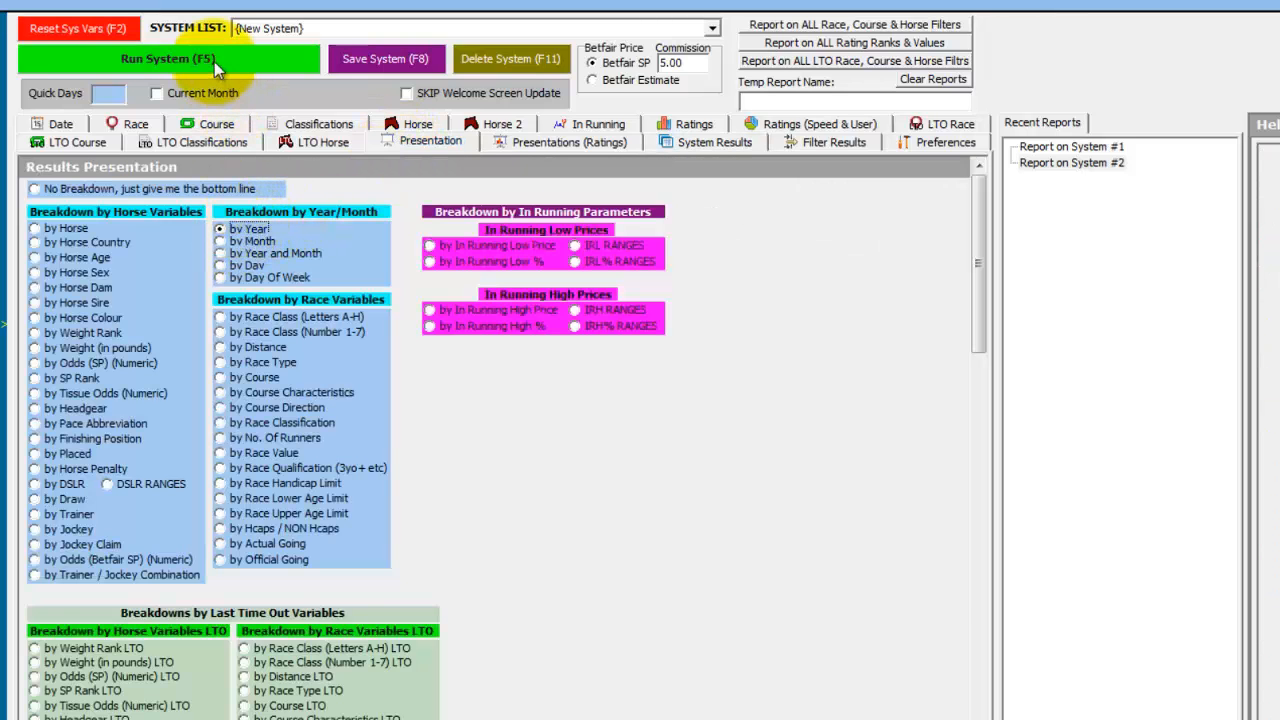
# Step: Rerun the draw-1 system broken down by Year, 1997 to 2012
pyautogui.click(180, 58)
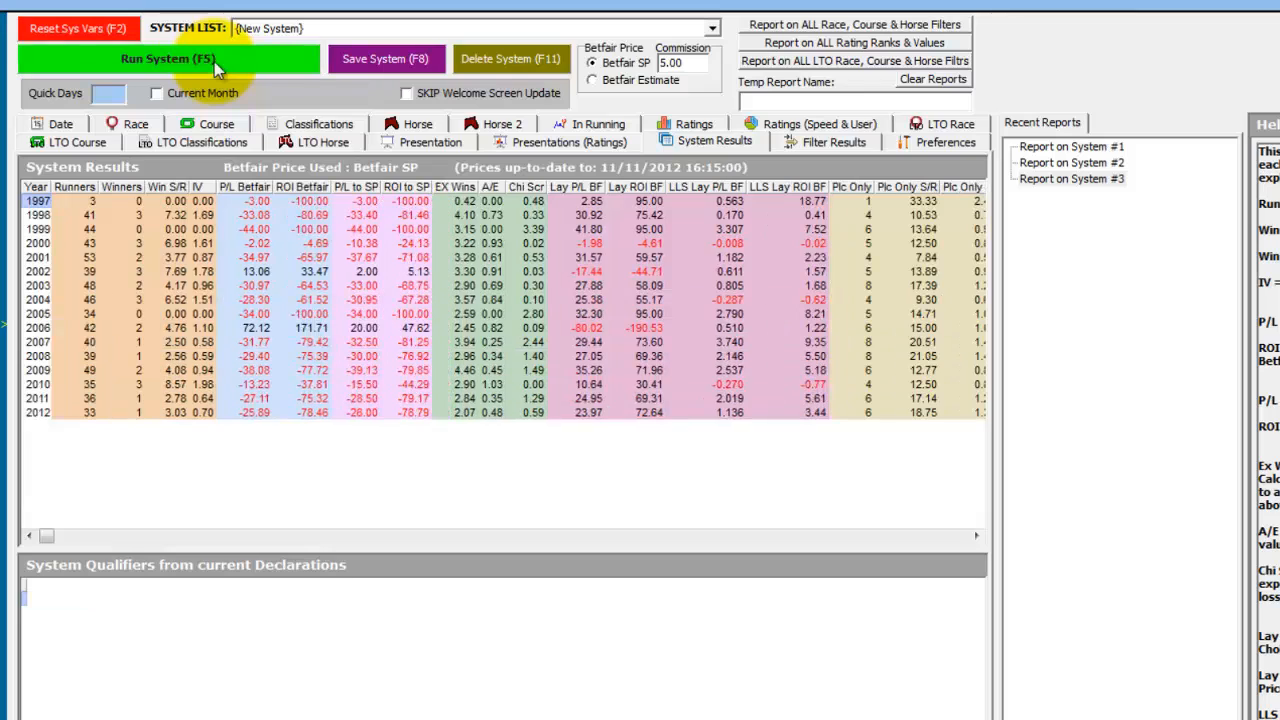
pyautogui.moveTo(144, 176)
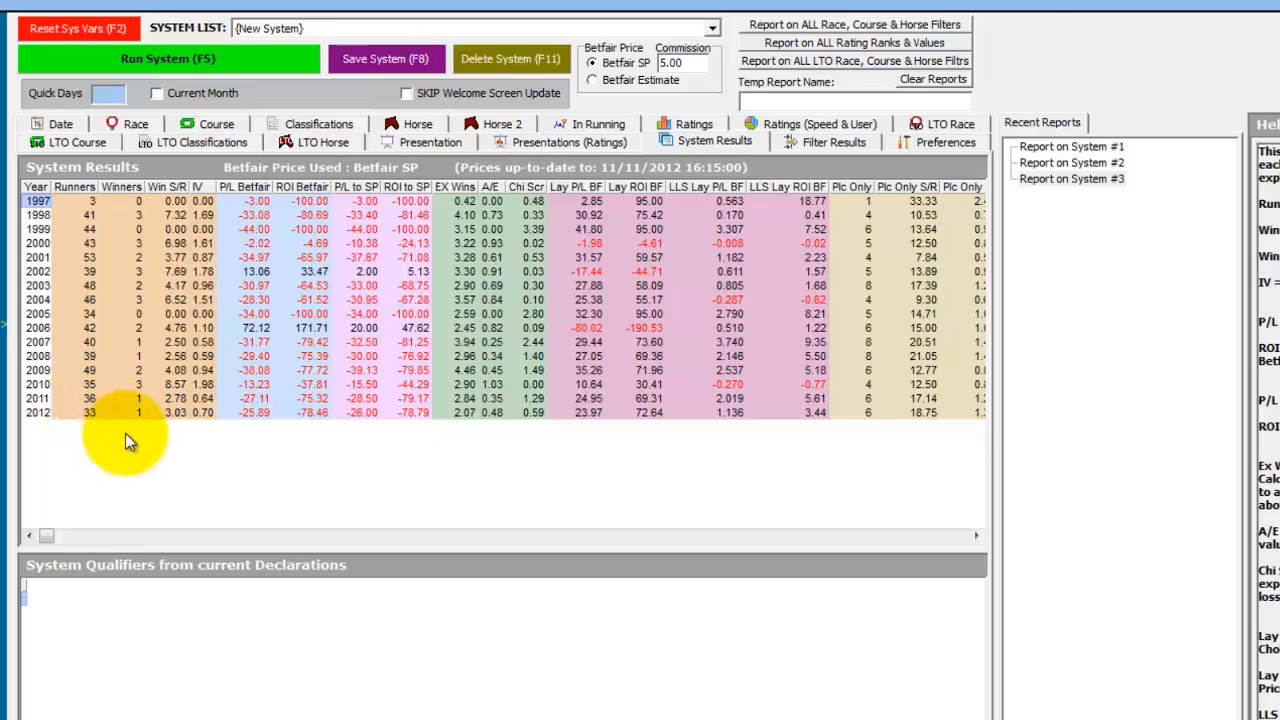
pyautogui.moveTo(132, 452)
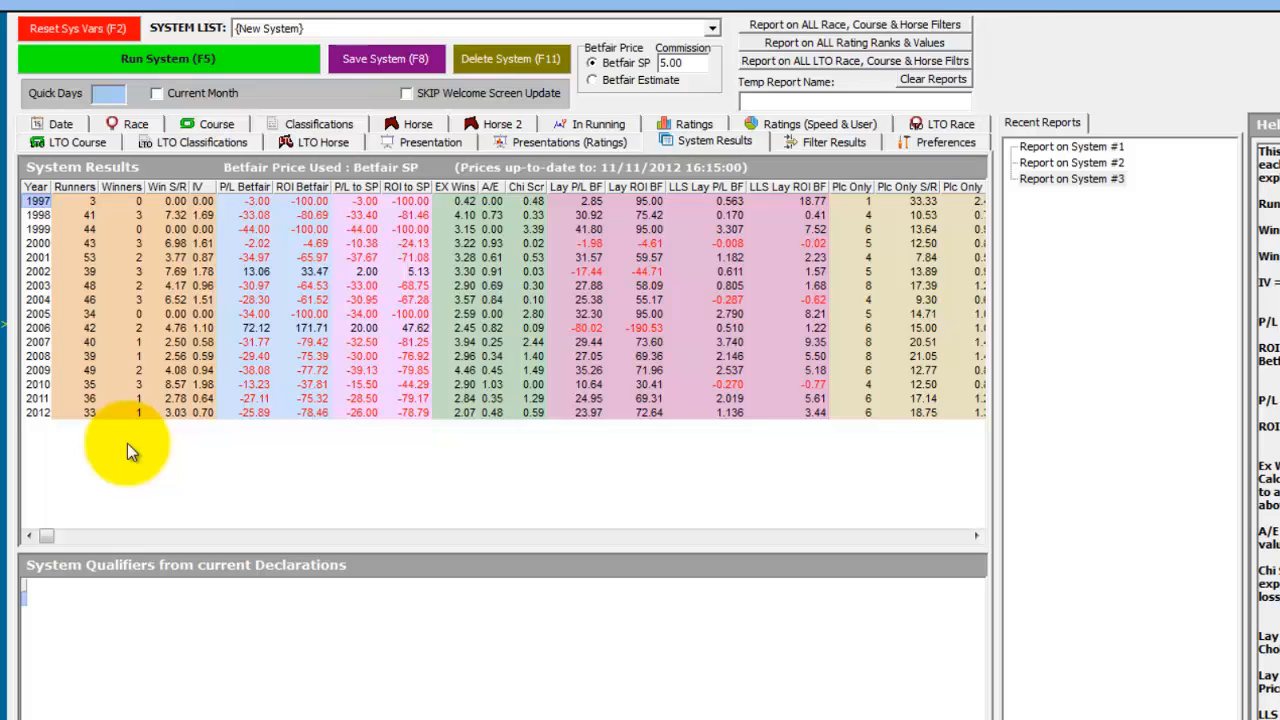
pyautogui.moveTo(722, 324)
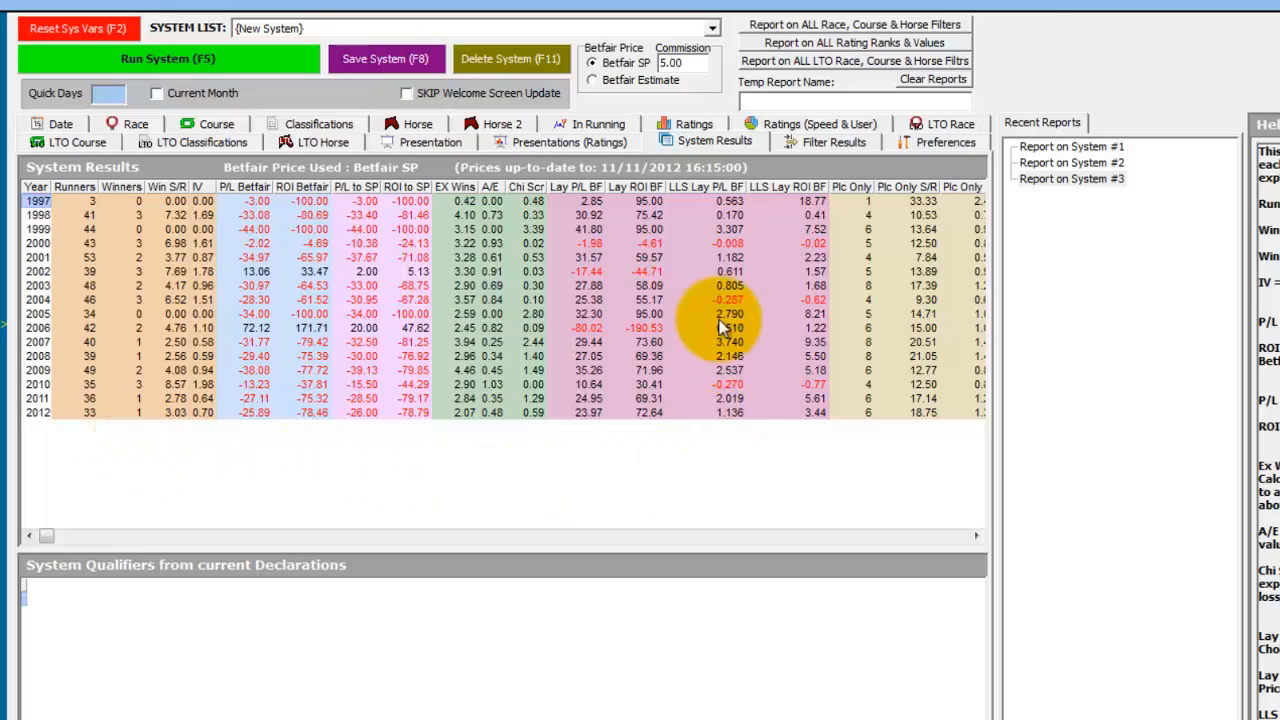
pyautogui.moveTo(590, 258)
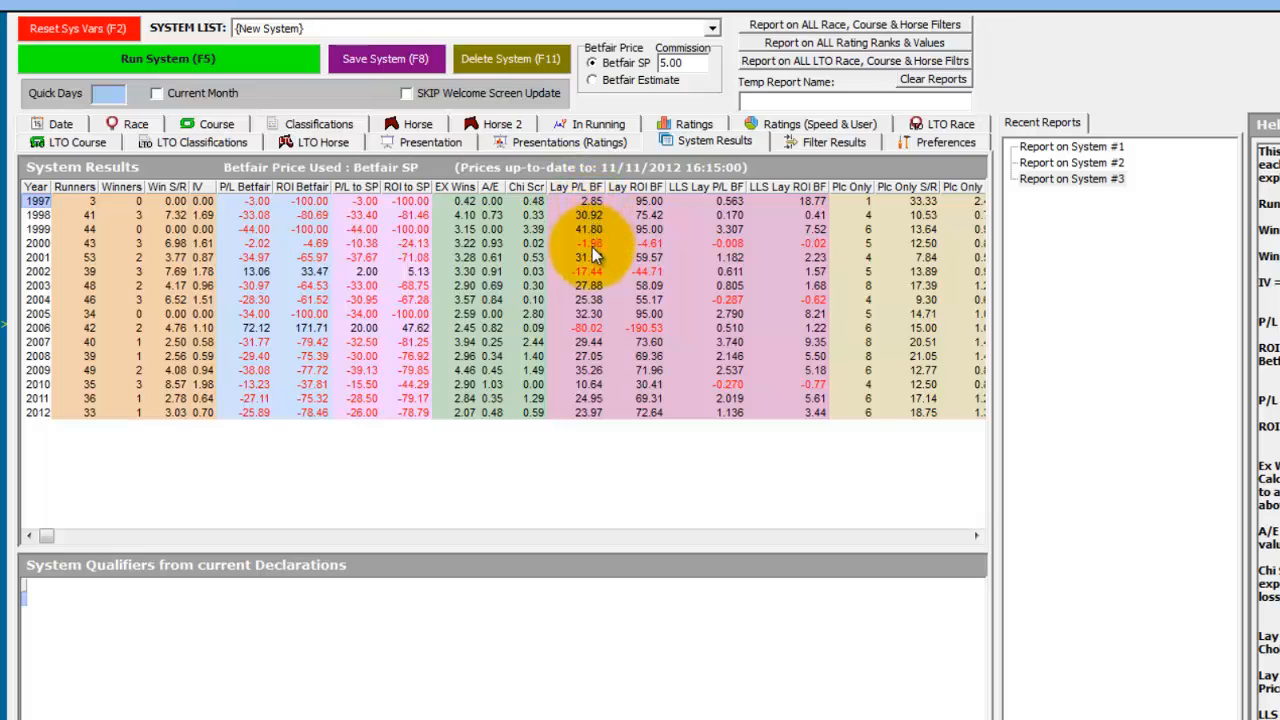
pyautogui.moveTo(596, 470)
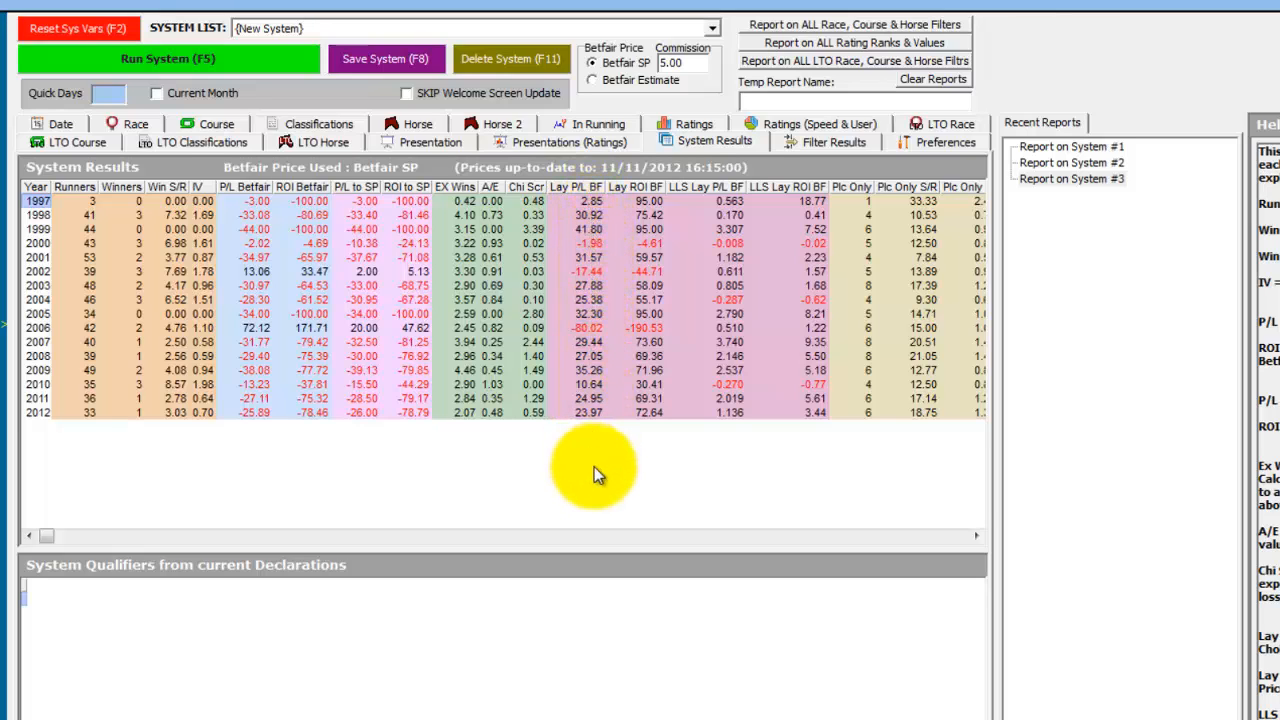
pyautogui.click(1072, 178)
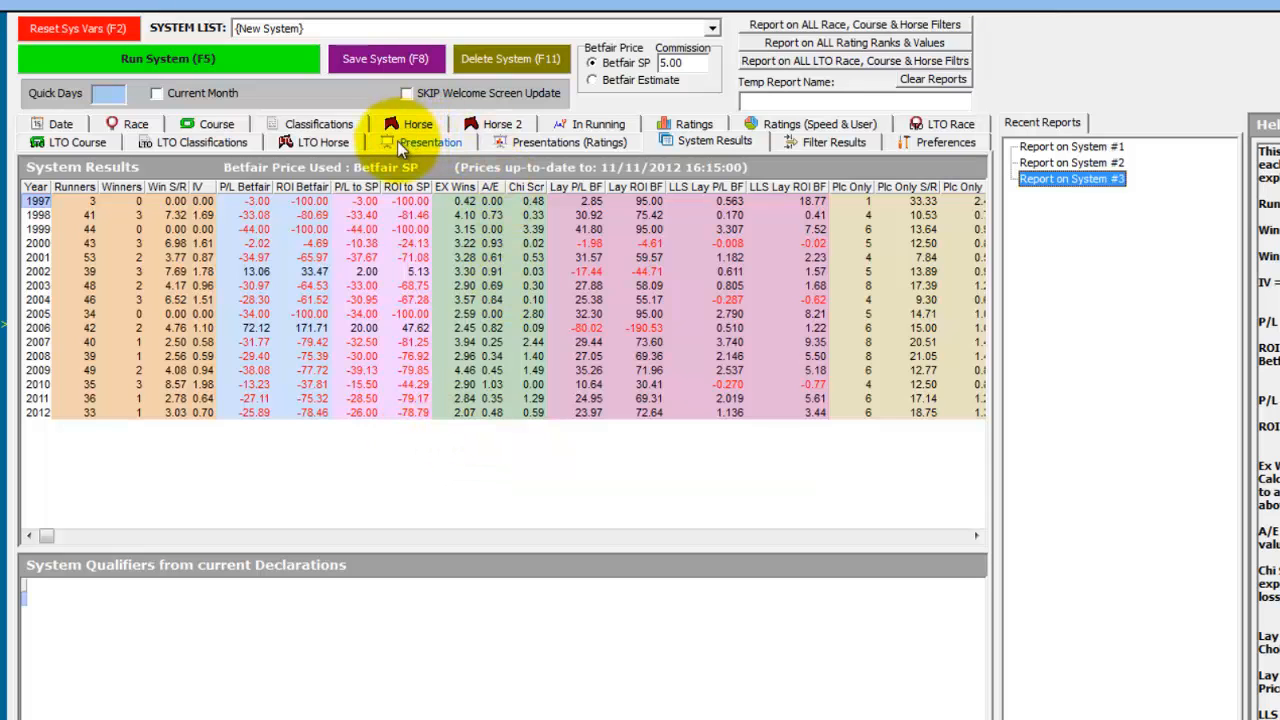
pyautogui.click(428, 140)
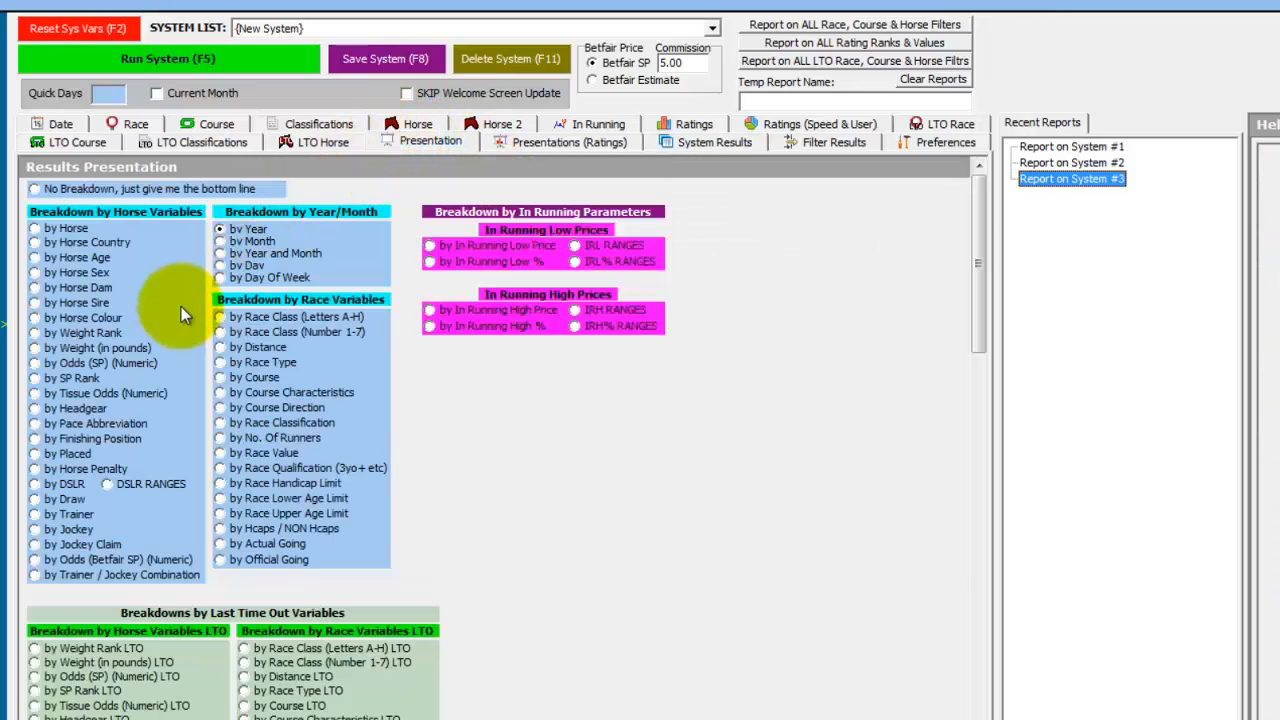
pyautogui.moveTo(40, 388)
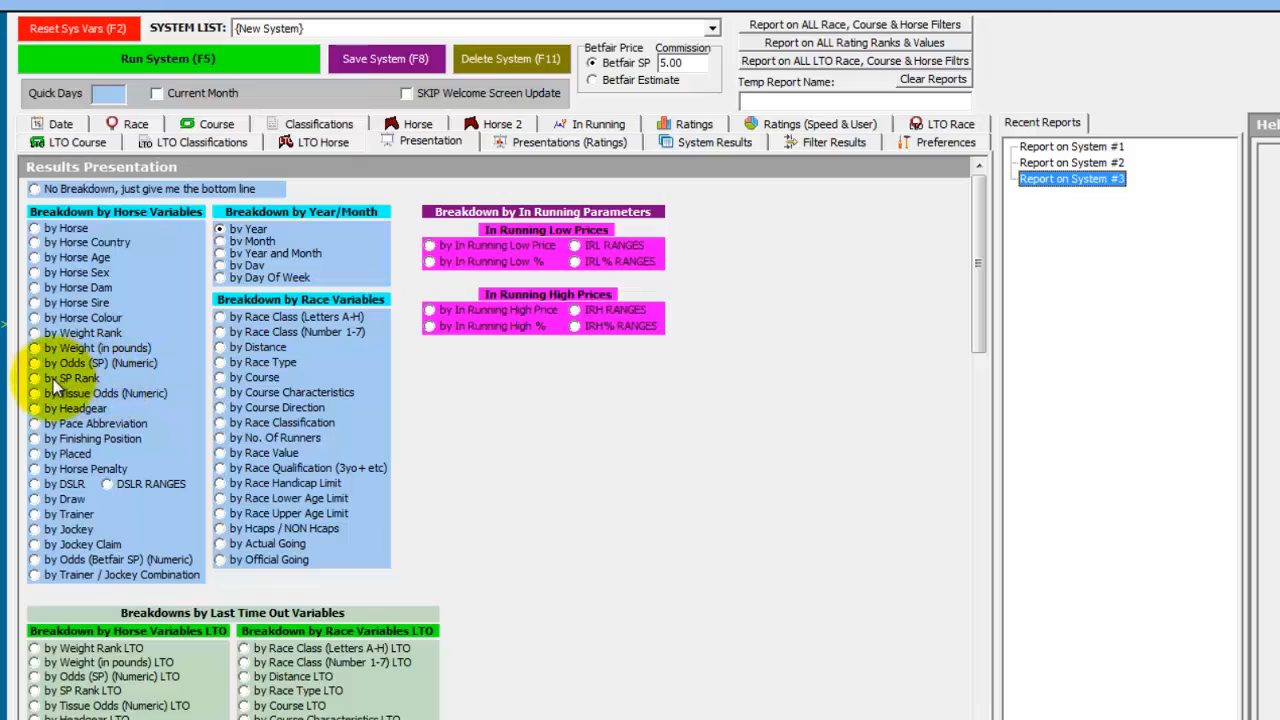
pyautogui.click(36, 378)
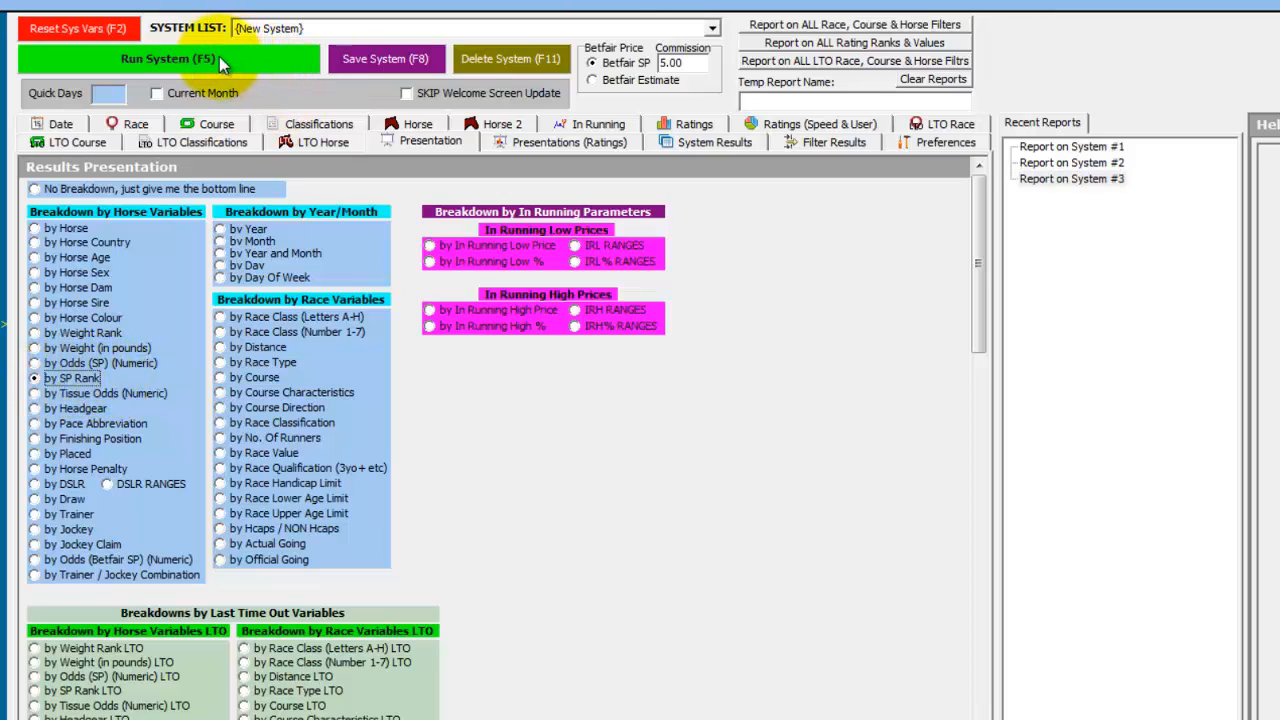
pyautogui.click(168, 58)
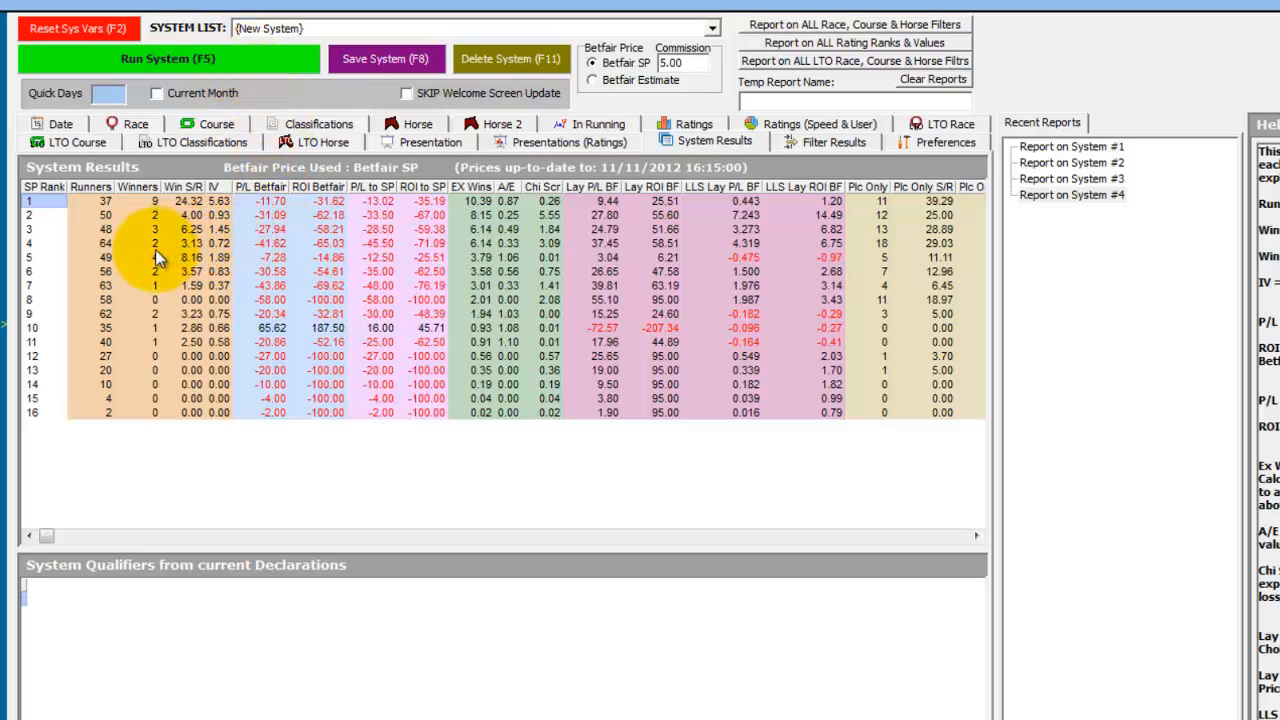
pyautogui.moveTo(196, 206)
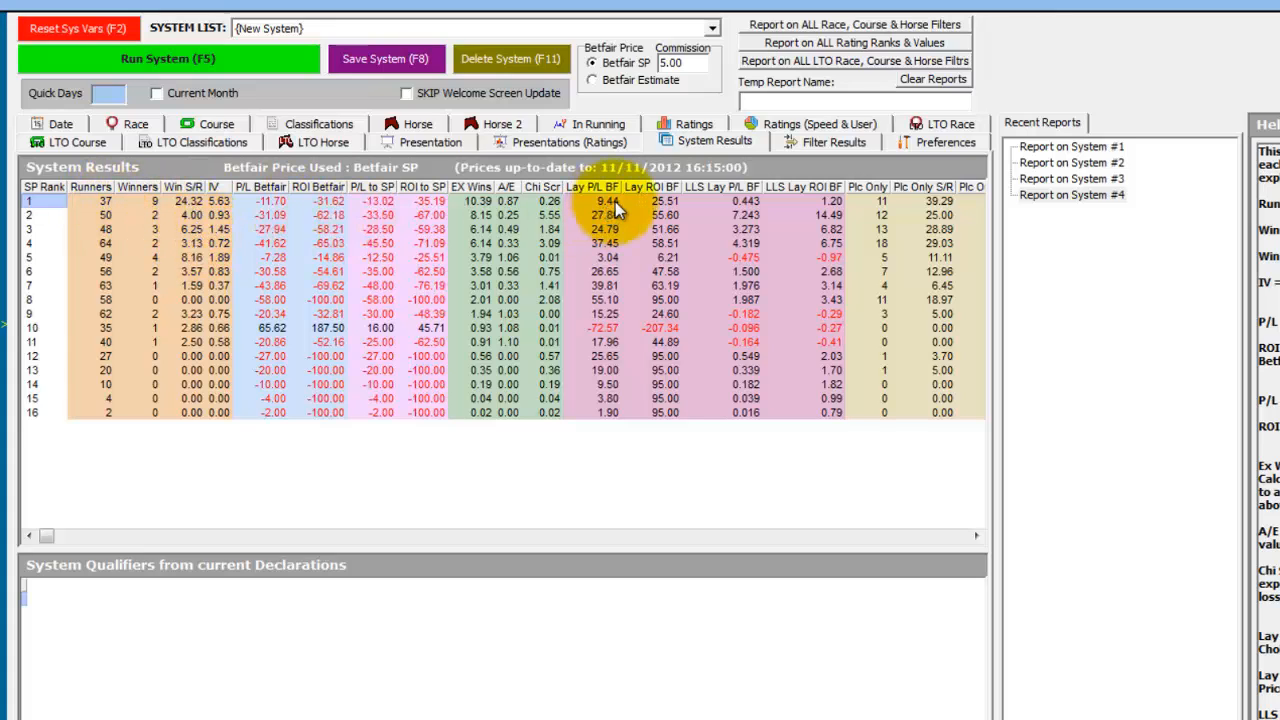
pyautogui.moveTo(184, 216)
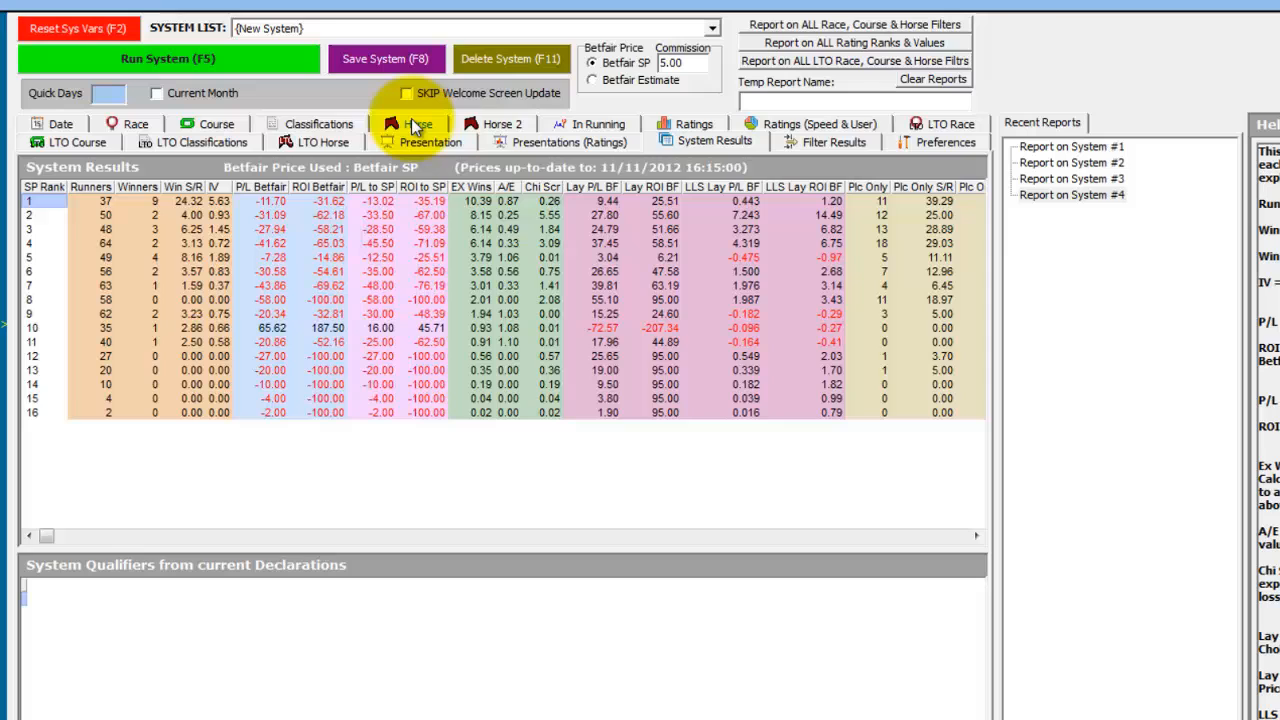
# Step: Tick Fav under 'Favourite or not (NOT ticked)' to exclude favourites and rerun, leaving 6 runners and no winners at SP rank 1
pyautogui.click(420, 124)
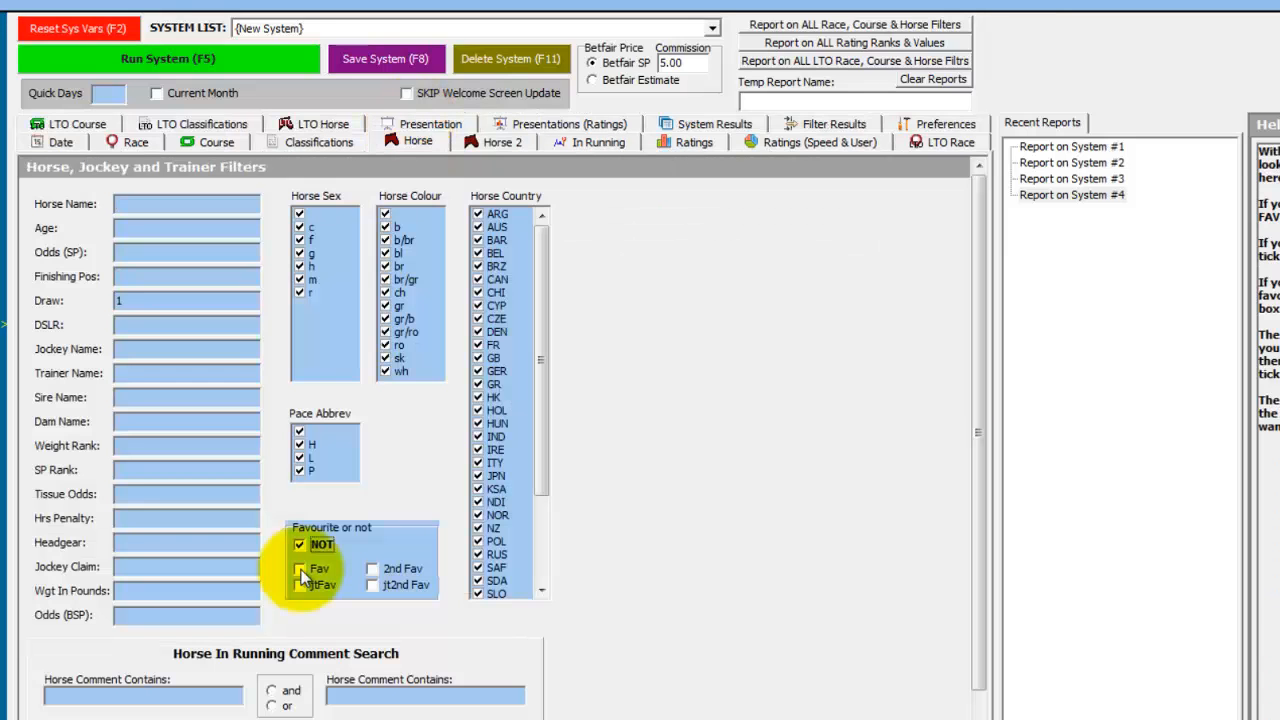
pyautogui.click(300, 568)
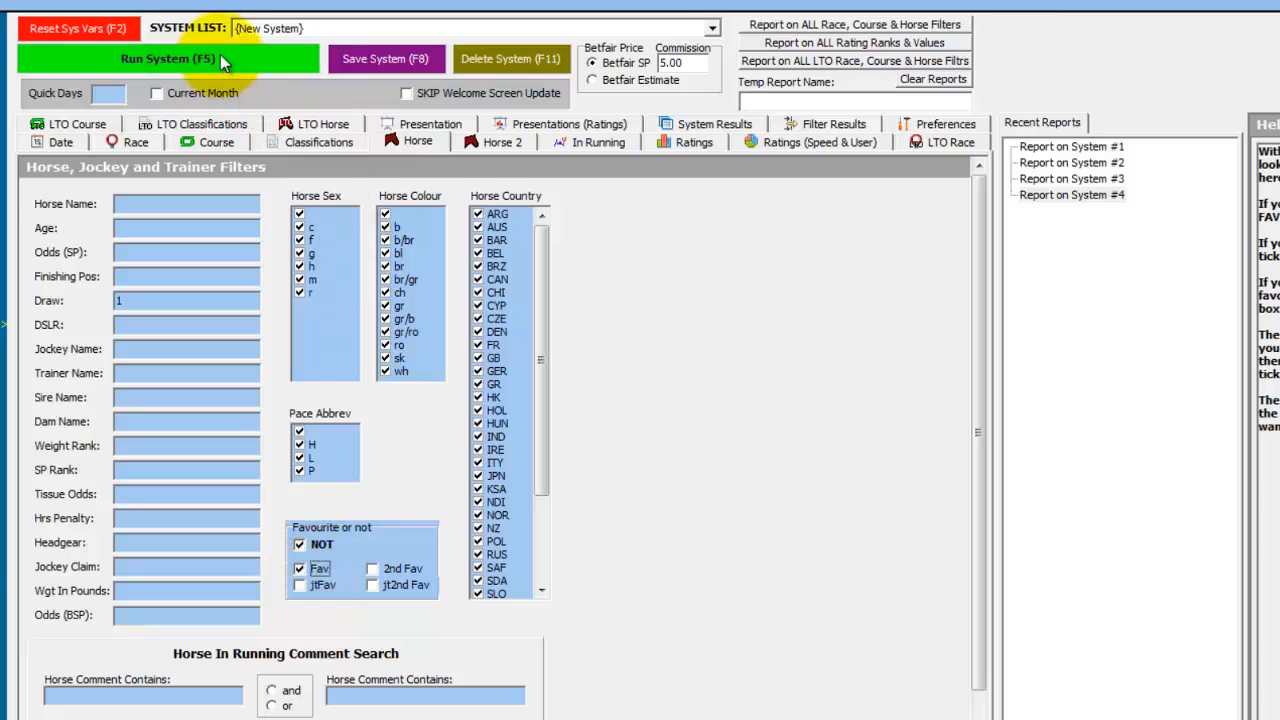
pyautogui.click(184, 58)
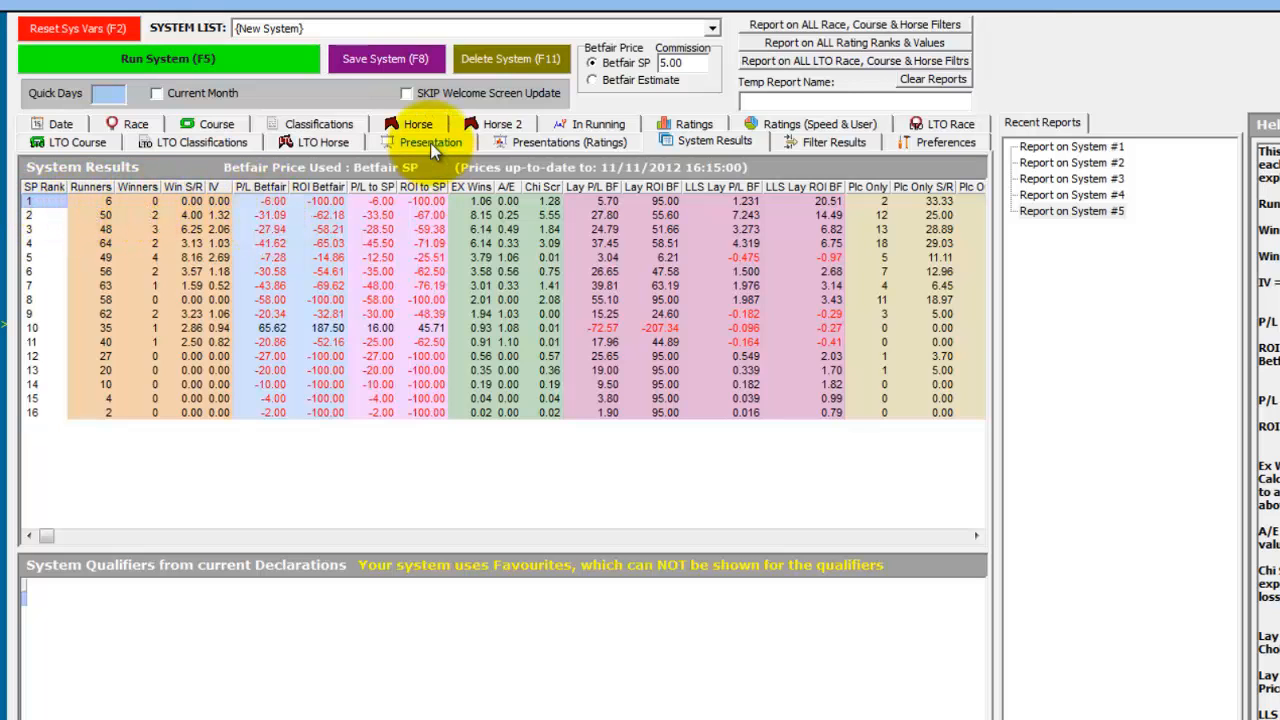
pyautogui.click(426, 140)
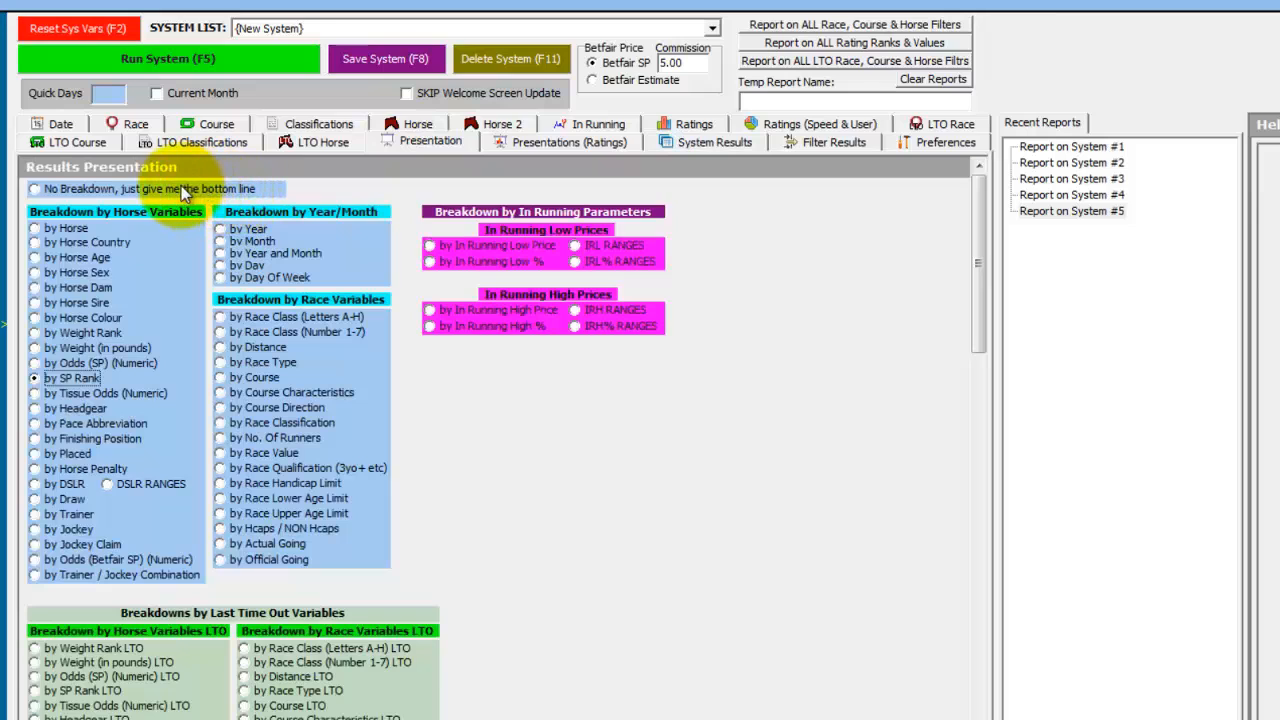
# Step: Choose 'No Breakdown, just give me the bottom line' and rerun, giving 594 runners and 18 winners
pyautogui.click(36, 188)
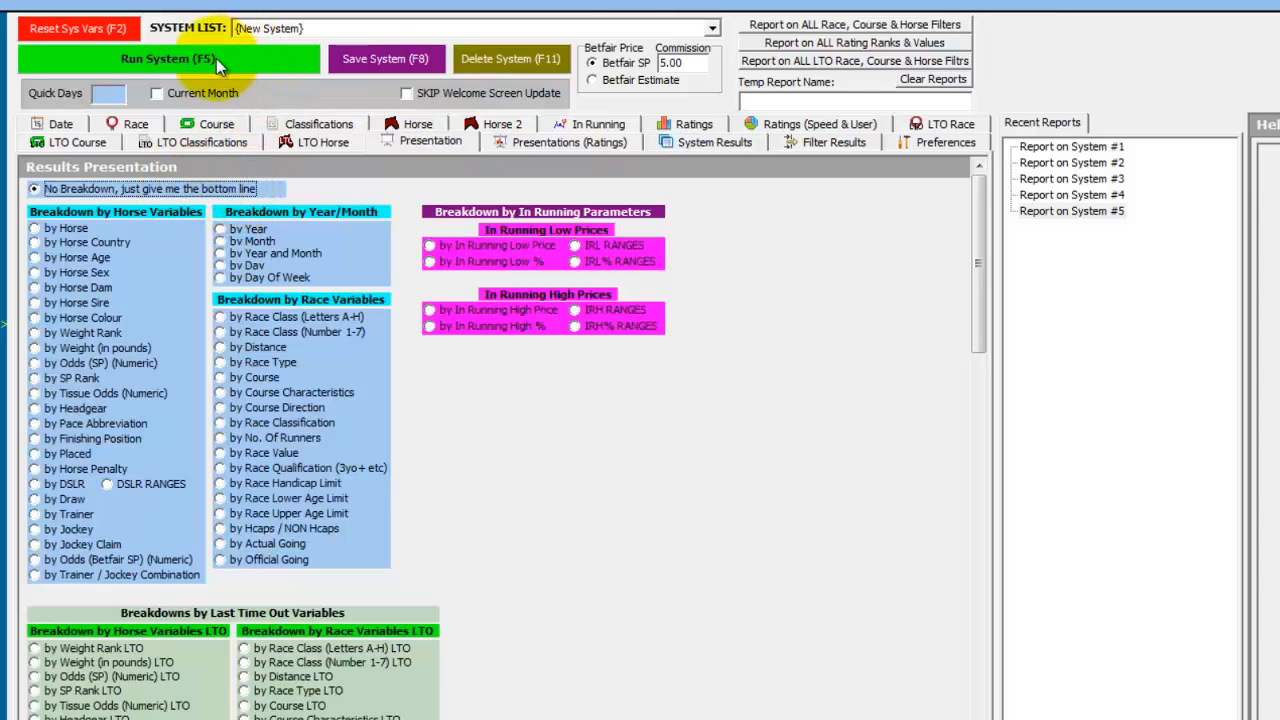
pyautogui.click(168, 56)
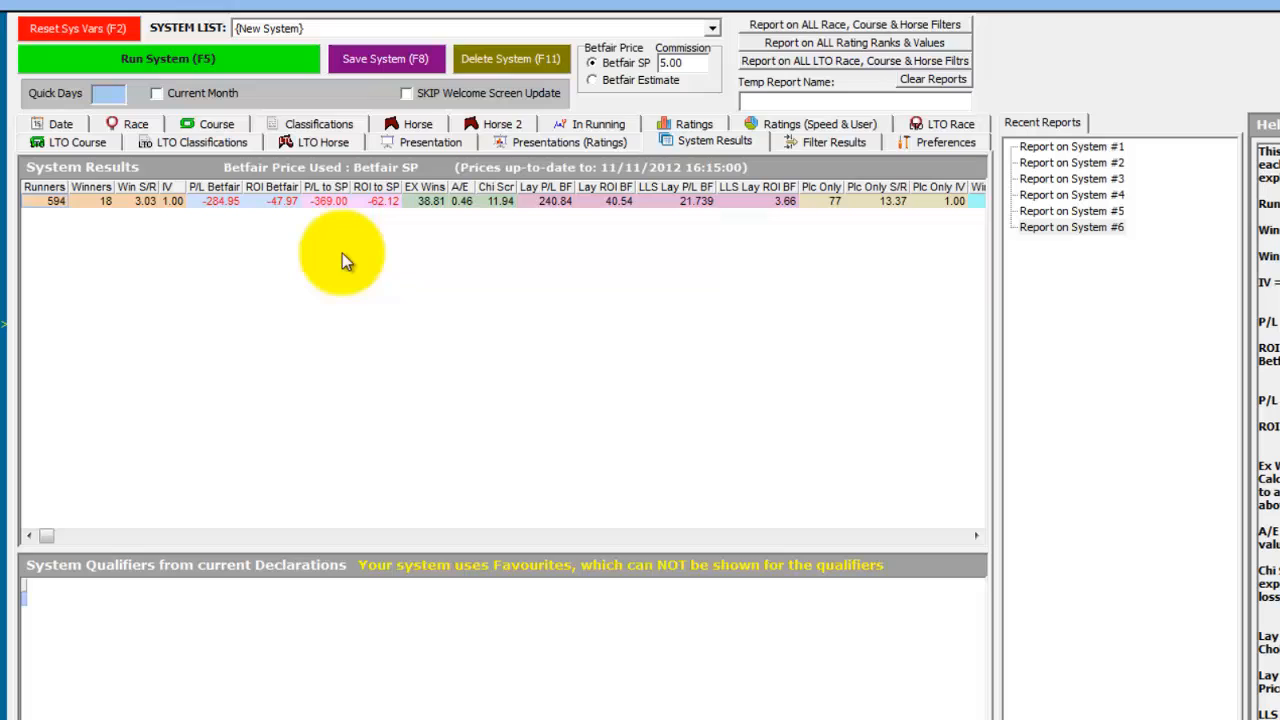
pyautogui.moveTo(552, 218)
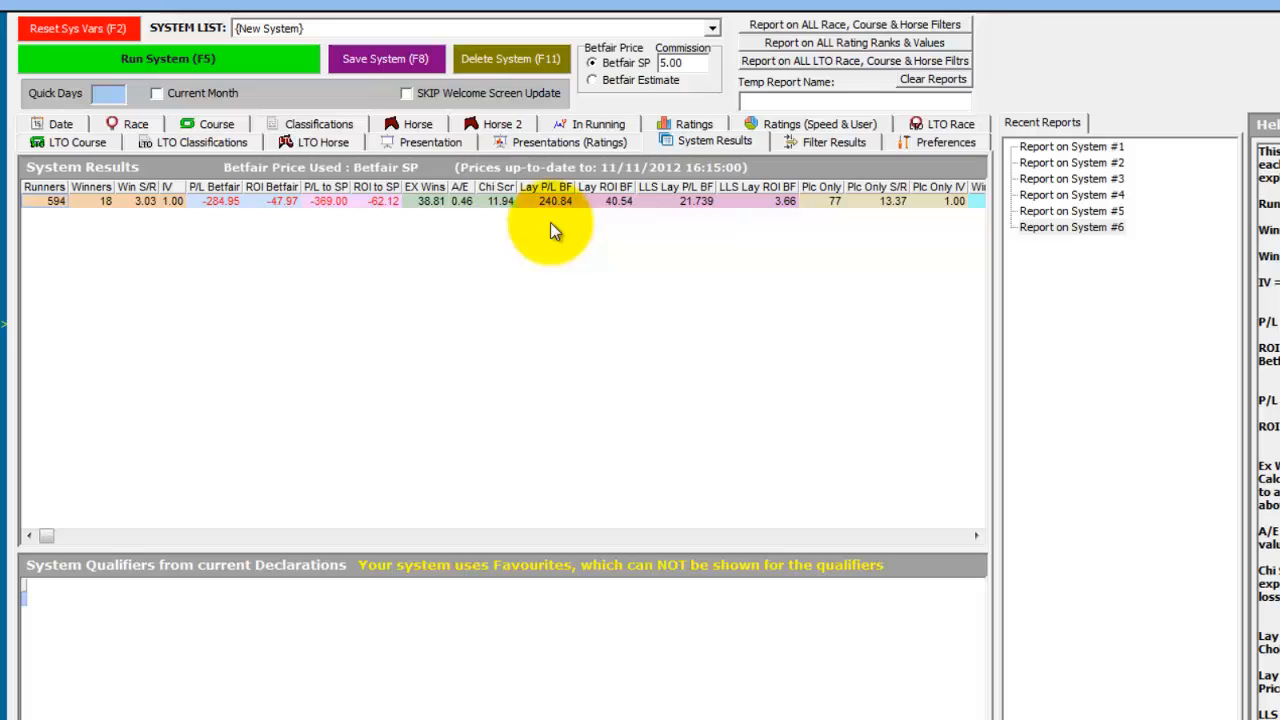
pyautogui.click(976, 536)
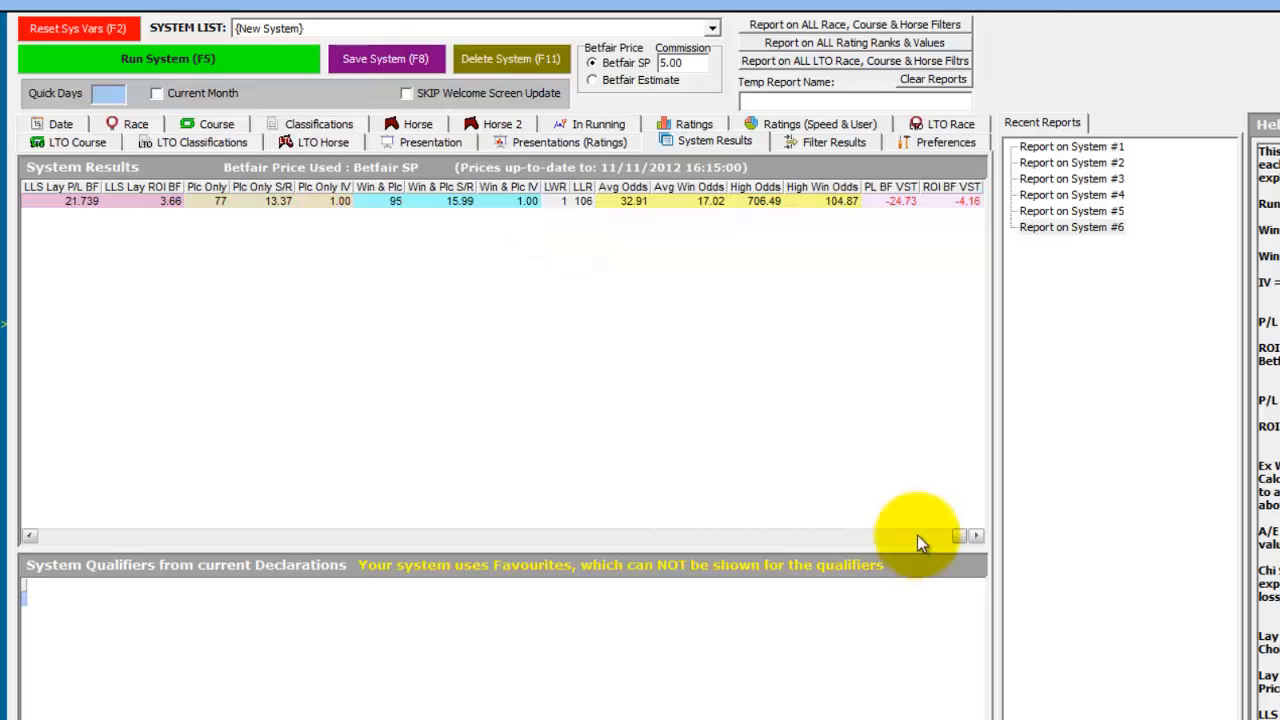
pyautogui.moveTo(766, 256)
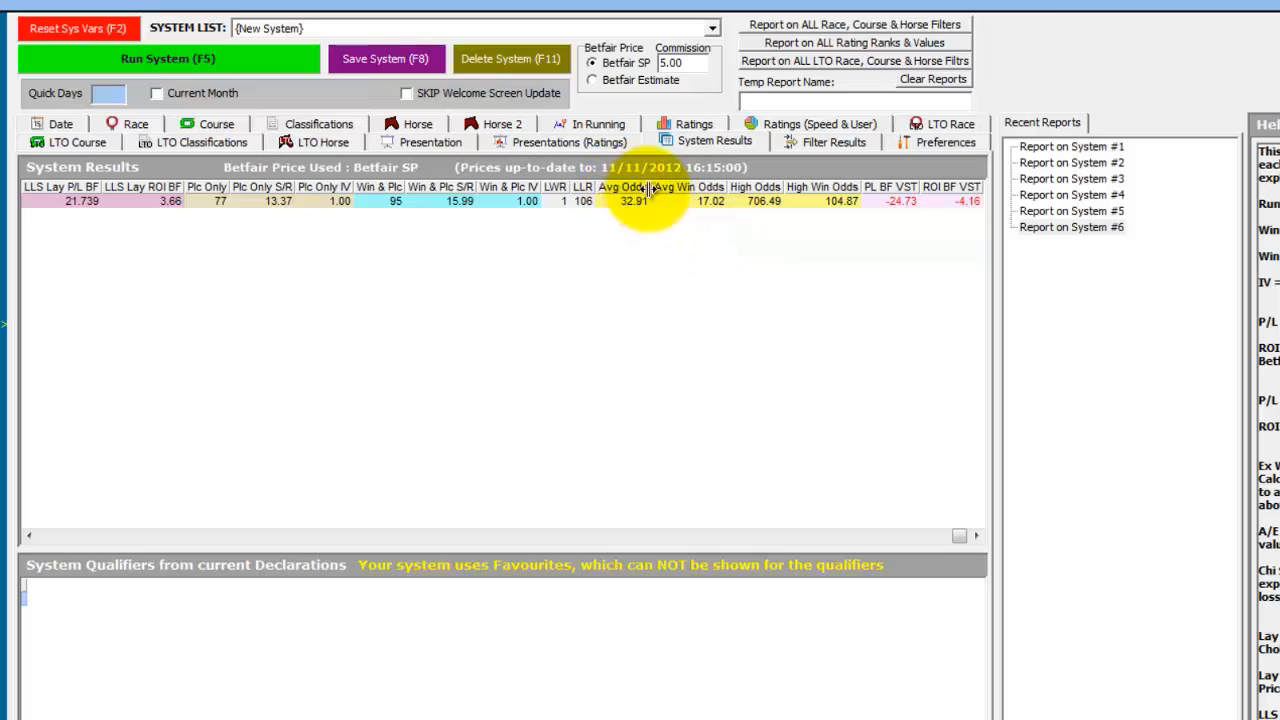
pyautogui.moveTo(762, 210)
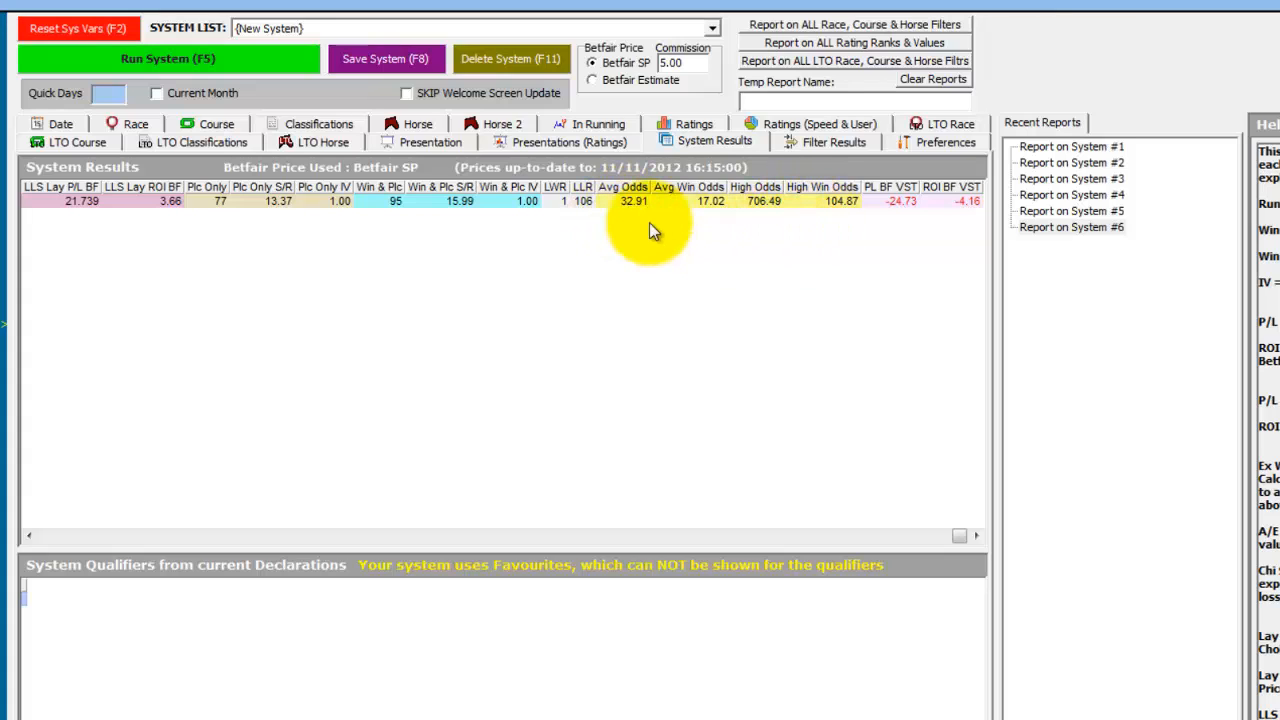
pyautogui.moveTo(780, 212)
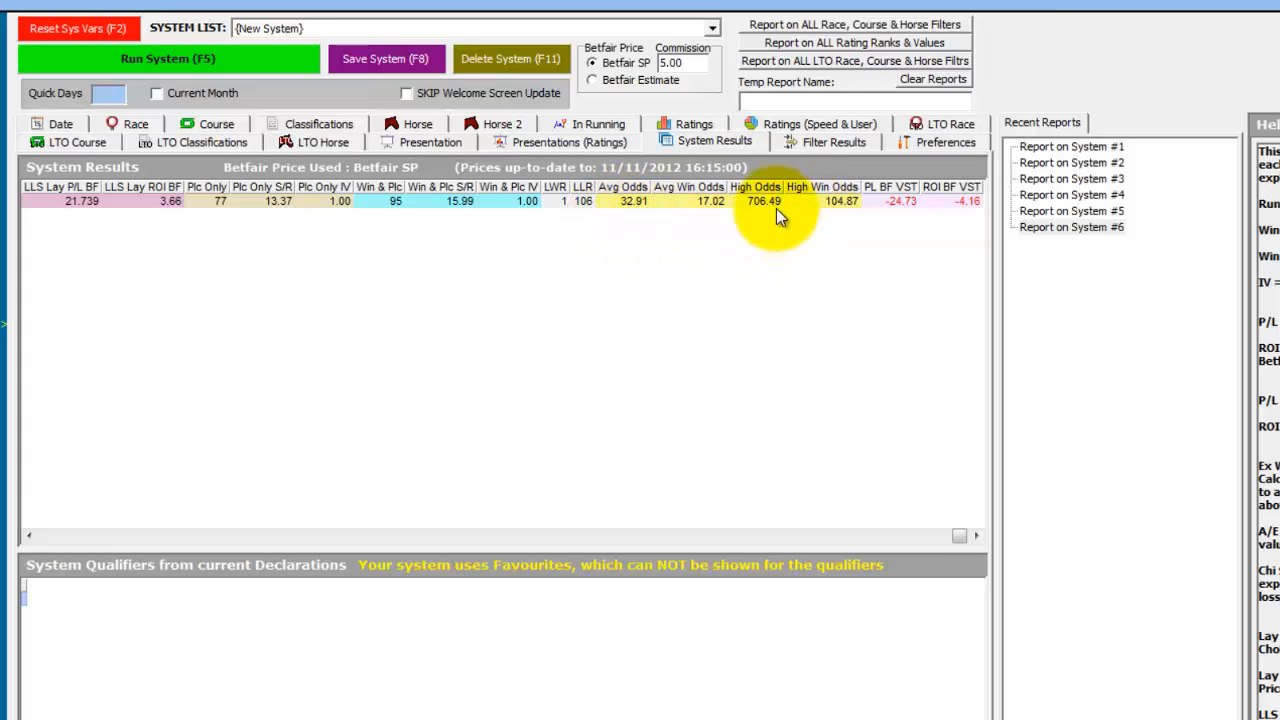
pyautogui.moveTo(796, 236)
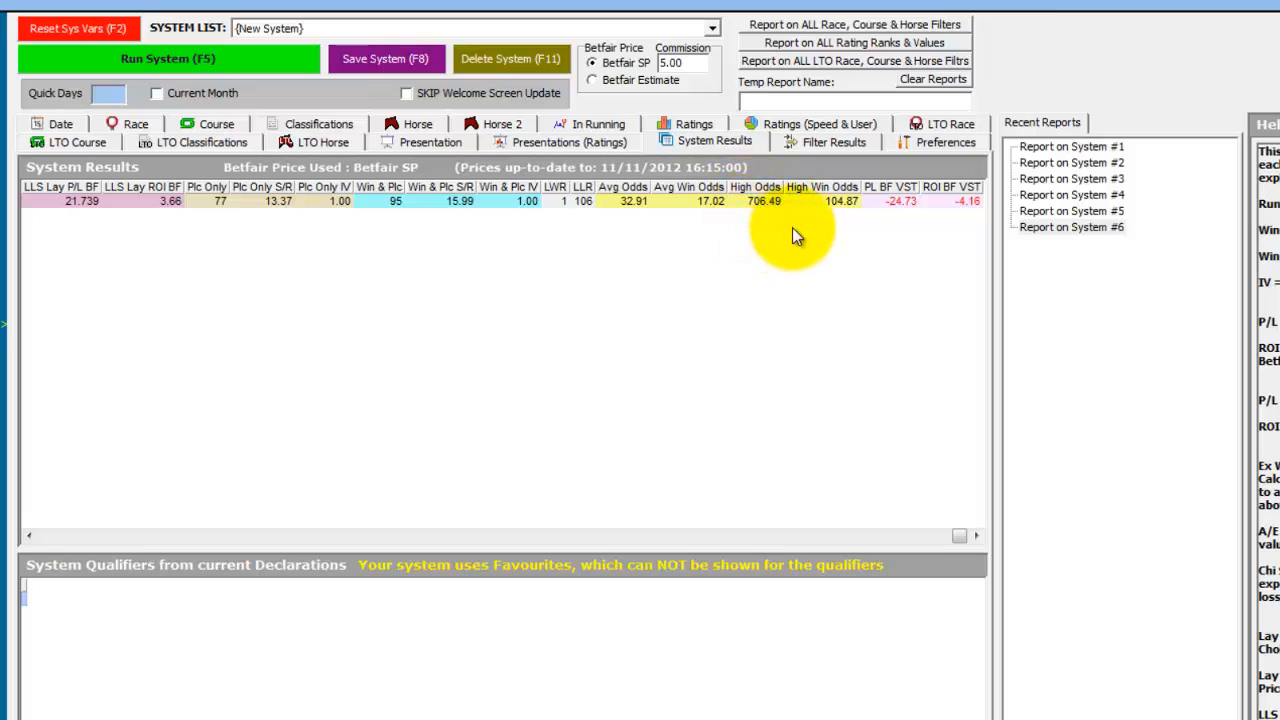
pyautogui.moveTo(612, 330)
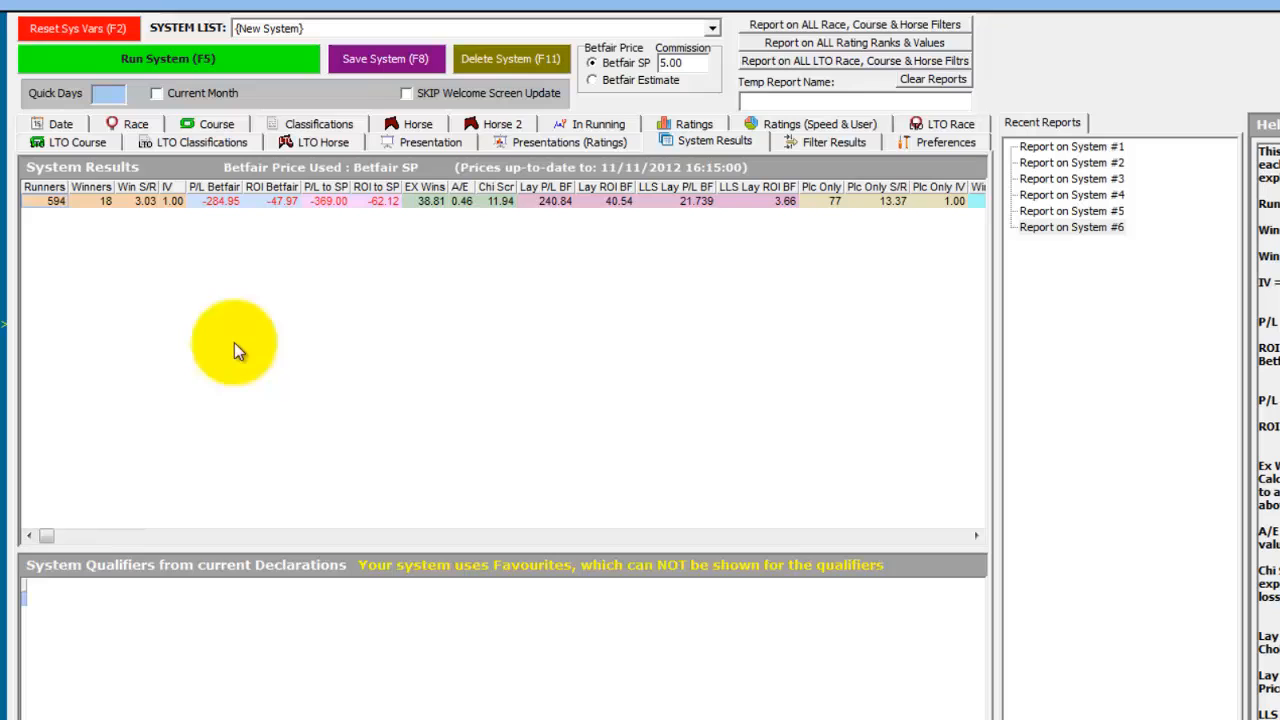
pyautogui.click(408, 140)
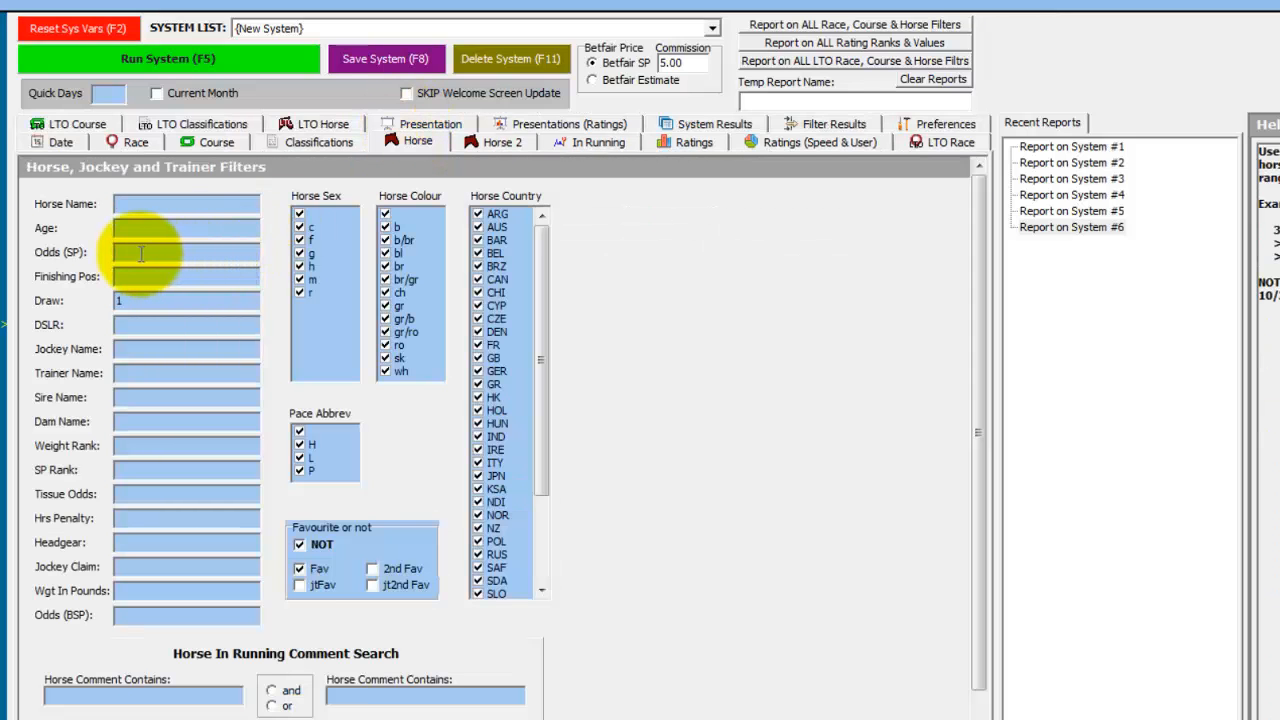
# Step: Limit Odds (SP) to <=5/1 and rerun, cutting results to 58 runners and 1 winner
pyautogui.write('<')
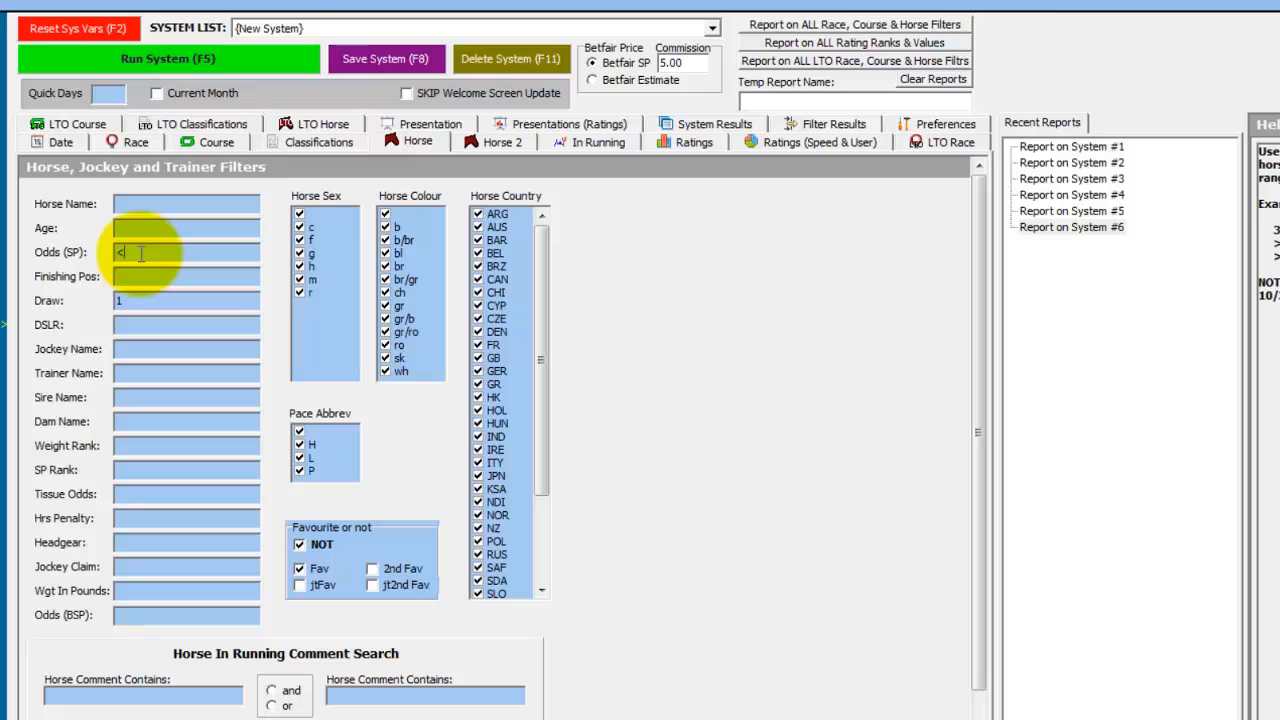
pyautogui.write('=5/1')
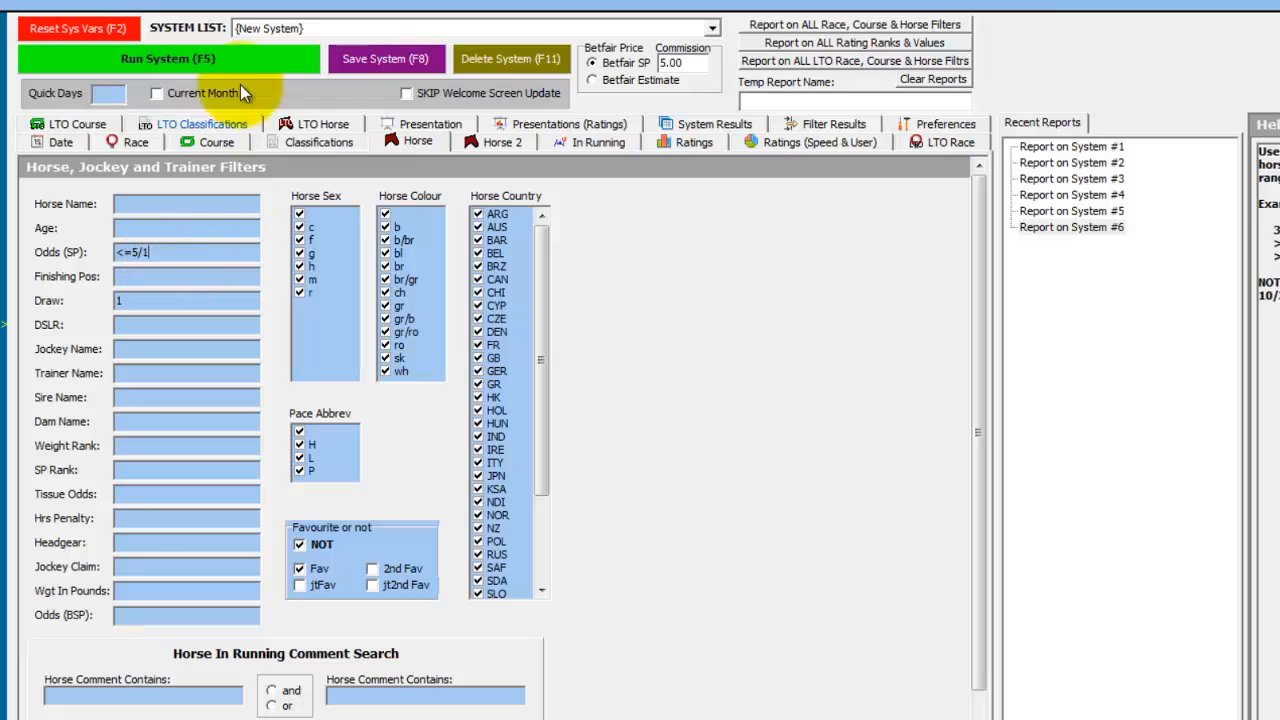
pyautogui.click(176, 72)
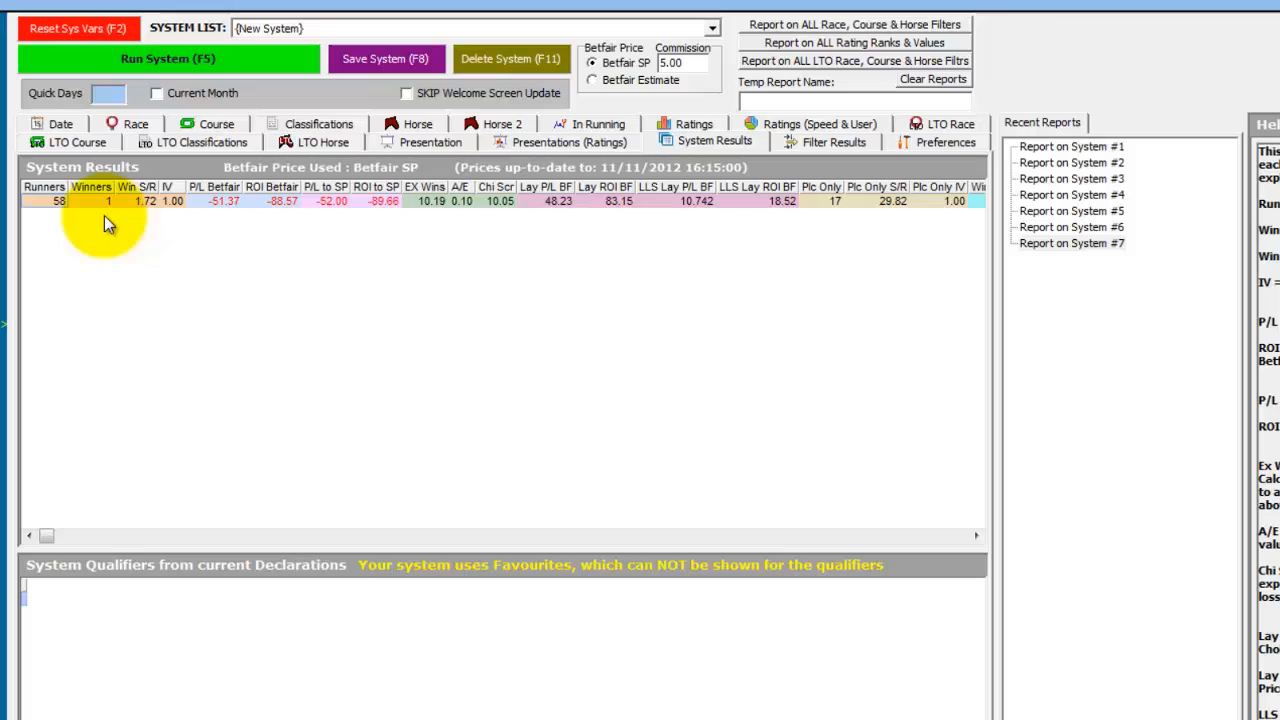
pyautogui.moveTo(68, 224)
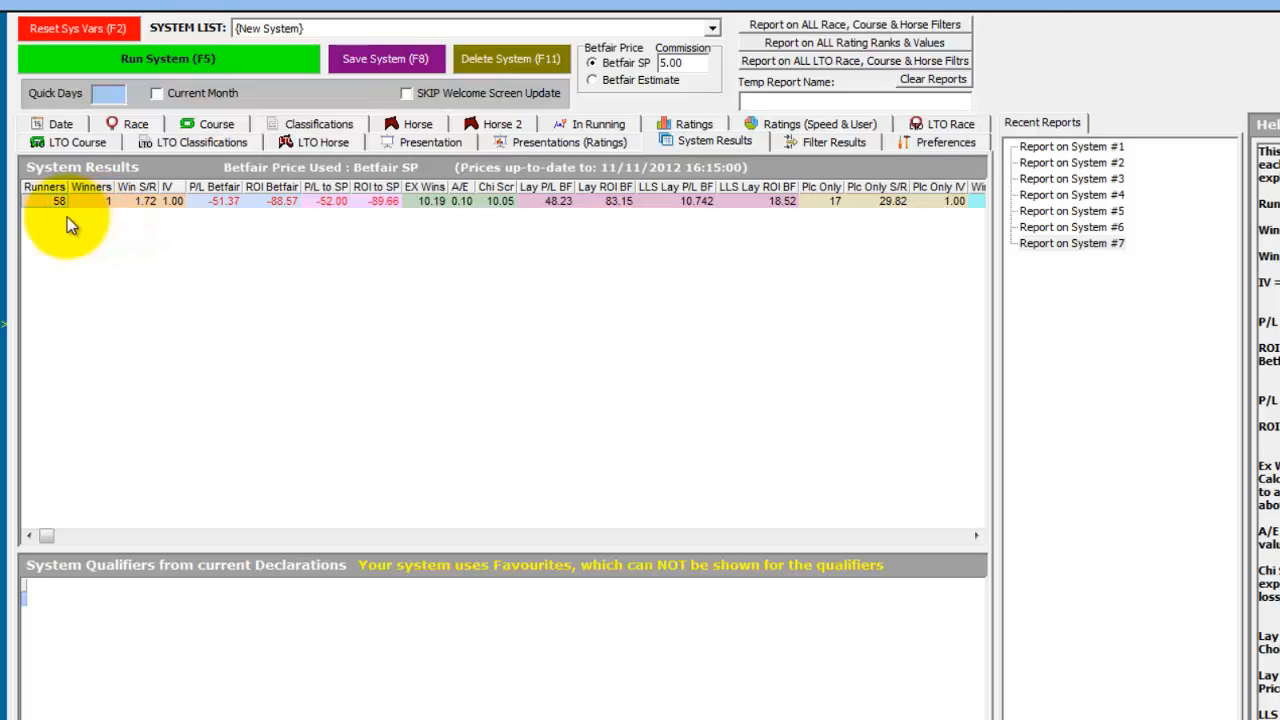
pyautogui.moveTo(150, 230)
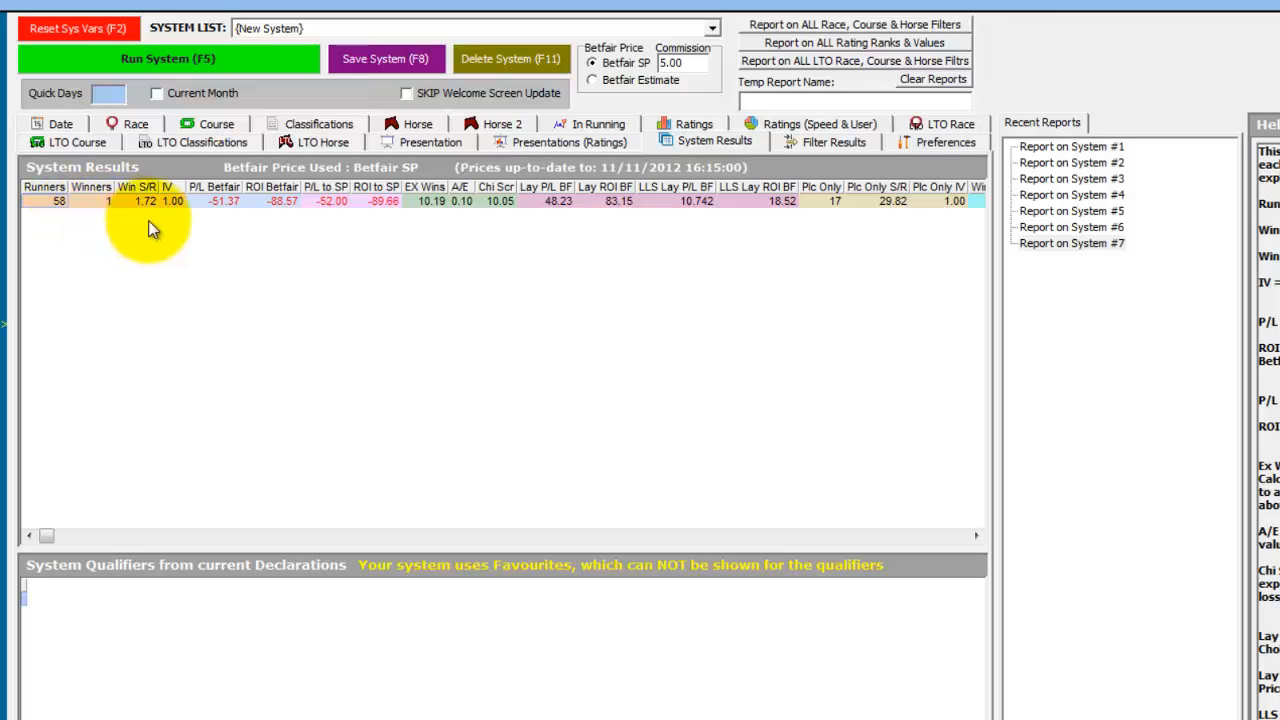
pyautogui.moveTo(310, 288)
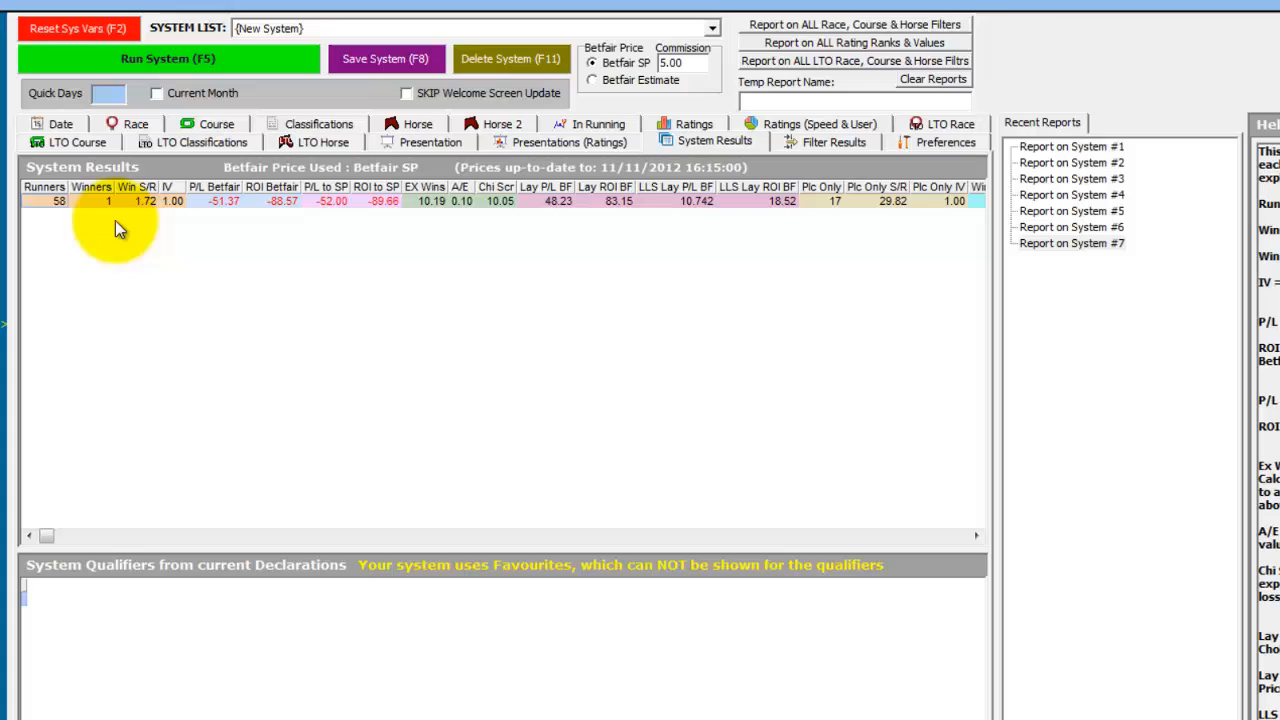
pyautogui.moveTo(576, 220)
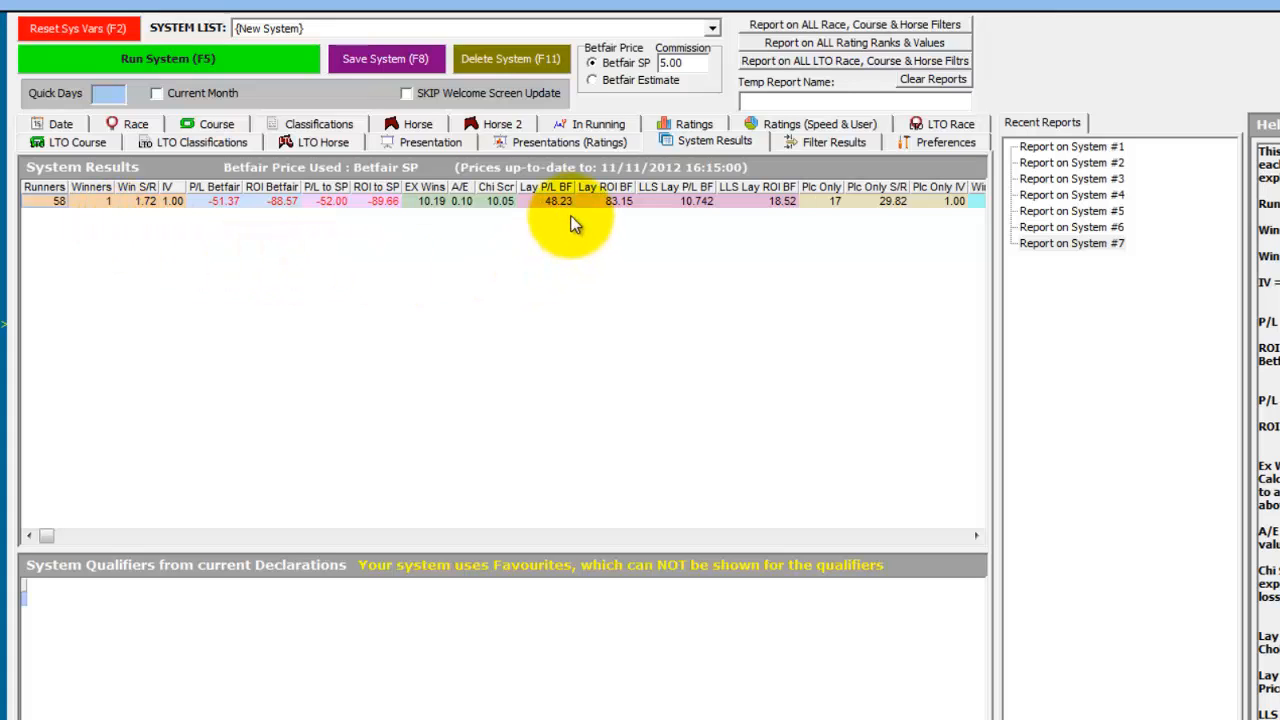
pyautogui.moveTo(572, 236)
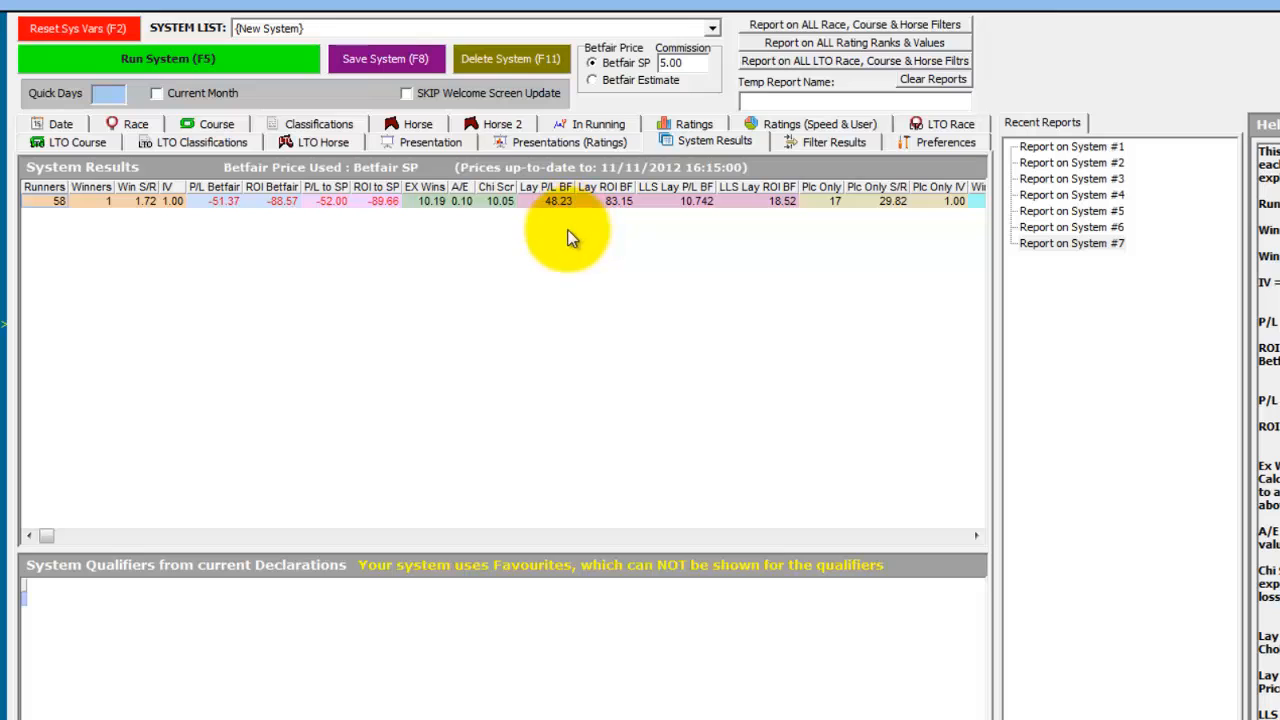
pyautogui.click(428, 140)
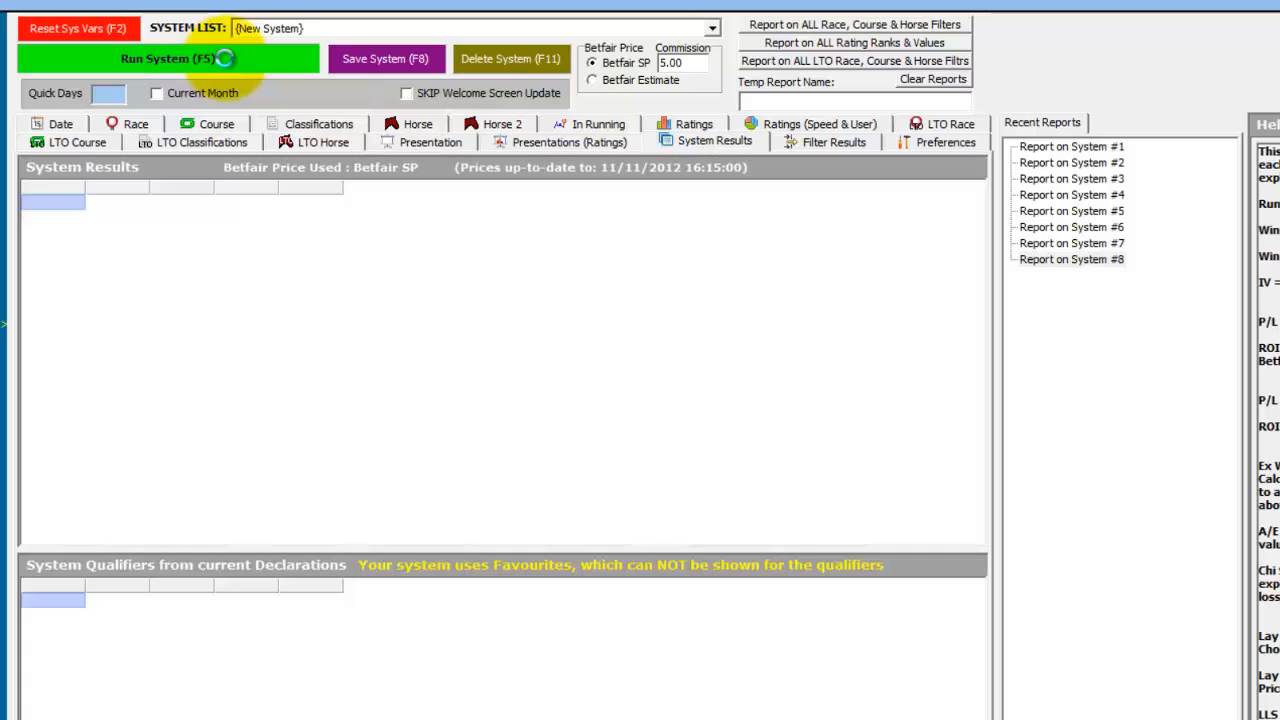
# Step: Rerun with the By Year breakdown to list yearly rows from 1998 to 2012 with runners, winners and profit
pyautogui.click(176, 62)
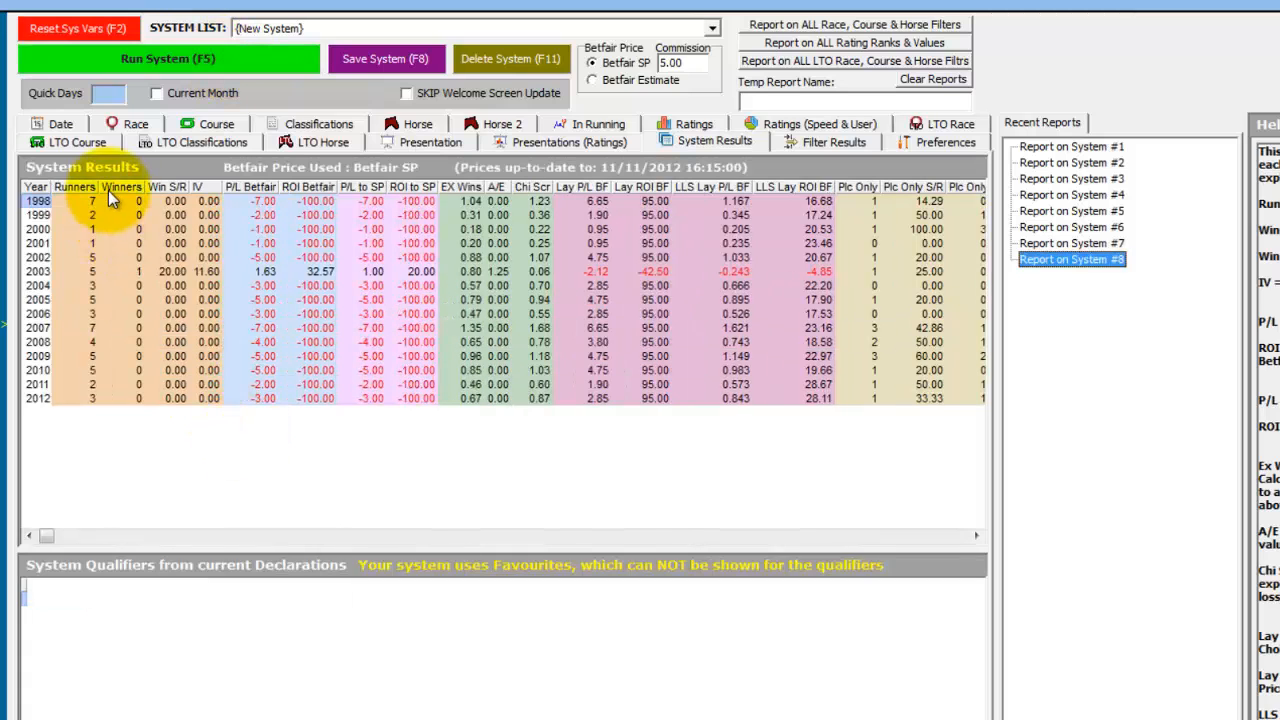
pyautogui.moveTo(498, 408)
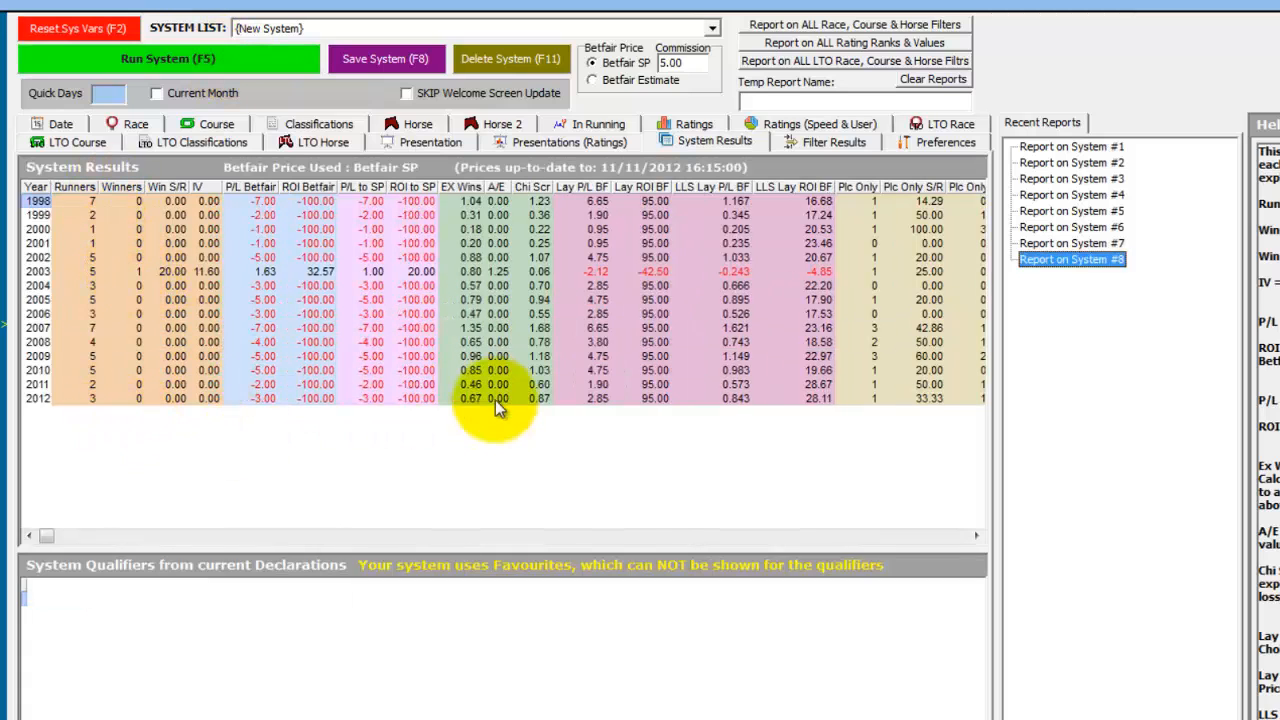
pyautogui.moveTo(498, 428)
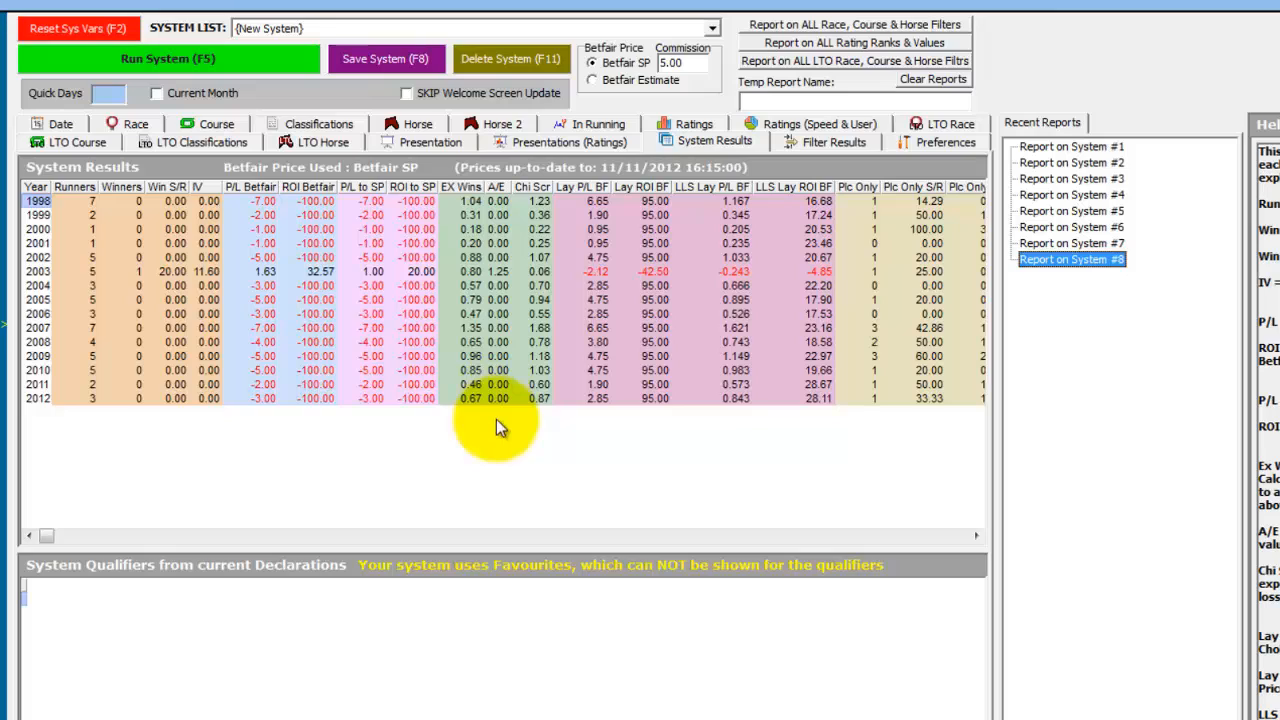